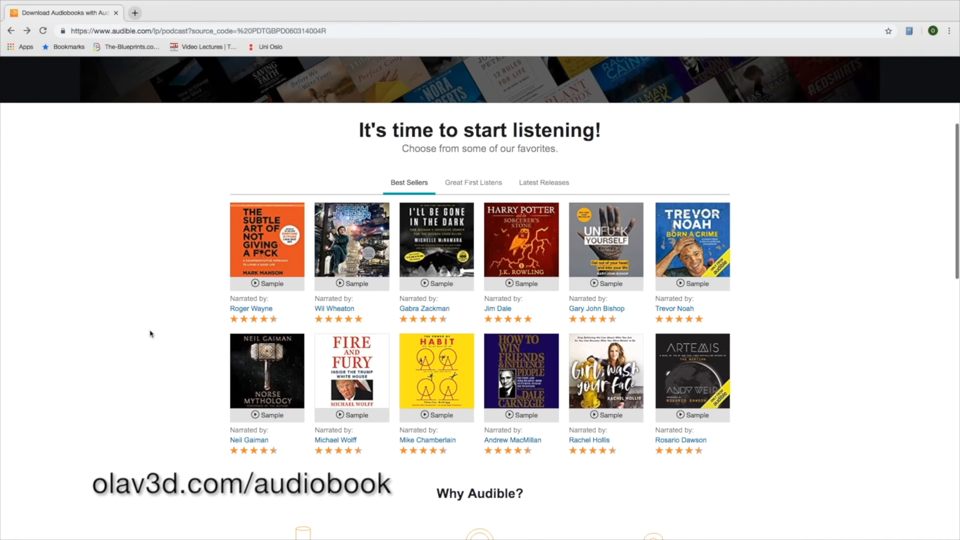
Download the macOS Blender 2.80 beta build from builder.blender.org
{"action": "scroll", "scroll_direction": "down", "scroll_amount": 3}
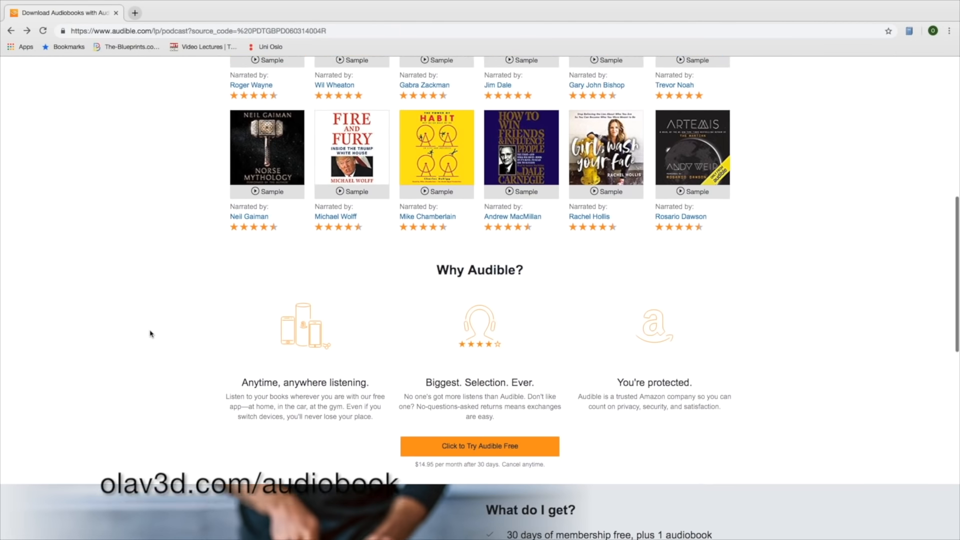
{"action": "scroll", "scroll_direction": "down", "scroll_amount": 3}
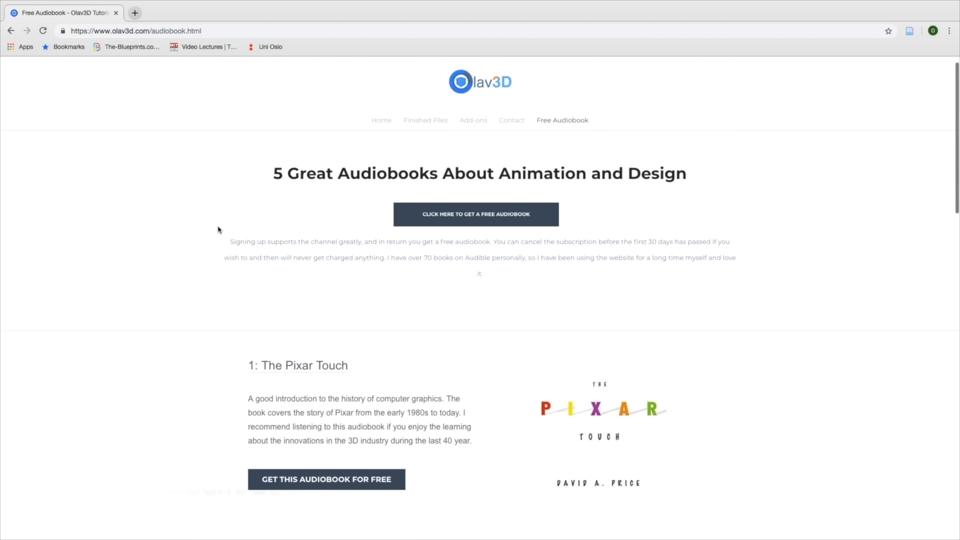
{"action": "scroll", "scroll_direction": "down", "scroll_amount": 3}
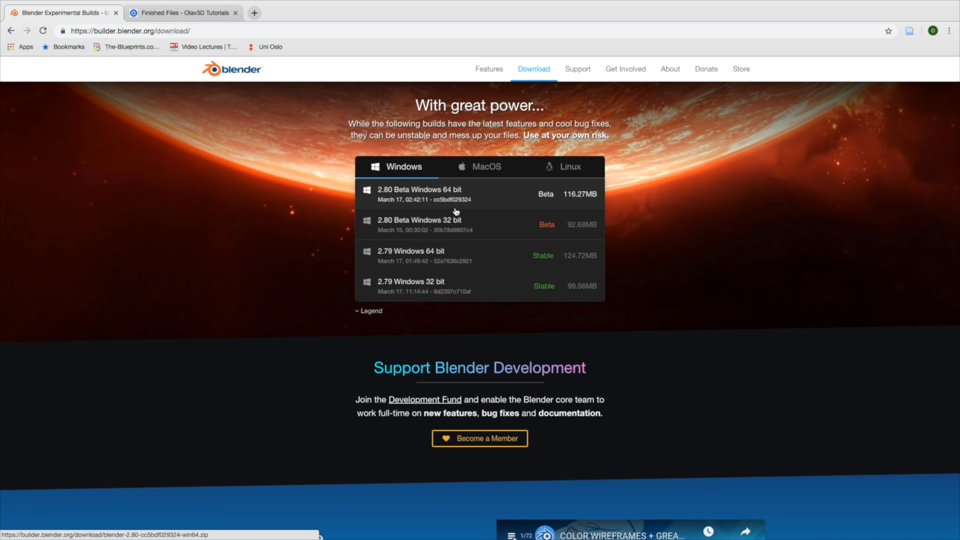
{"action": "left_click", "coordinate": [486, 167]}
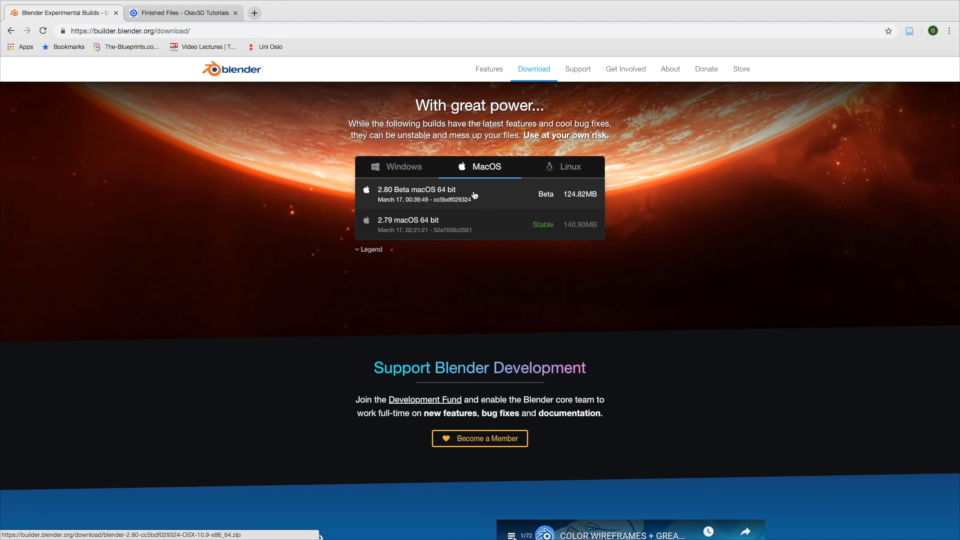
{"action": "left_click", "coordinate": [569, 167]}
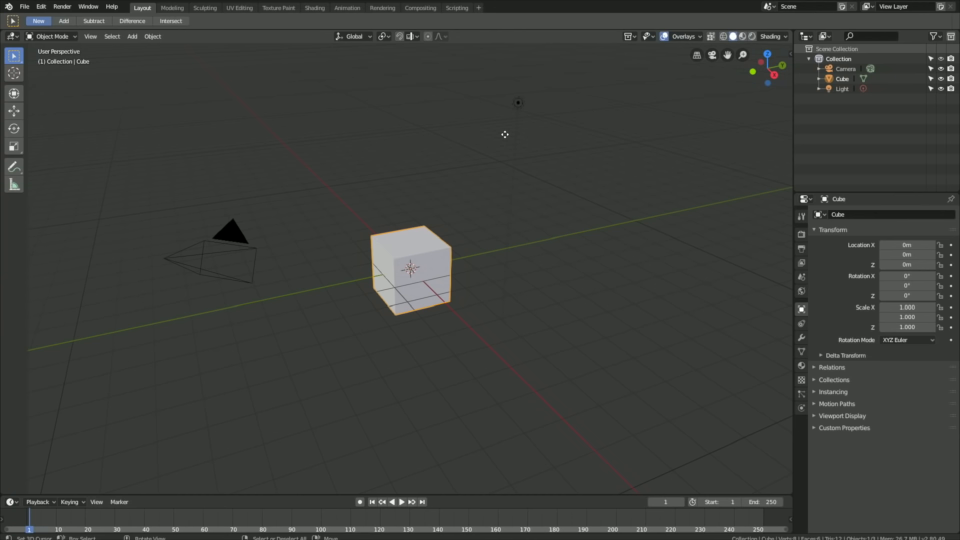
Delete the default cube and light and add a UV sphere scaled up 3x
{"action": "key", "text": "x"}
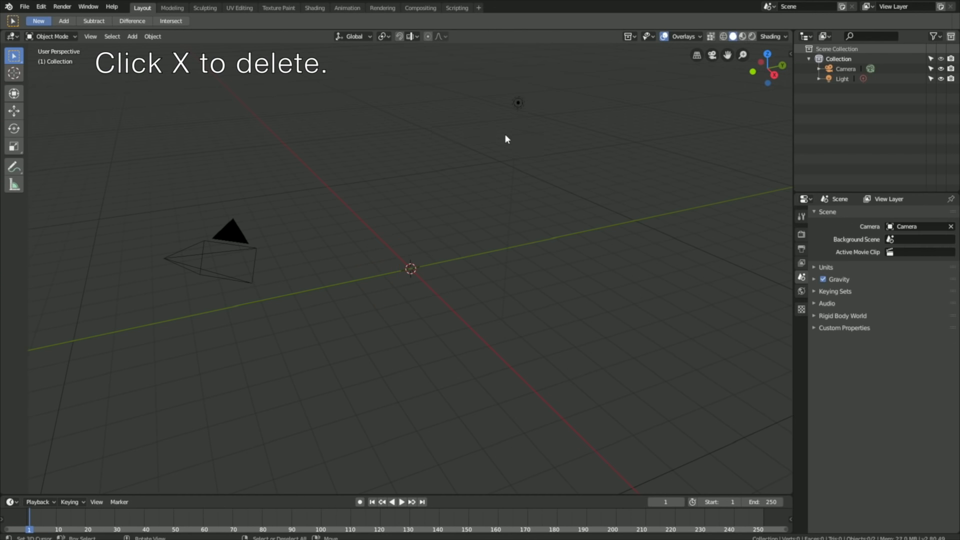
{"action": "key", "text": "x"}
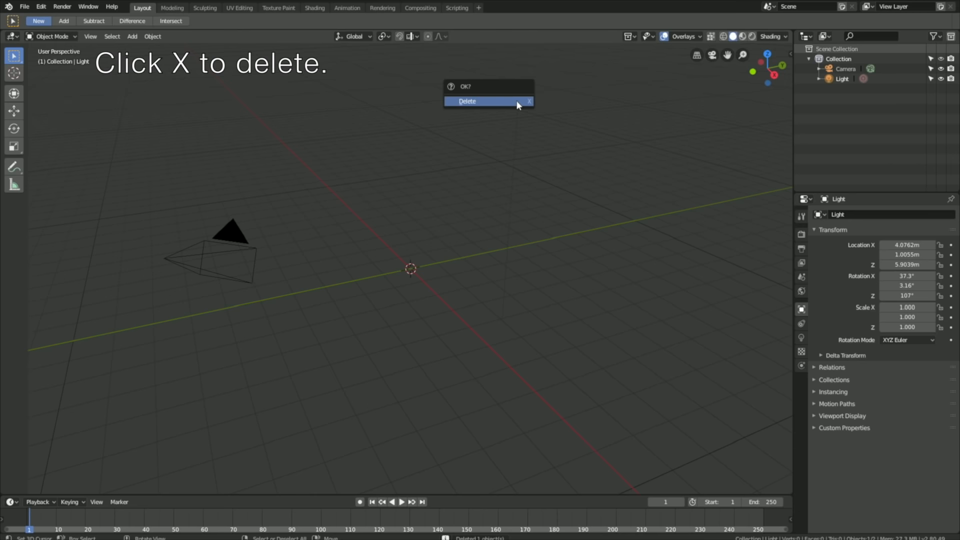
{"action": "left_click", "coordinate": [132, 36]}
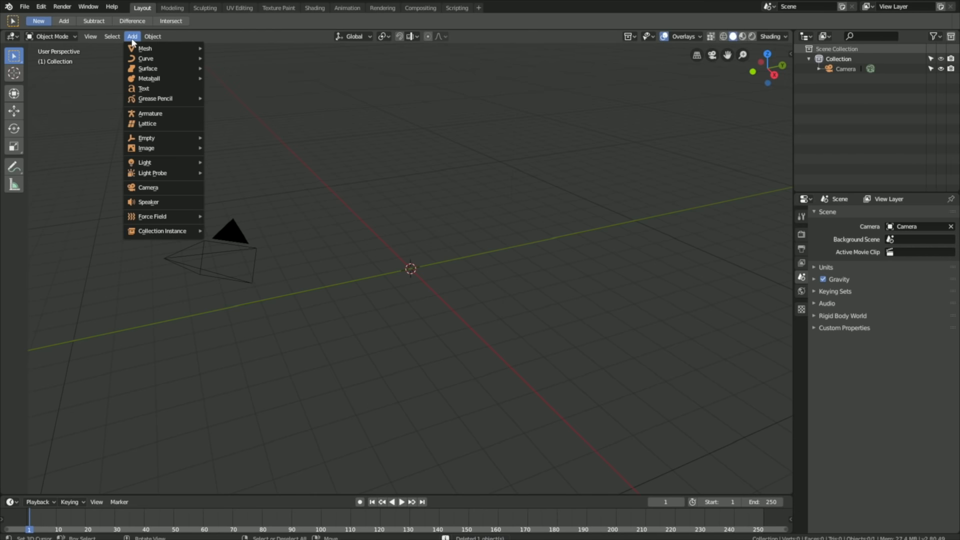
{"action": "mouse_move", "coordinate": [133, 43]}
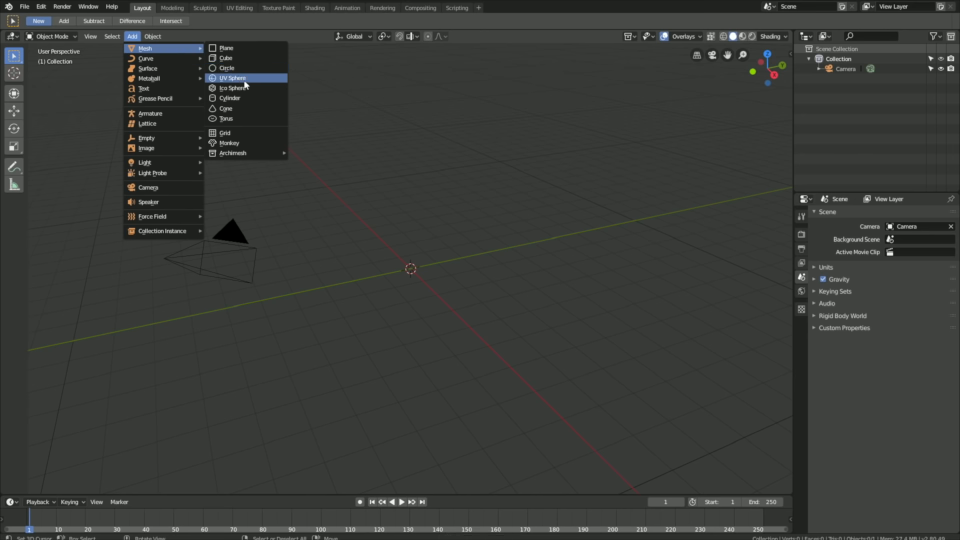
{"action": "left_click", "coordinate": [231, 78]}
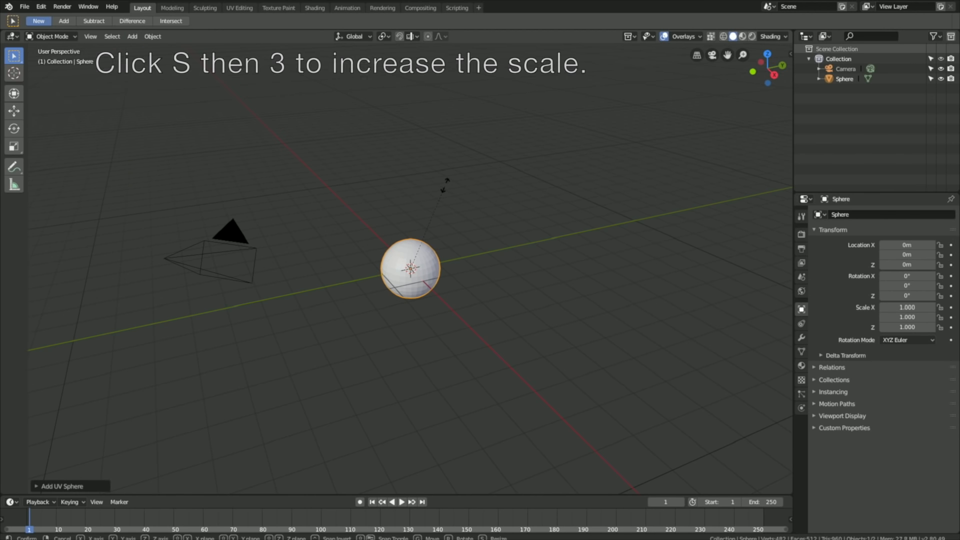
{"action": "key", "text": "3"}
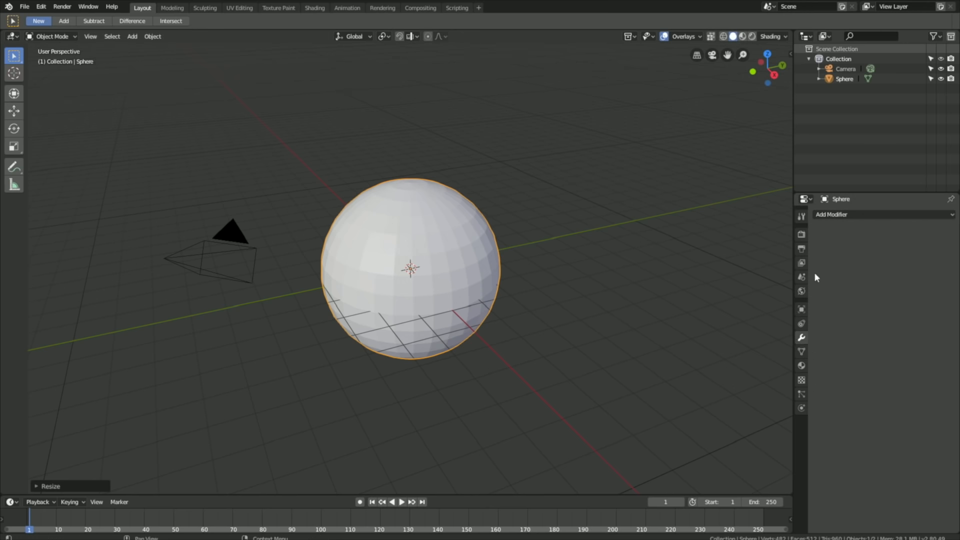
Add a Subdivision Surface modifier to the sphere and apply it
{"action": "left_click", "coordinate": [831, 214]}
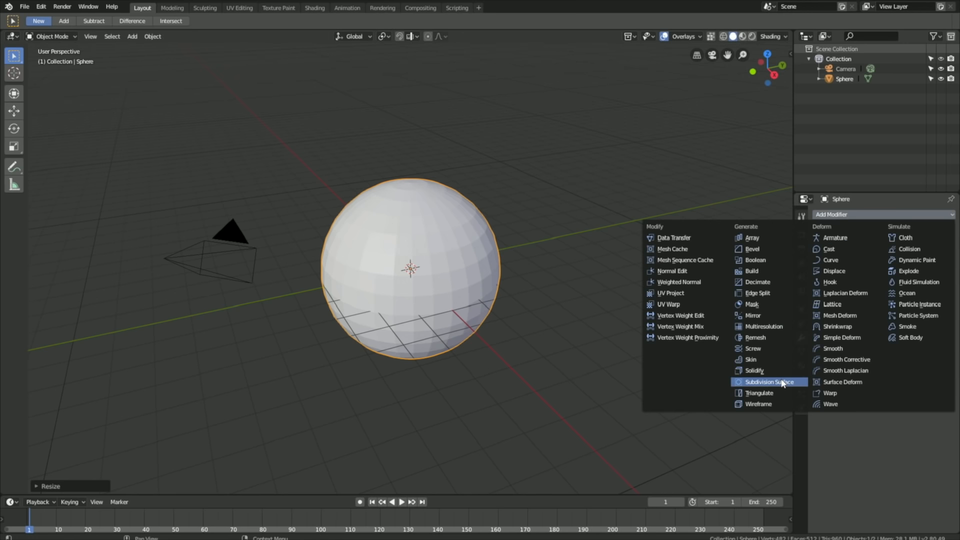
{"action": "left_click", "coordinate": [770, 381]}
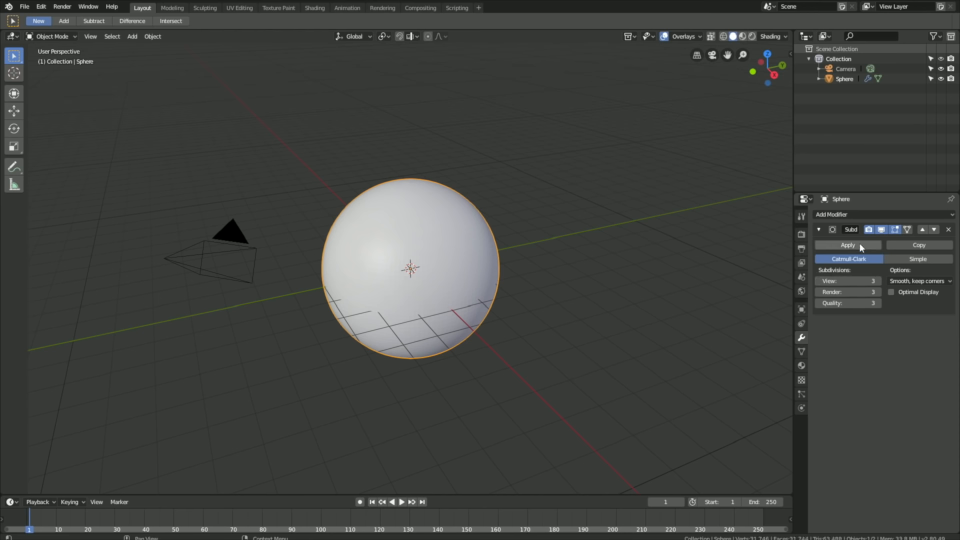
{"action": "left_click", "coordinate": [847, 245]}
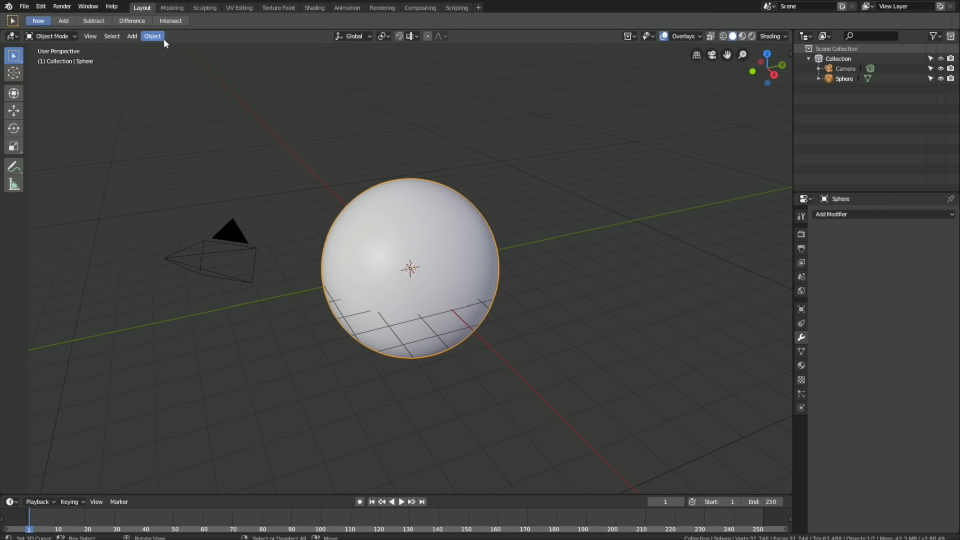
{"action": "left_click", "coordinate": [152, 36]}
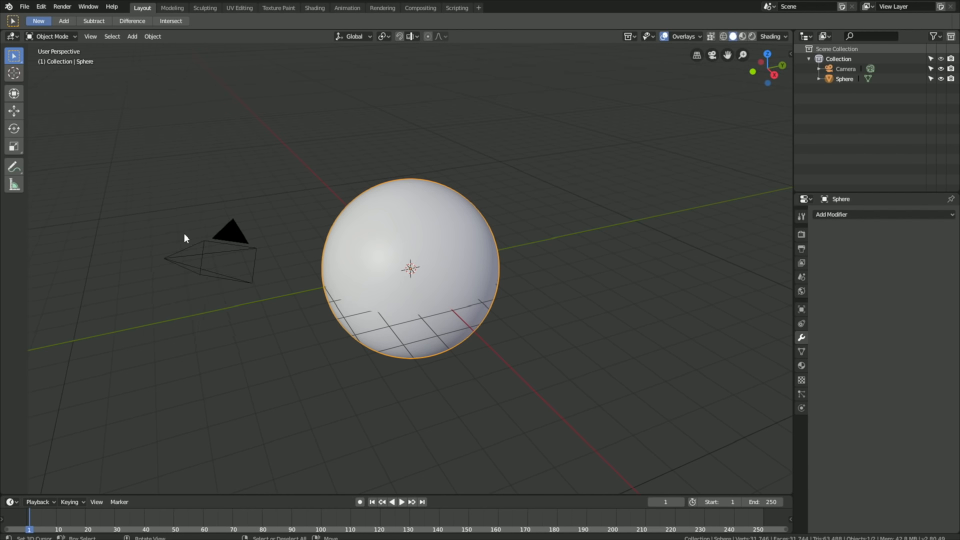
{"action": "mouse_move", "coordinate": [186, 231]}
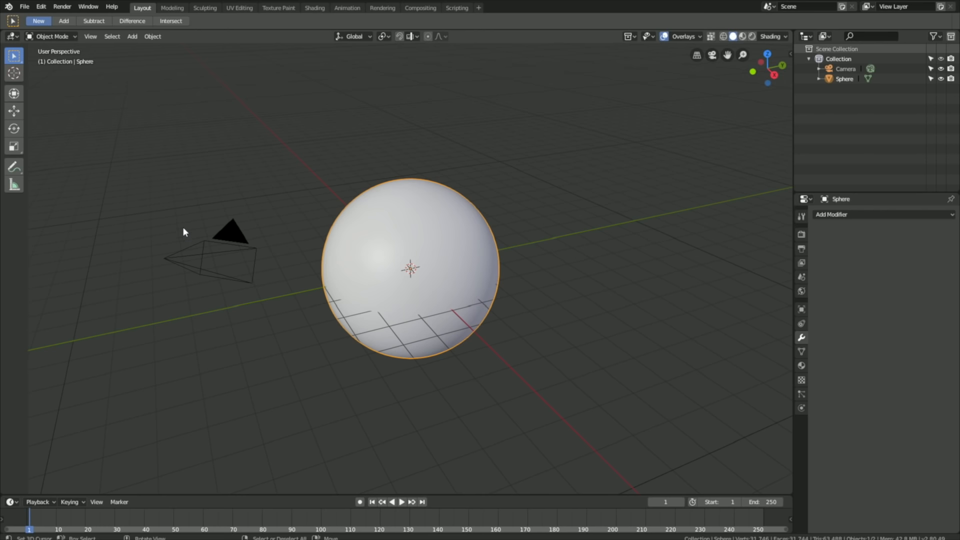
Add a Sun light with strength 10, specular 0 and radius 0
{"action": "left_click", "coordinate": [132, 36]}
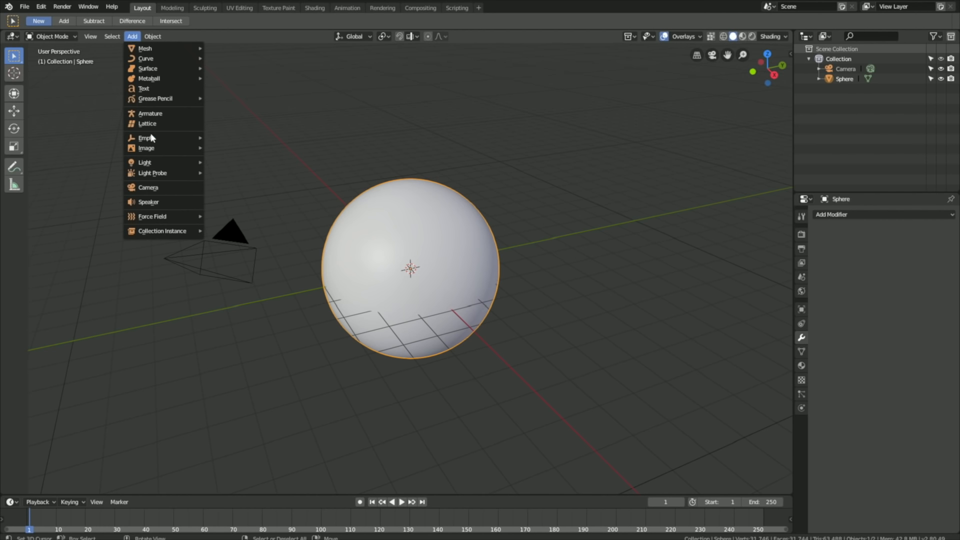
{"action": "mouse_move", "coordinate": [145, 162]}
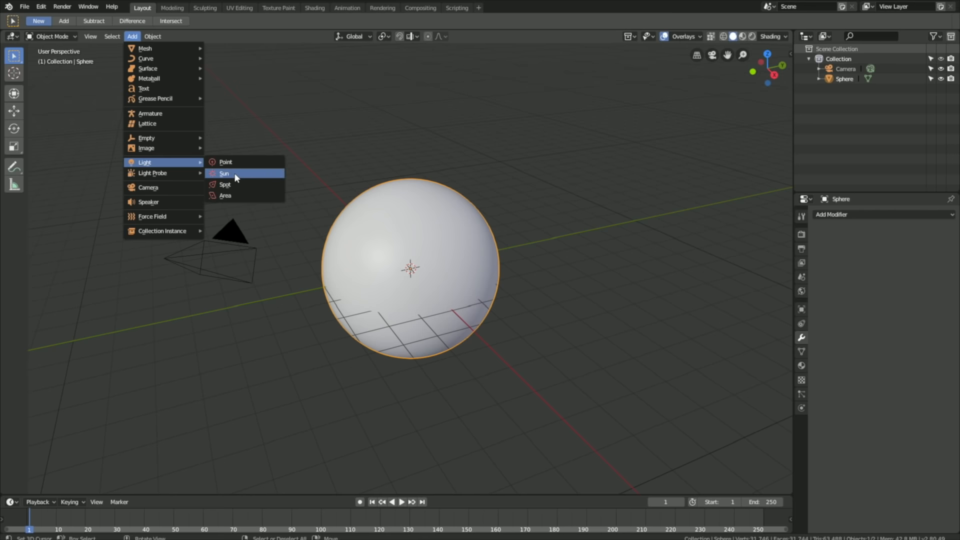
{"action": "left_click", "coordinate": [224, 173]}
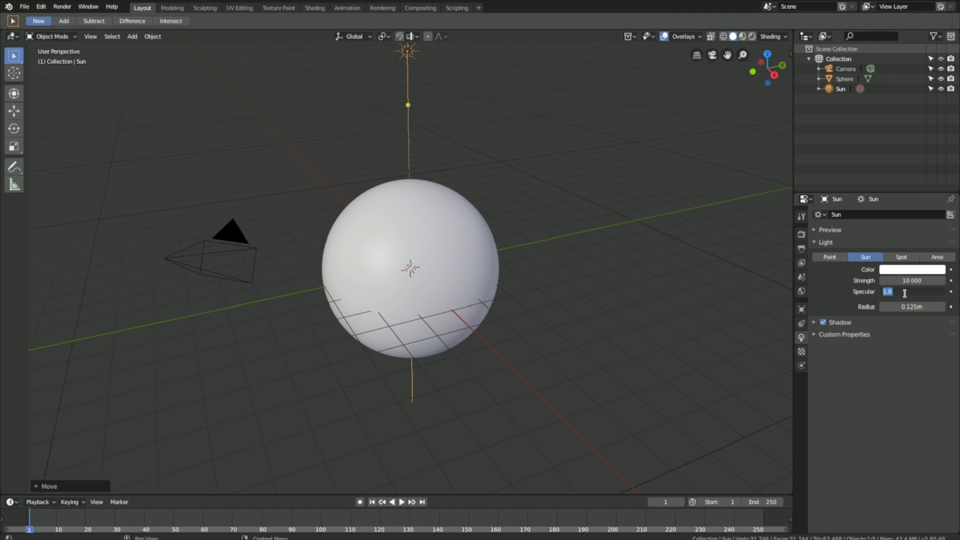
{"action": "left_click", "coordinate": [912, 291]}
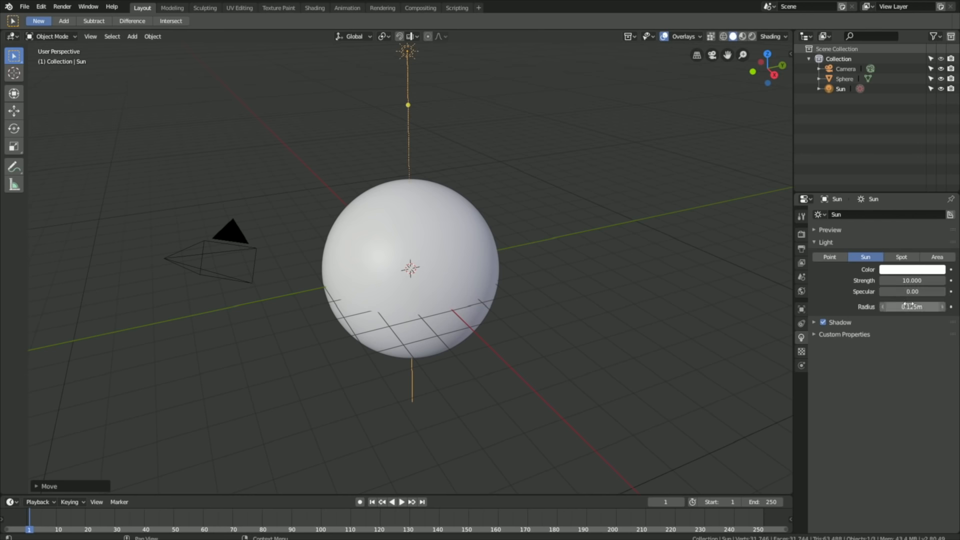
{"action": "left_click", "coordinate": [752, 36]}
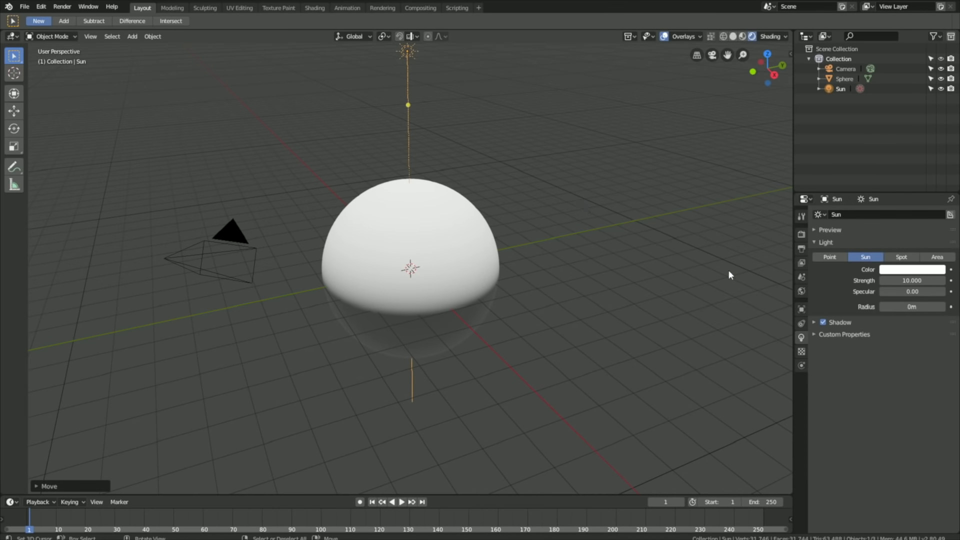
Set the world background colour to black
{"action": "left_click", "coordinate": [801, 291]}
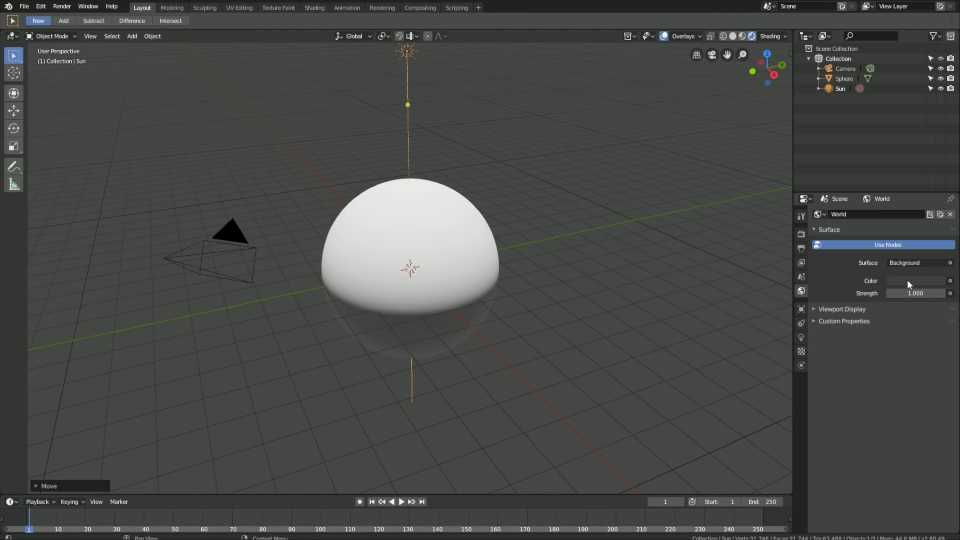
{"action": "left_click", "coordinate": [915, 280]}
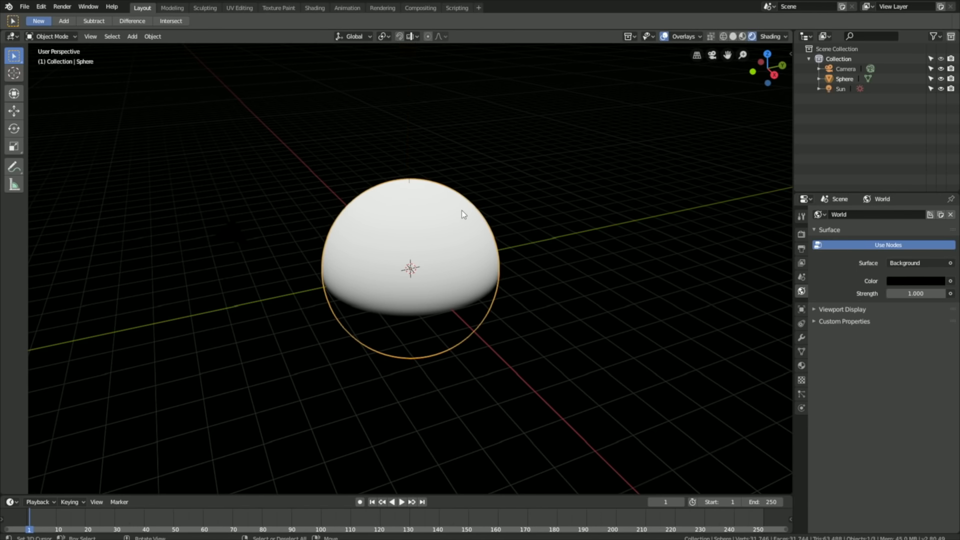
UV-unwrap the sphere in Edit Mode using sphere projection
{"action": "left_click", "coordinate": [52, 36]}
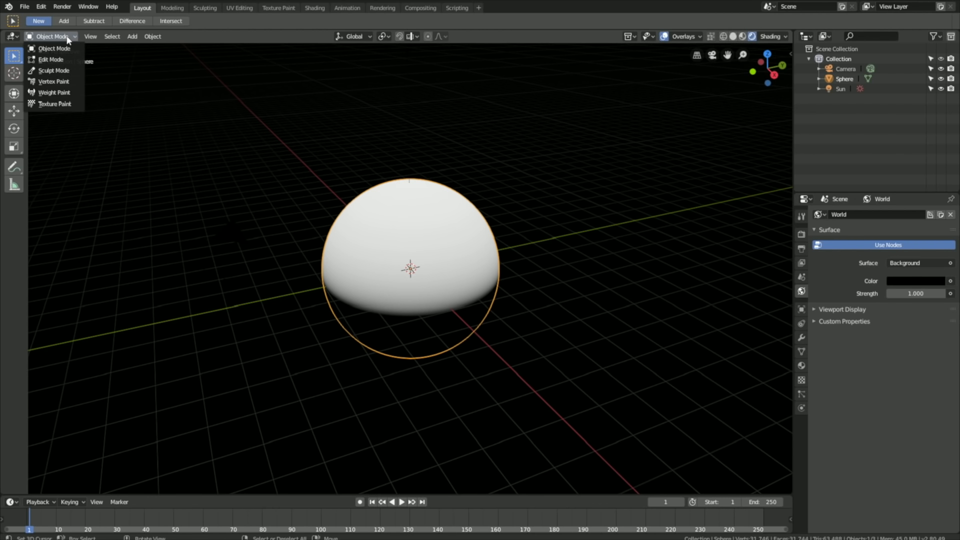
{"action": "left_click", "coordinate": [51, 59]}
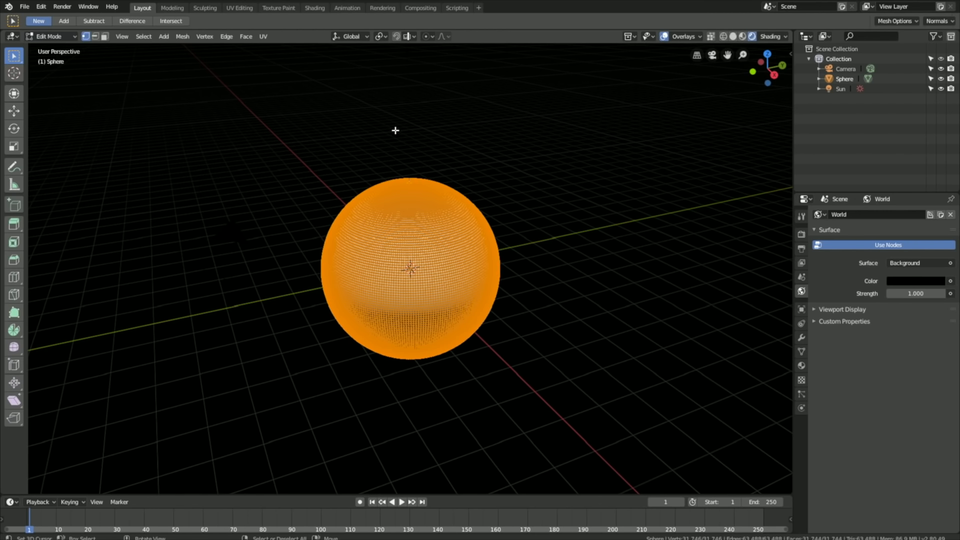
{"action": "key", "text": "u"}
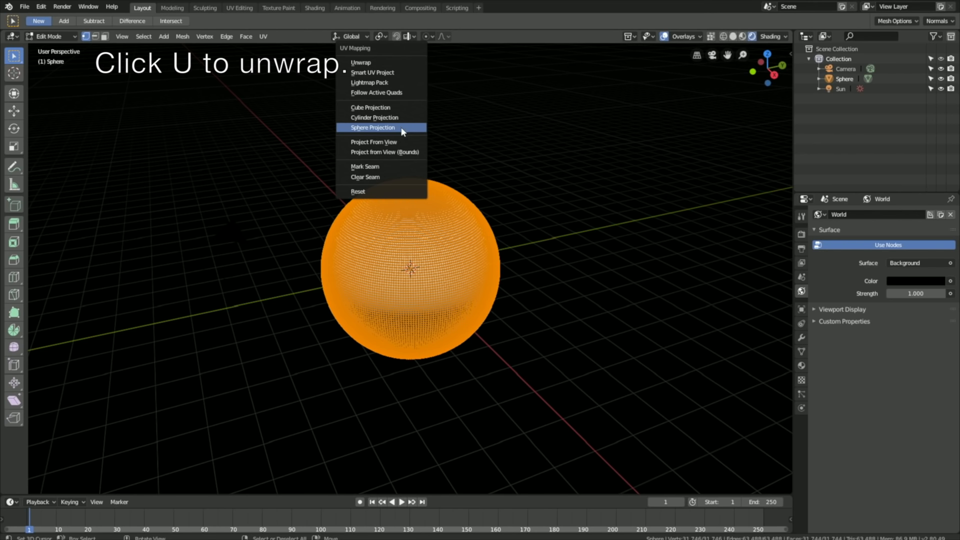
{"action": "left_click", "coordinate": [372, 127]}
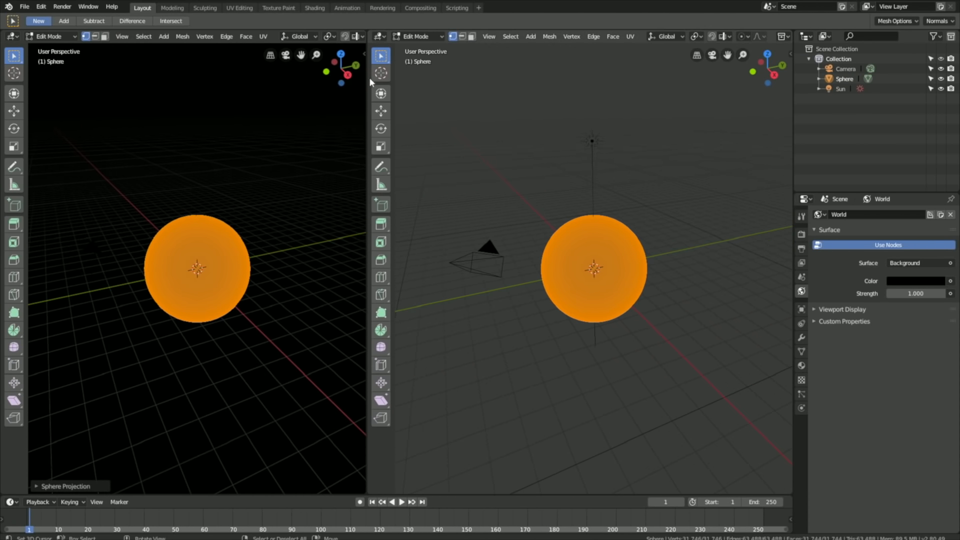
Make the second workspace area a UV editor
{"action": "left_click", "coordinate": [380, 36]}
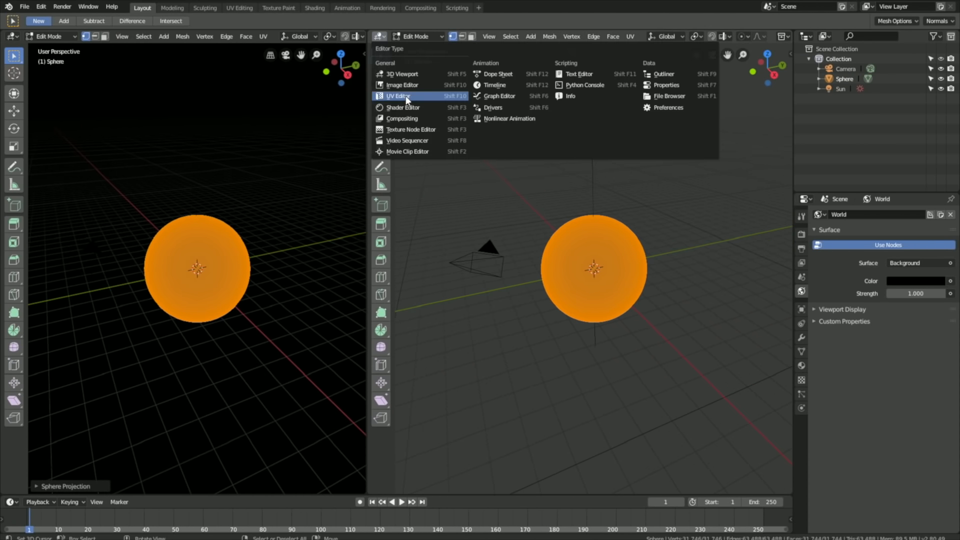
{"action": "left_click", "coordinate": [397, 96]}
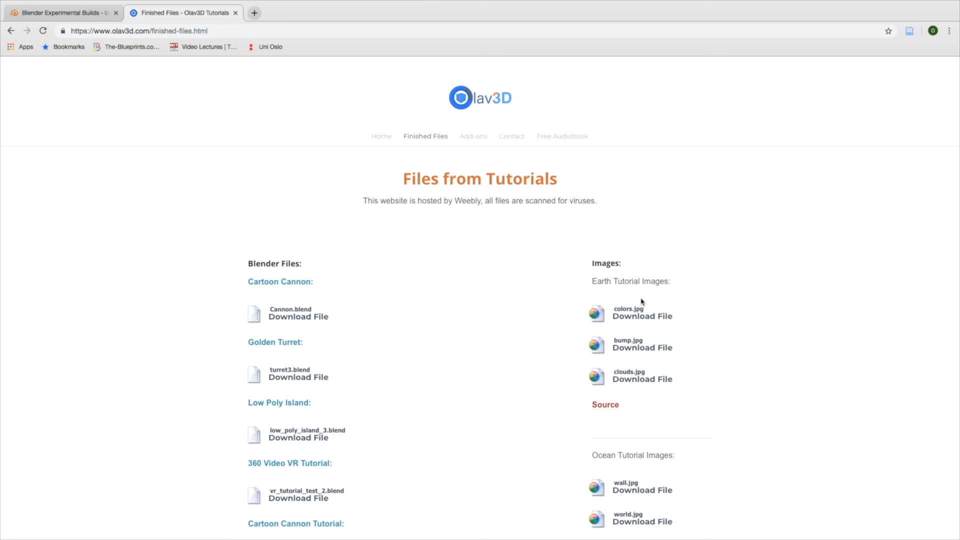
{"action": "mouse_move", "coordinate": [645, 312]}
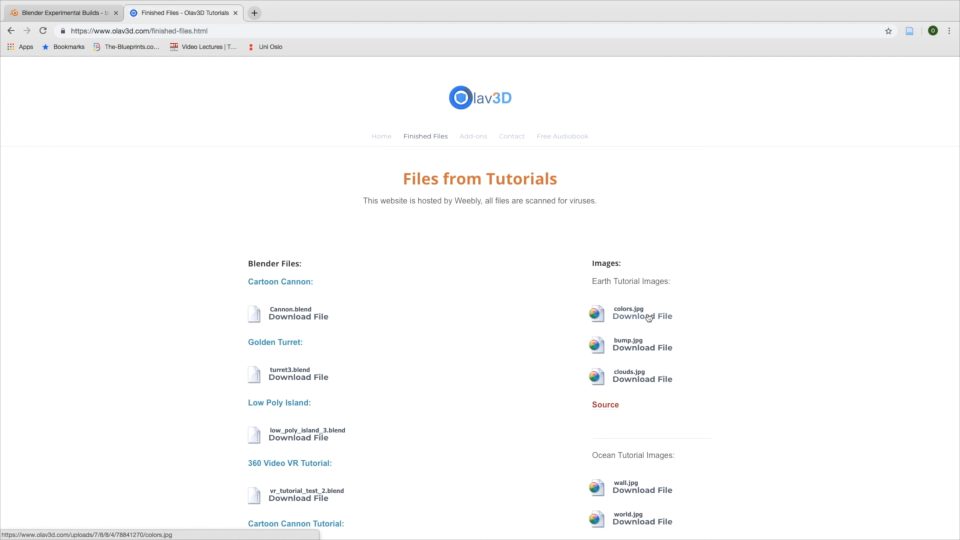
Download colors.jpg and clouds.jpg from the Olav3D tutorial files page
{"action": "left_click", "coordinate": [642, 316]}
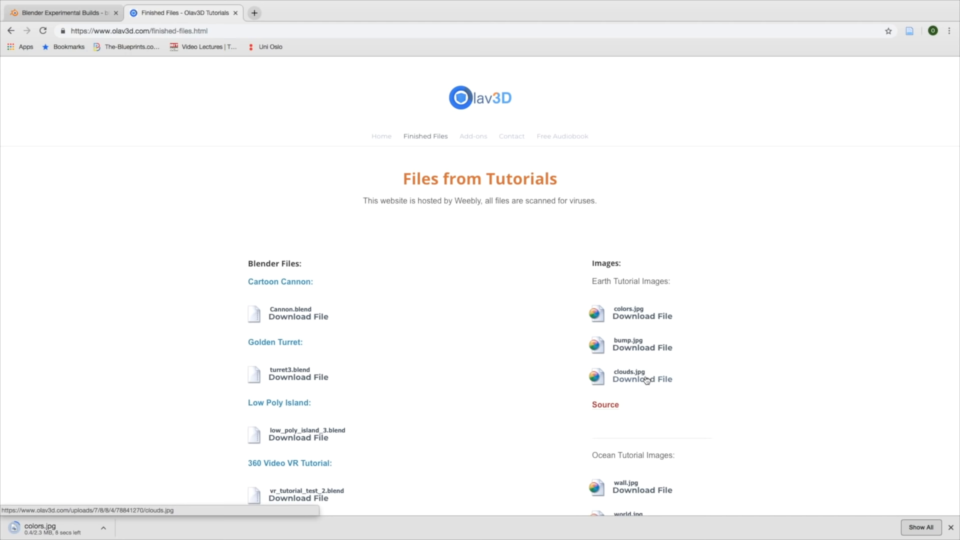
{"action": "left_click", "coordinate": [643, 379]}
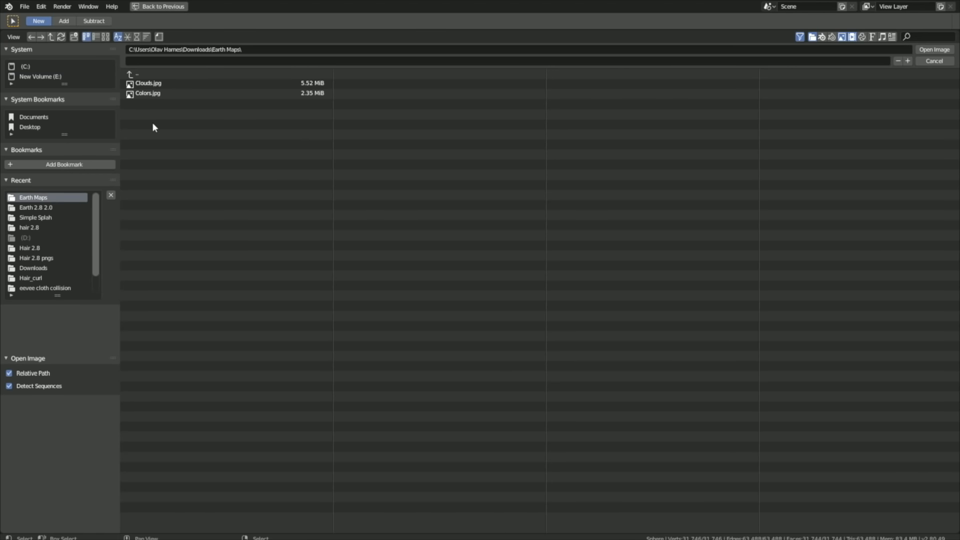
Load Colors.jpg from the Earth Maps folder into the UV editor
{"action": "left_click", "coordinate": [148, 93]}
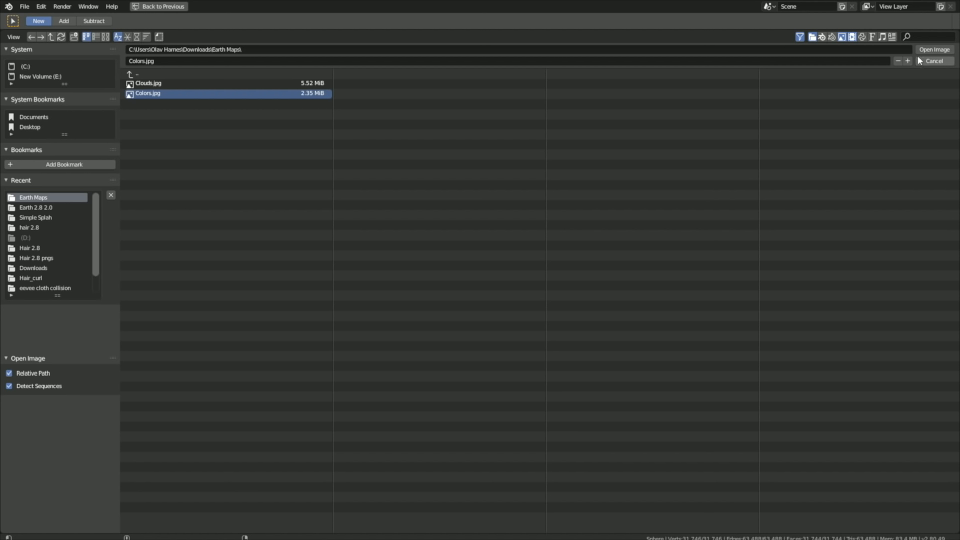
{"action": "left_click", "coordinate": [934, 50]}
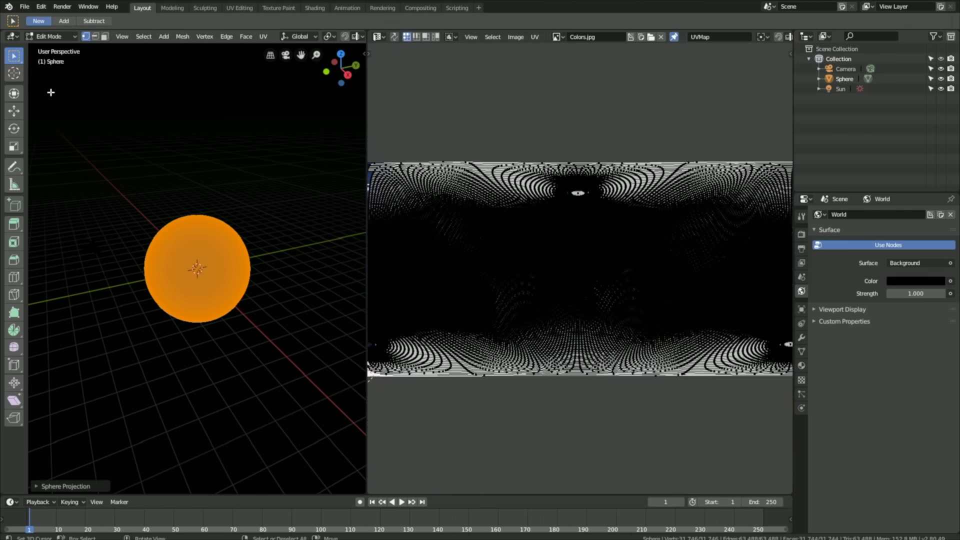
{"action": "left_click", "coordinate": [50, 36]}
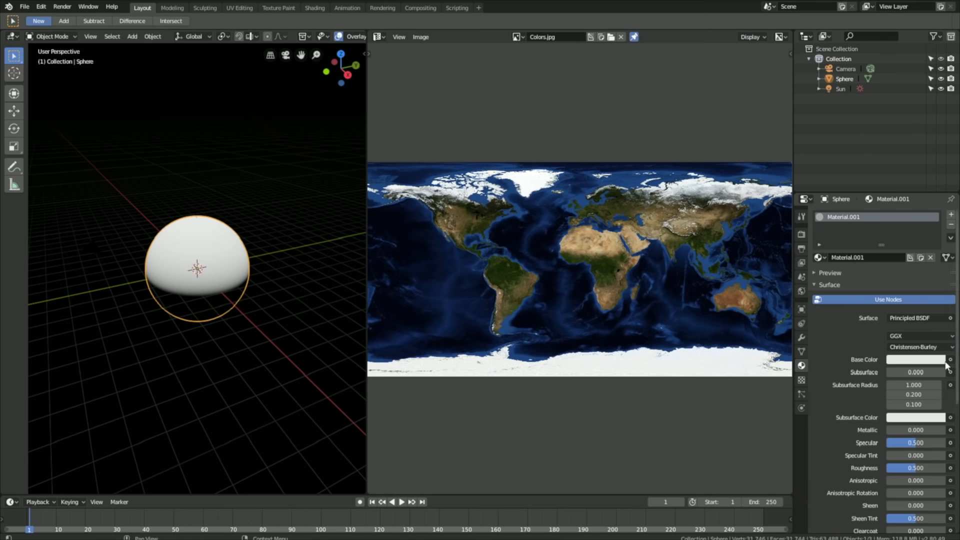
Drive the material's base colour with a Colors.jpg image texture
{"action": "left_click", "coordinate": [951, 359]}
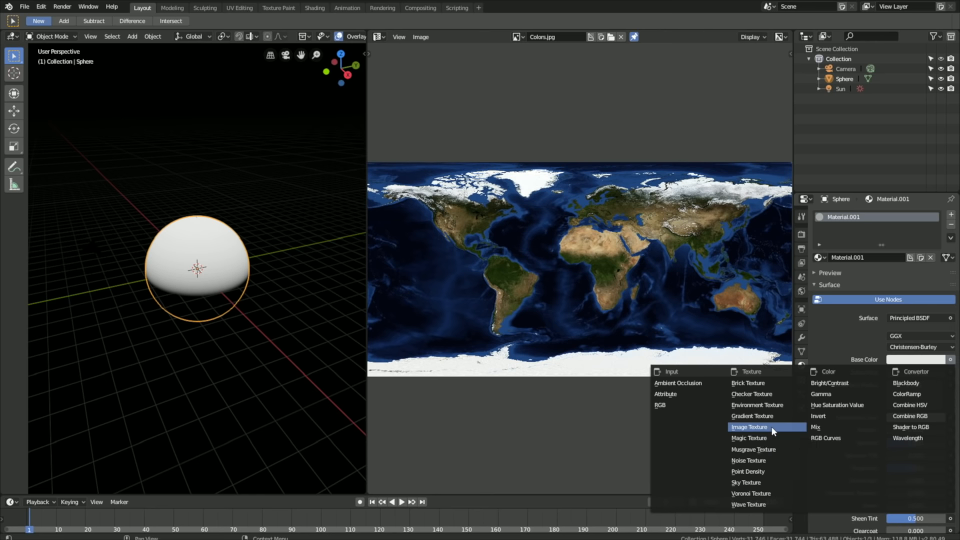
{"action": "left_click", "coordinate": [748, 427]}
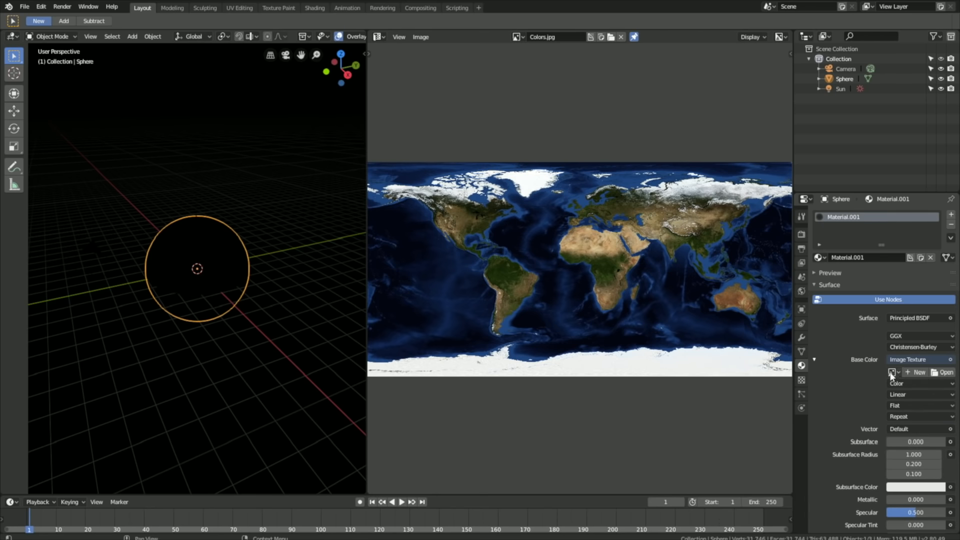
{"action": "left_click", "coordinate": [893, 372]}
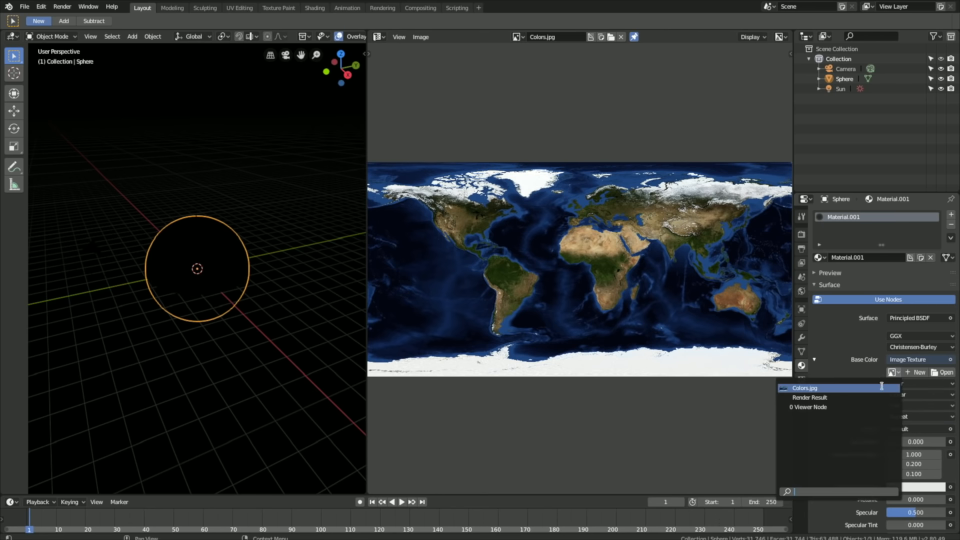
{"action": "left_click", "coordinate": [804, 388]}
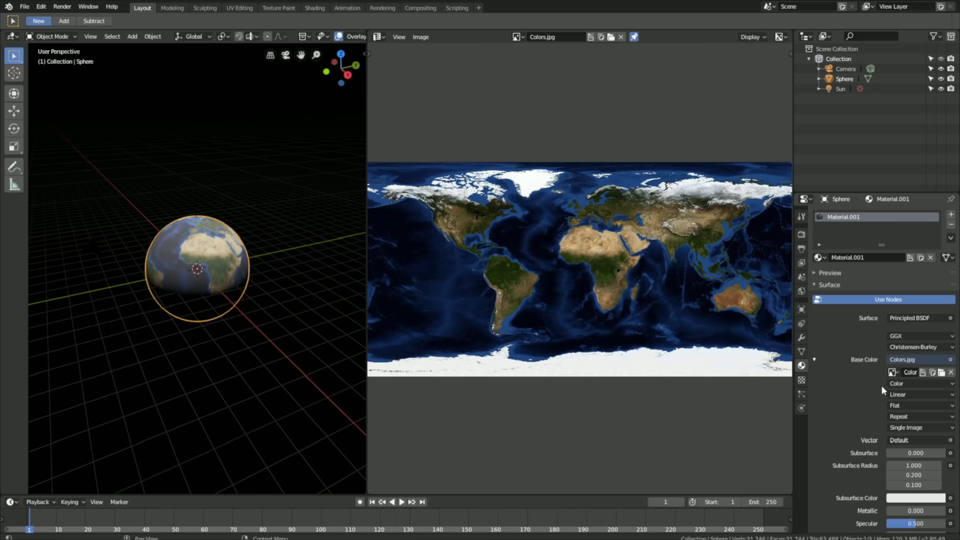
{"action": "mouse_move", "coordinate": [875, 380]}
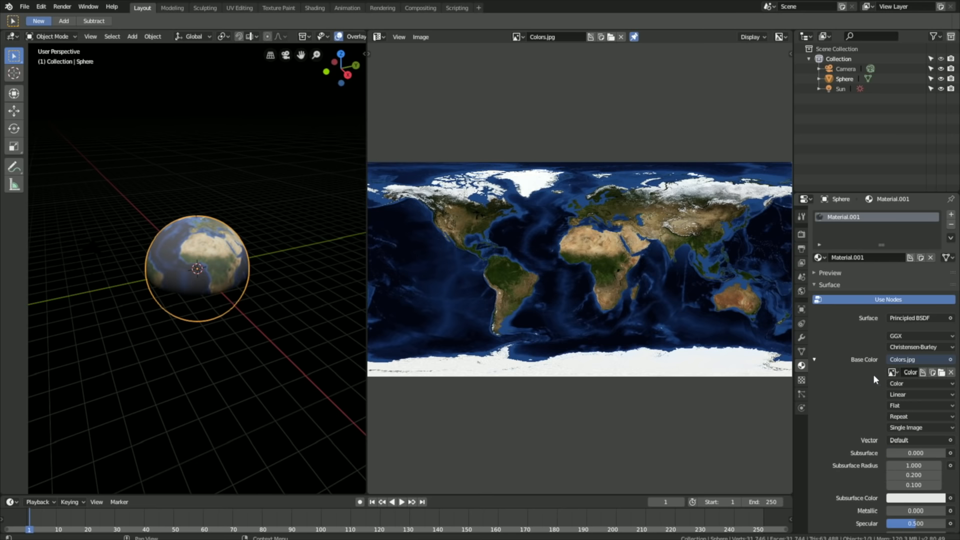
Set the Earth material's roughness to 0.8
{"action": "scroll", "scroll_direction": "down", "scroll_amount": 3}
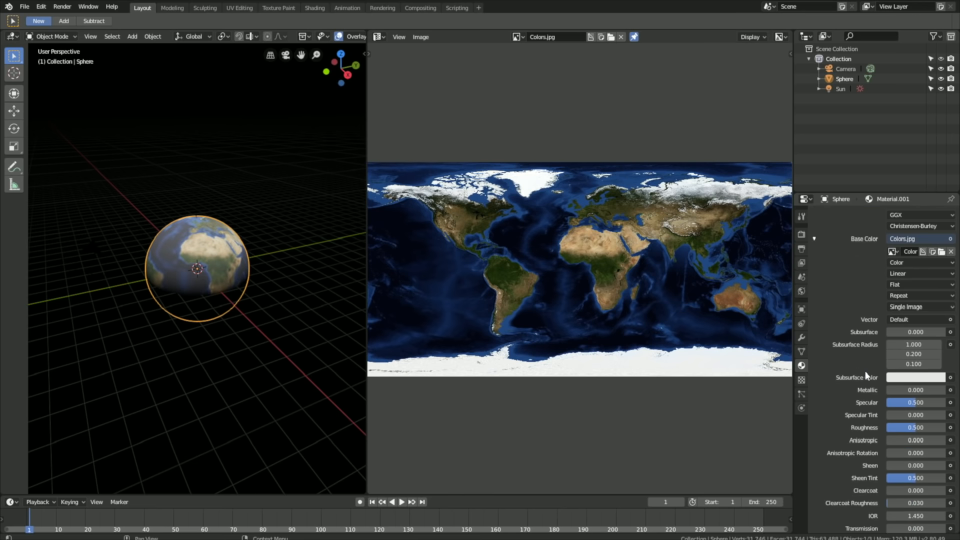
{"action": "double_click", "coordinate": [915, 427]}
{"action": "type", "text": "0.800"}
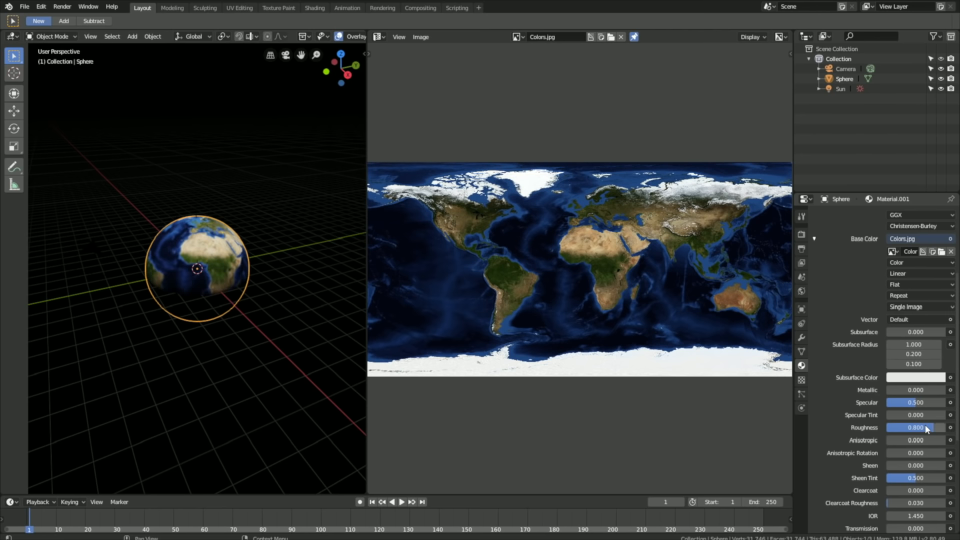
{"action": "scroll", "scroll_direction": "up", "scroll_amount": 3}
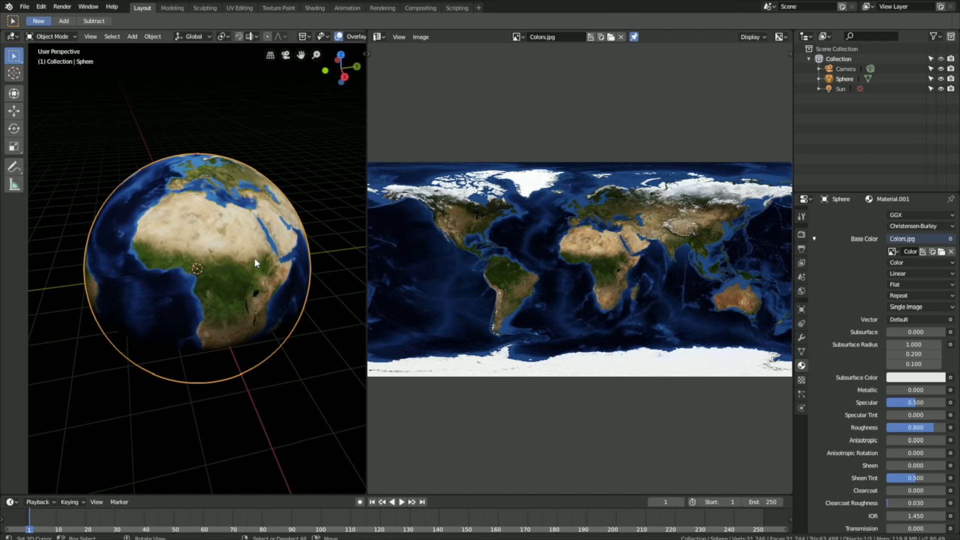
Duplicate the globe as Sphere.001, kept in place over the original
{"action": "key", "text": "shift+d"}
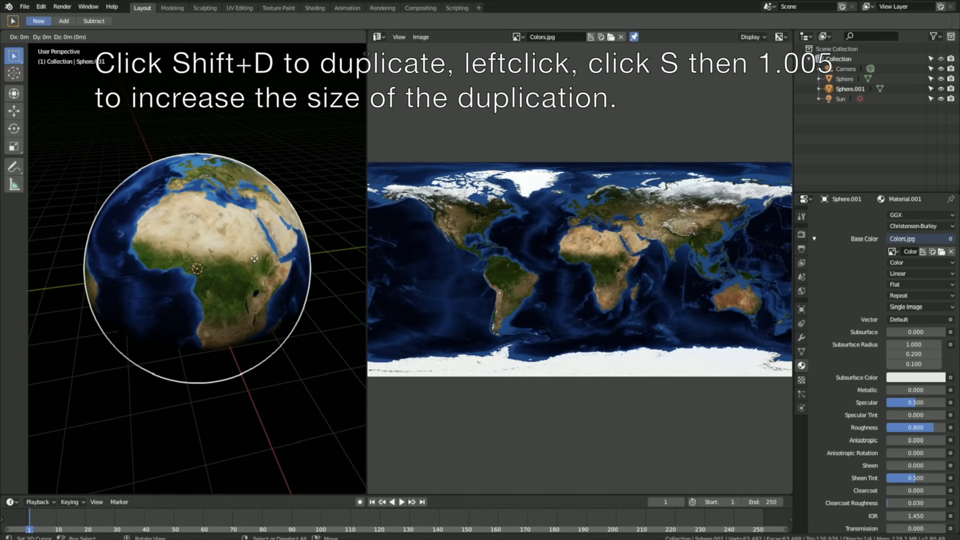
{"action": "key", "text": "s"}
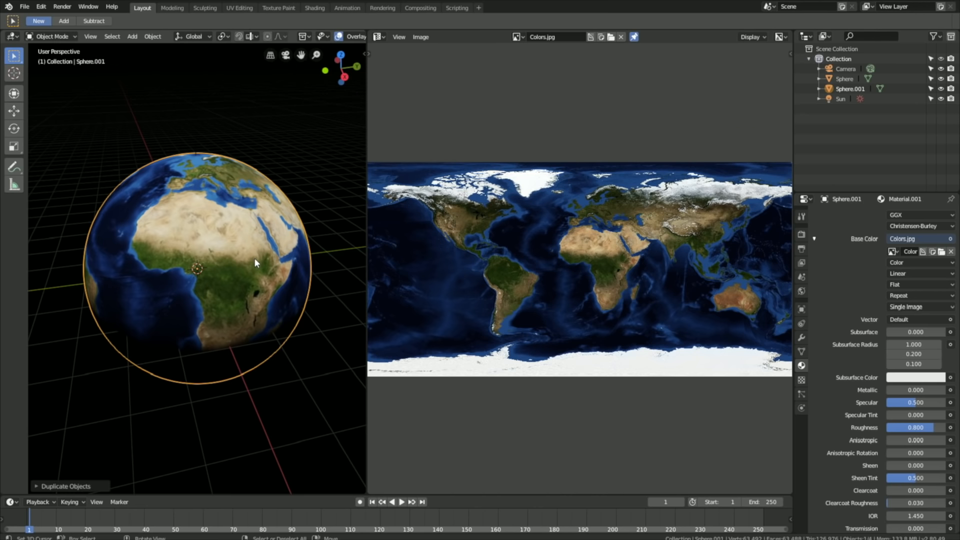
{"action": "mouse_move", "coordinate": [880, 317]}
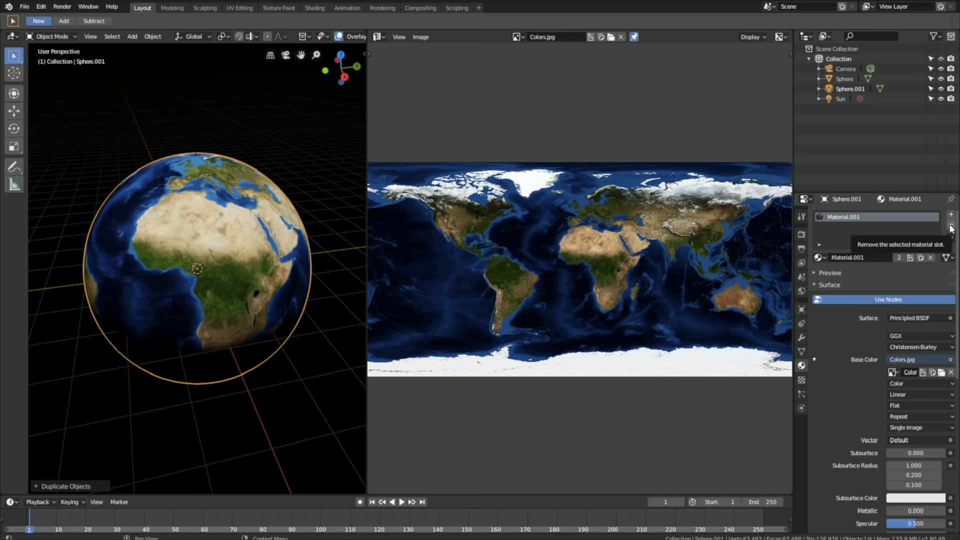
Give Sphere.001 a new Material.002 with an Add Shader containing a Principled BSDF
{"action": "left_click", "coordinate": [951, 227]}
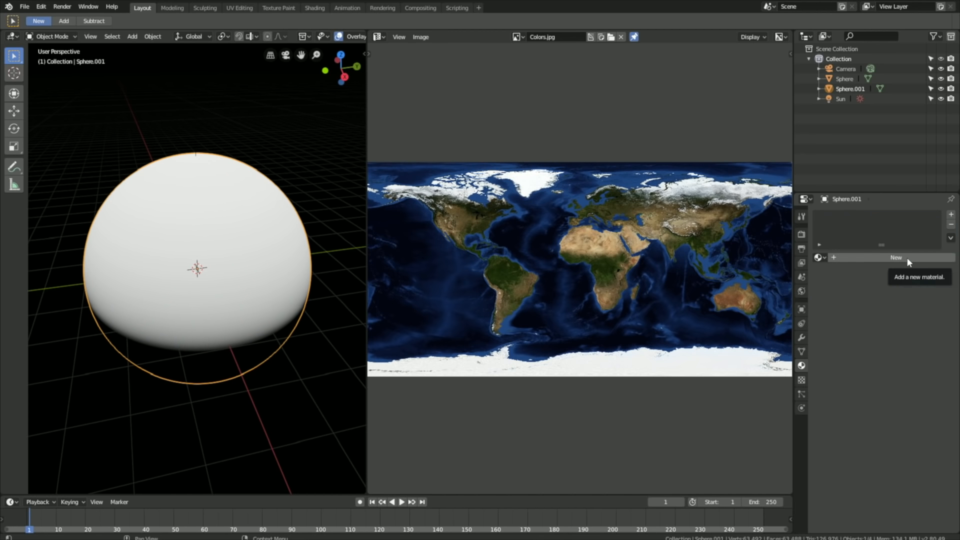
{"action": "left_click", "coordinate": [895, 257]}
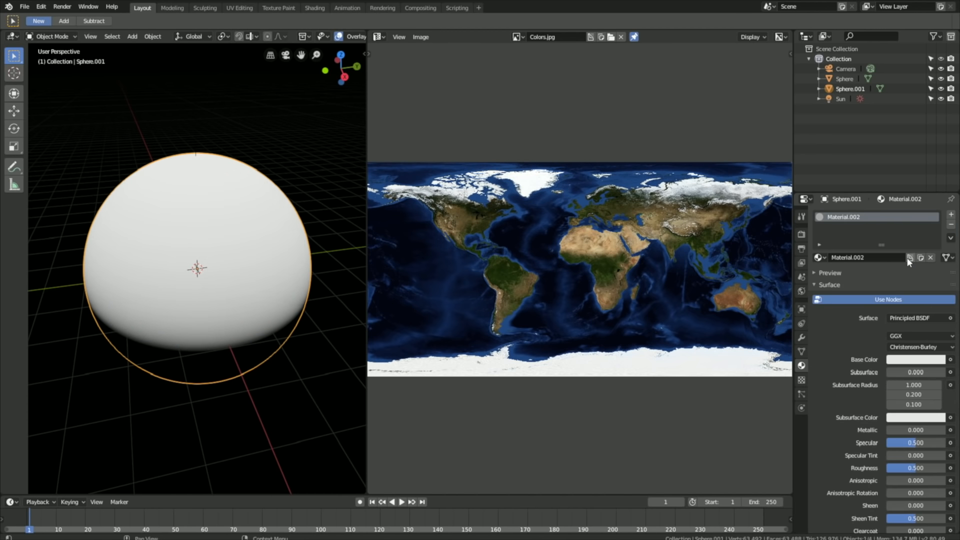
{"action": "mouse_move", "coordinate": [910, 257]}
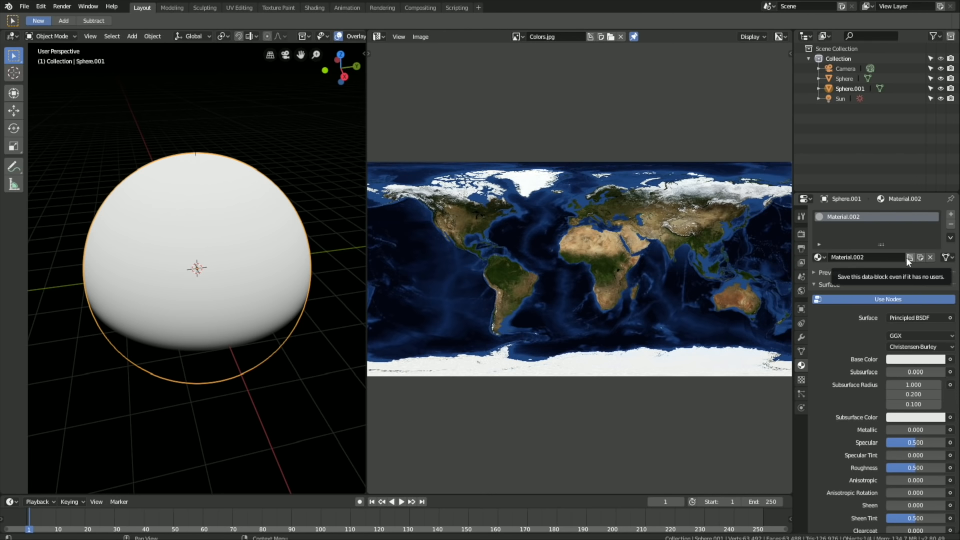
{"action": "left_click", "coordinate": [917, 318]}
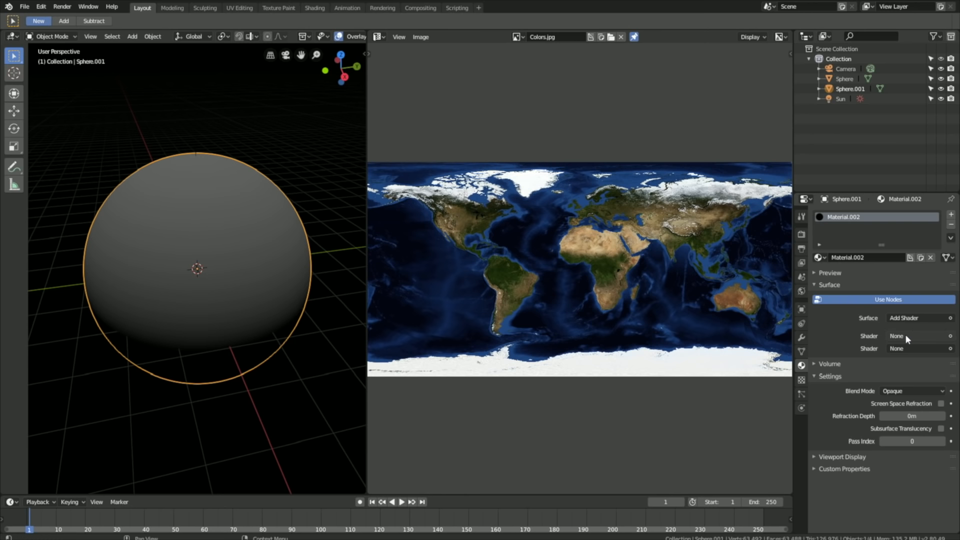
{"action": "left_click", "coordinate": [909, 318]}
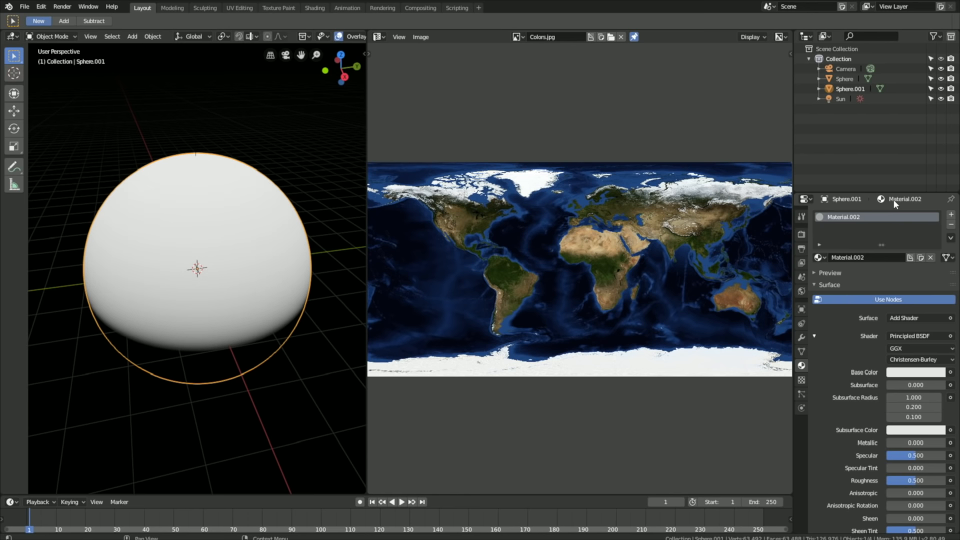
{"action": "mouse_move", "coordinate": [858, 347]}
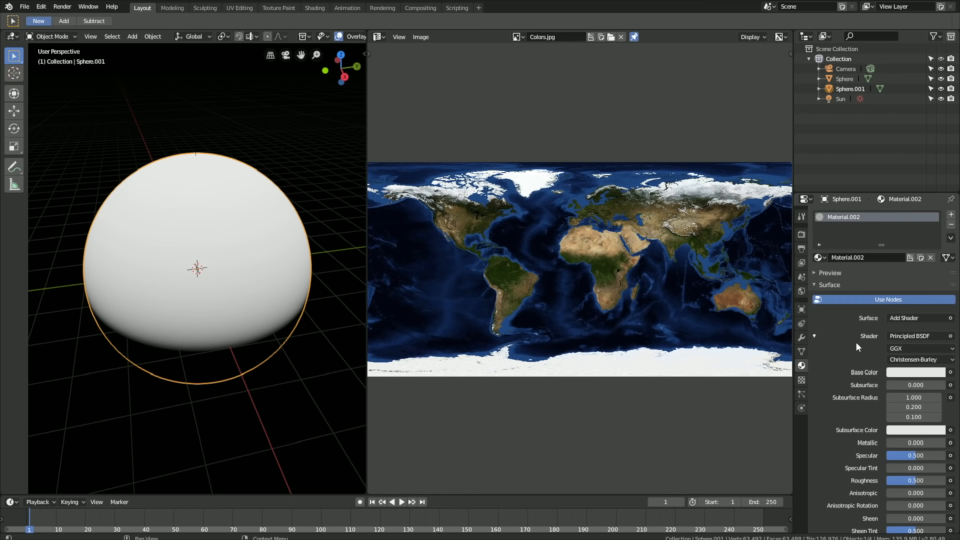
{"action": "mouse_move", "coordinate": [879, 376]}
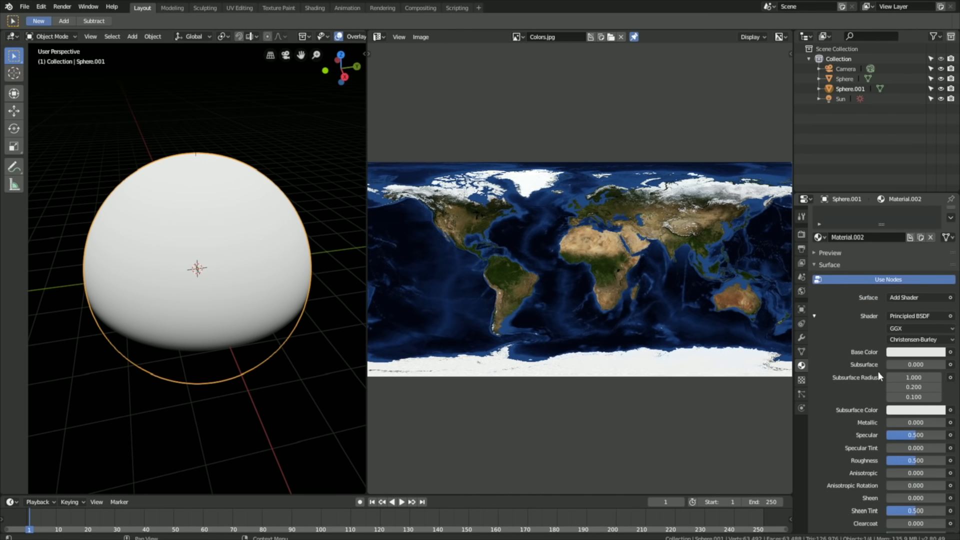
Set Material.002 transmission to 1.000 and roughness to 0.000
{"action": "scroll", "scroll_direction": "down", "scroll_amount": 3}
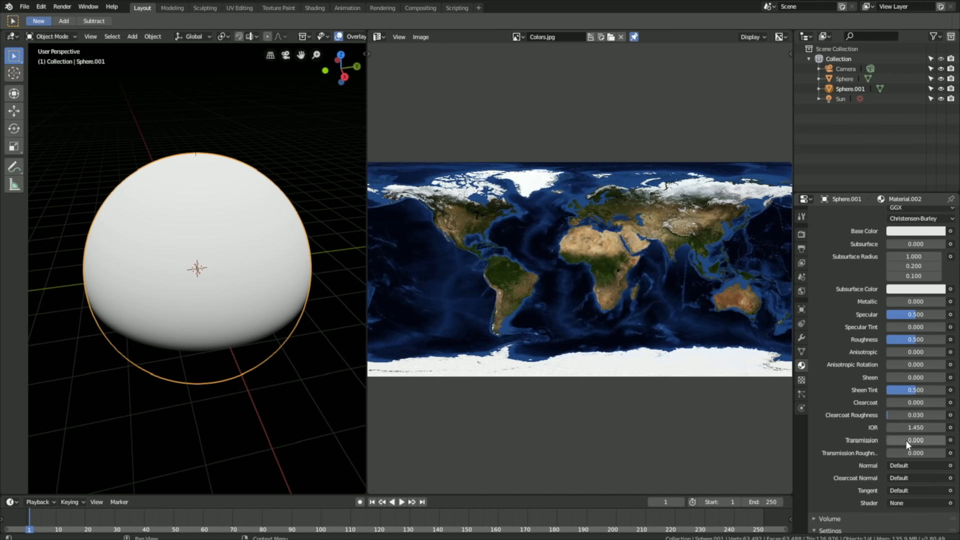
{"action": "left_click_drag", "start_coordinate": [915, 440], "coordinate": [943, 440]}
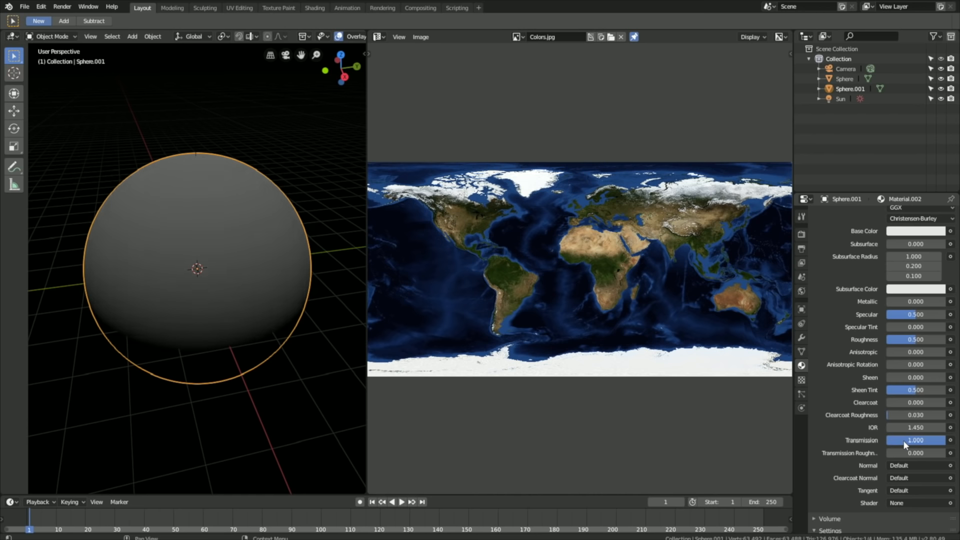
{"action": "double_click", "coordinate": [915, 339]}
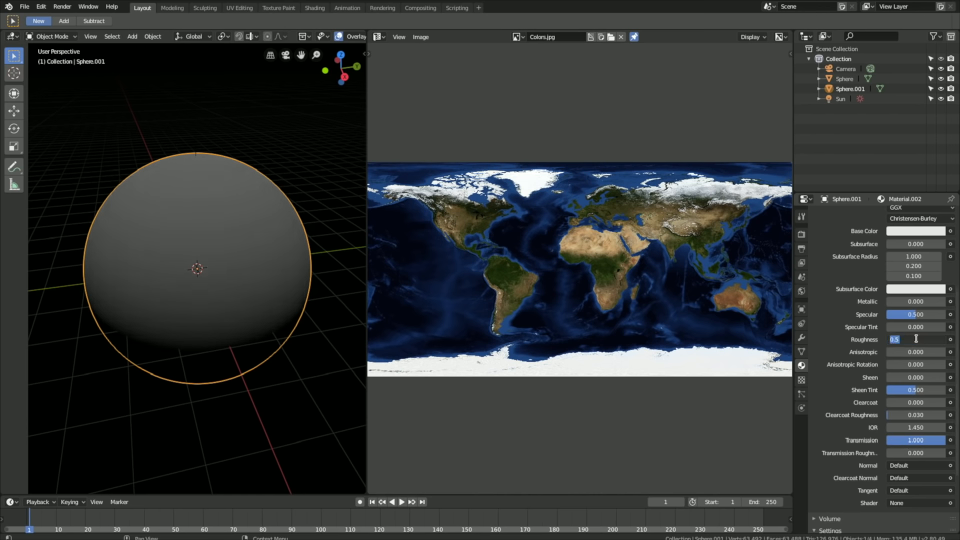
{"action": "type", "text": "0.000"}
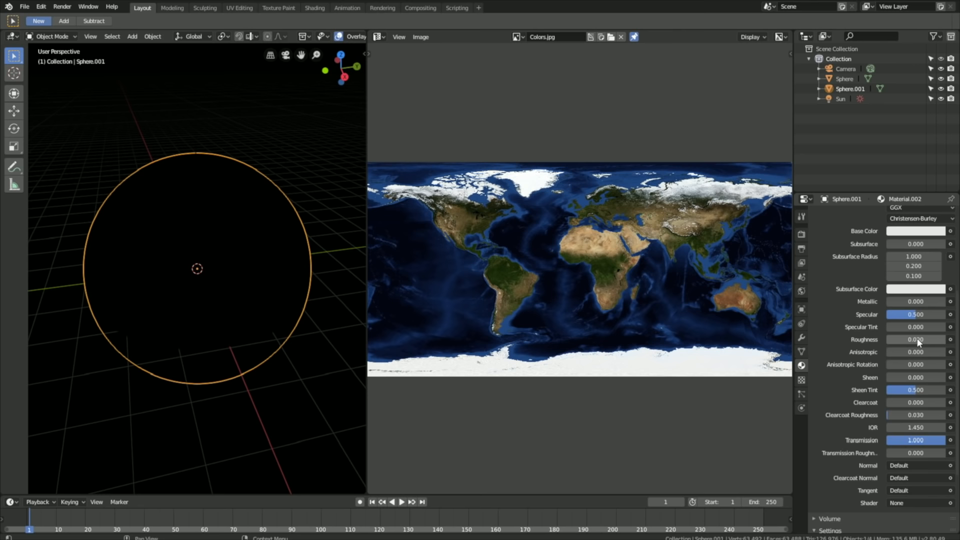
{"action": "scroll", "scroll_direction": "down", "scroll_amount": 3}
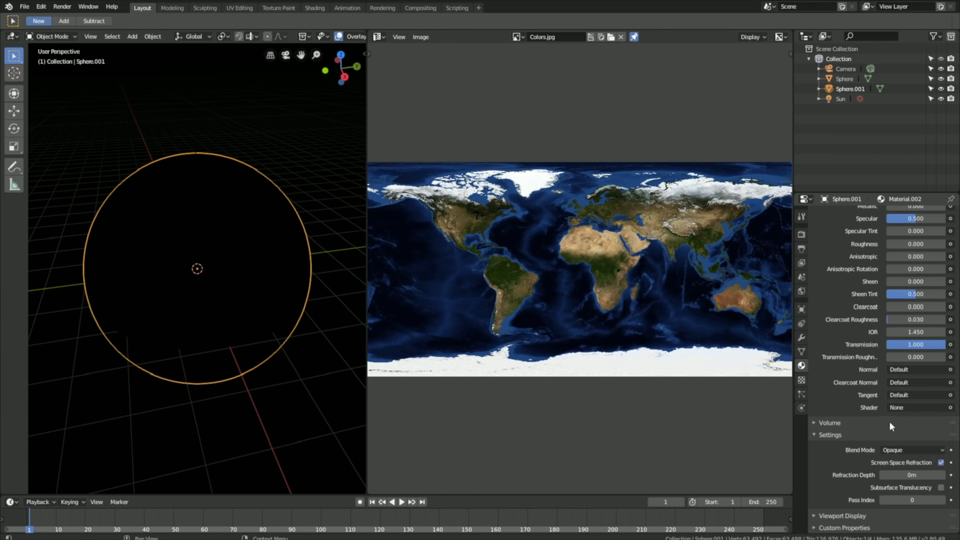
Enable Screen Space Reflections with Refraction in the Eevee render settings
{"action": "left_click", "coordinate": [800, 234]}
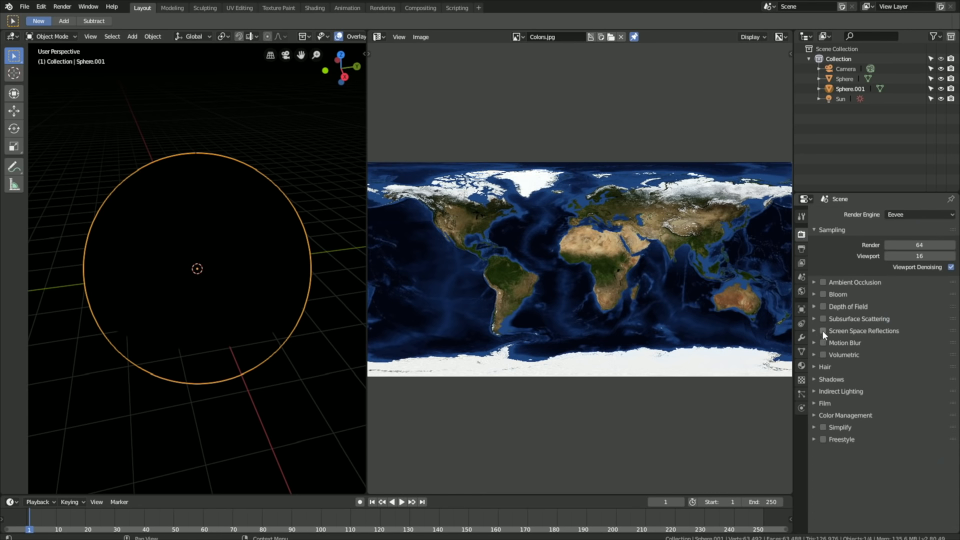
{"action": "left_click", "coordinate": [823, 331]}
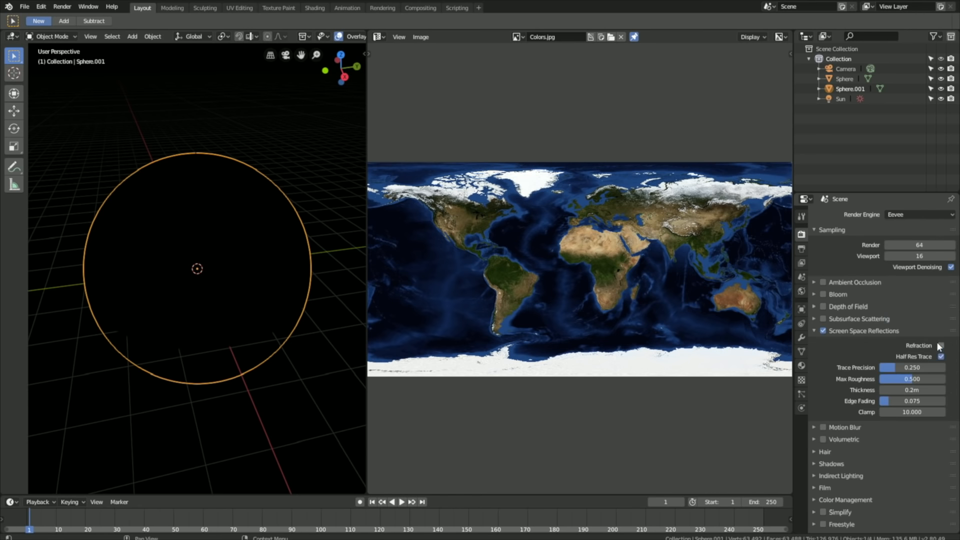
{"action": "left_click", "coordinate": [941, 345]}
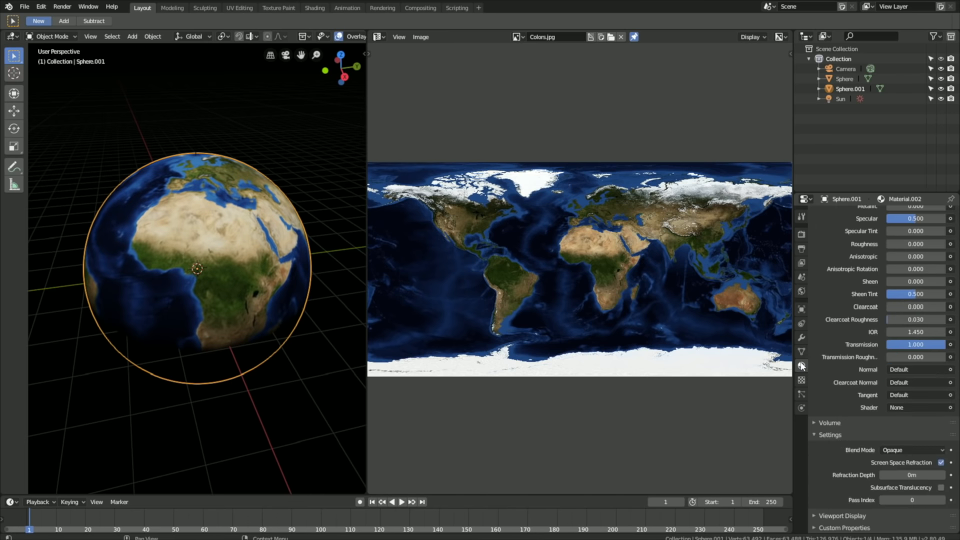
{"action": "mouse_move", "coordinate": [860, 402]}
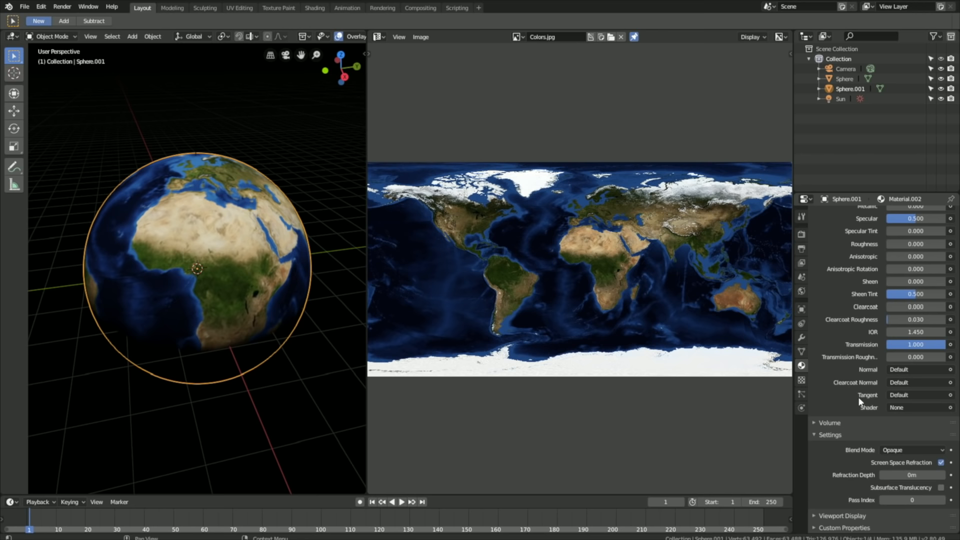
Give Material.002 a Diffuse BSDF shader whose colour is driven by an Image Texture node
{"action": "left_click", "coordinate": [915, 407]}
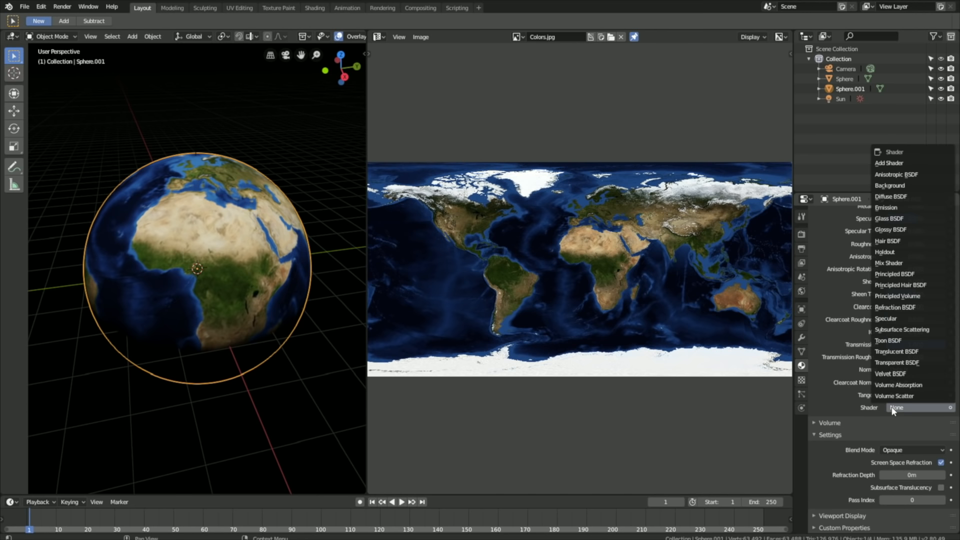
{"action": "mouse_move", "coordinate": [894, 396]}
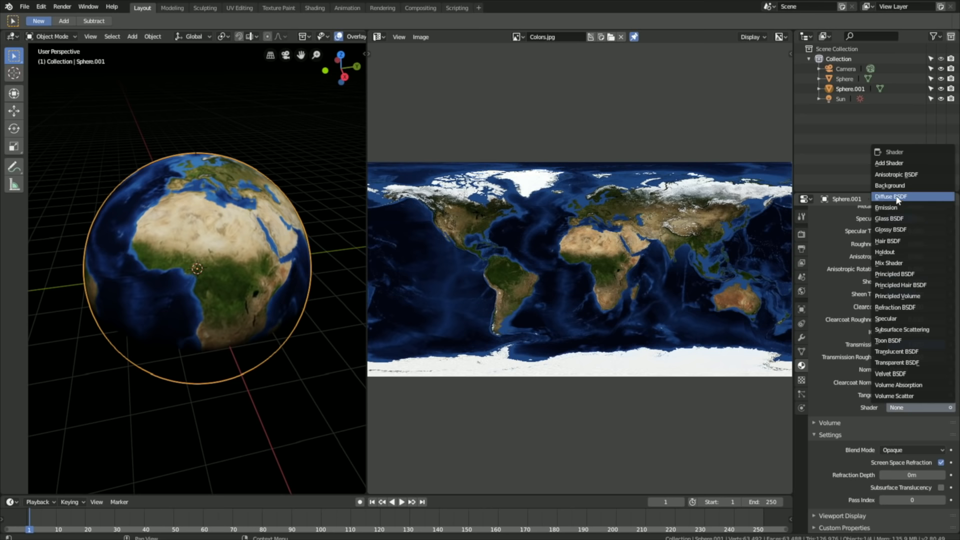
{"action": "left_click", "coordinate": [890, 197]}
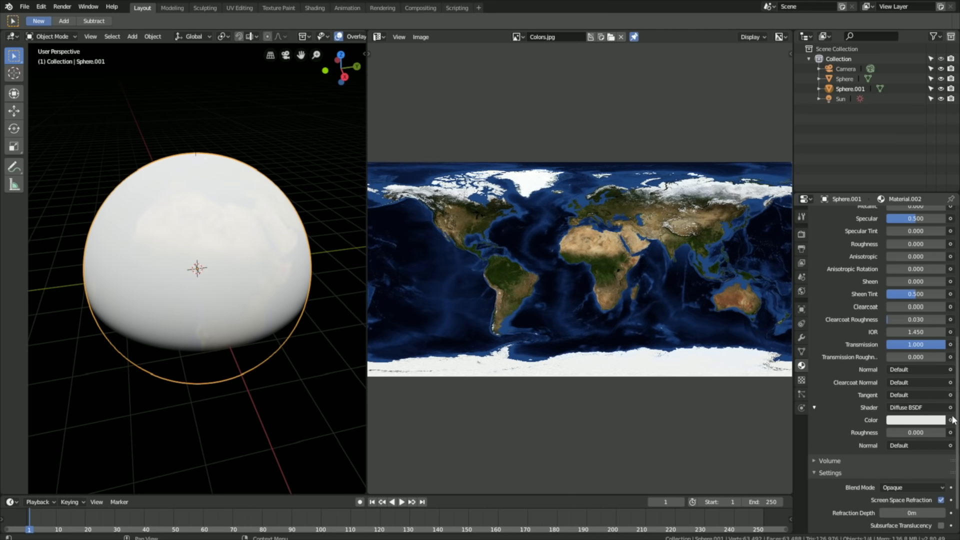
{"action": "left_click", "coordinate": [951, 421]}
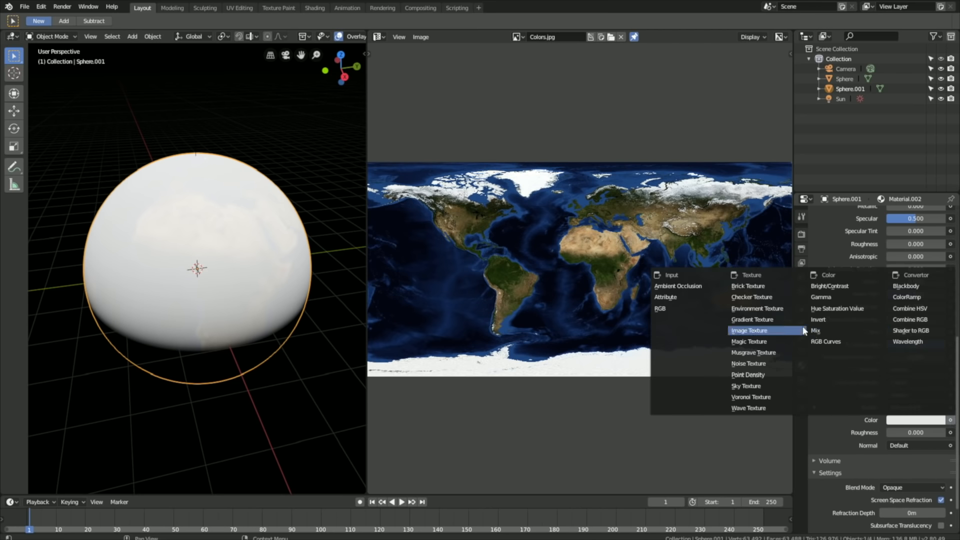
{"action": "left_click", "coordinate": [748, 330]}
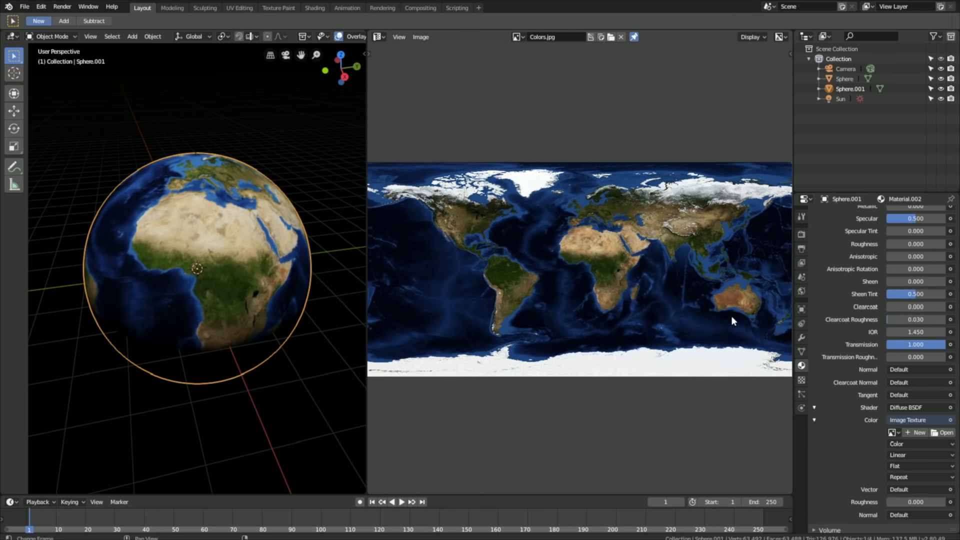
{"action": "mouse_move", "coordinate": [700, 315]}
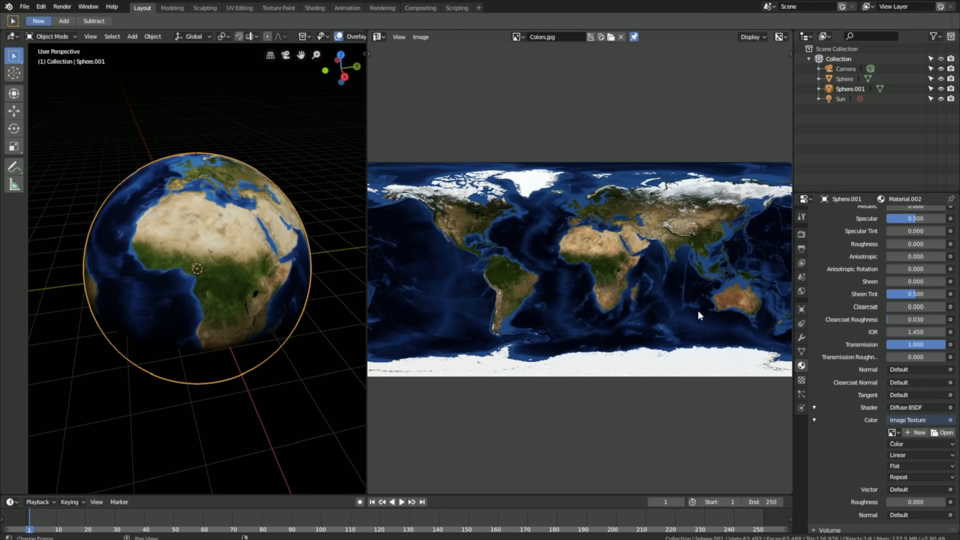
{"action": "left_click", "coordinate": [52, 36]}
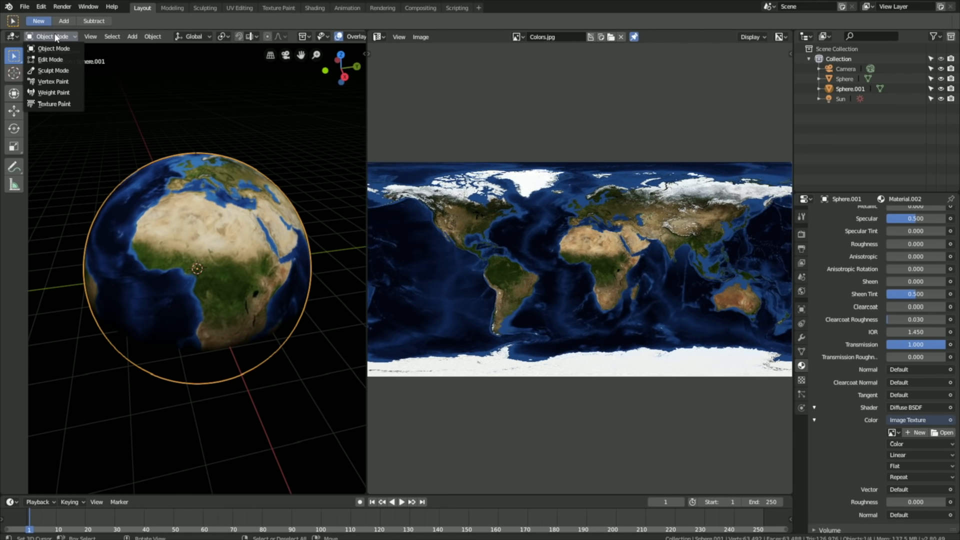
Unlink the current image and load Clouds.jpg from the Earth Maps folder into the image editor
{"action": "left_click", "coordinate": [50, 59]}
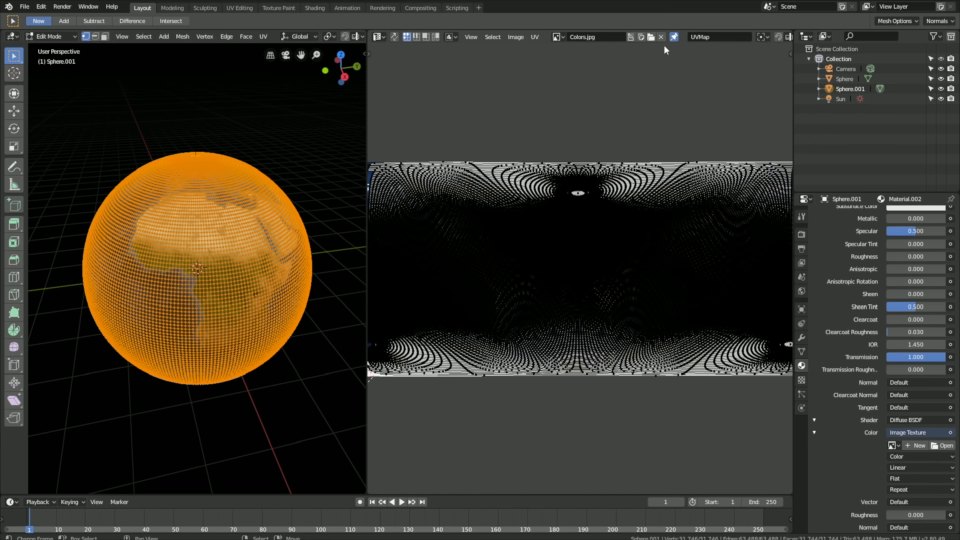
{"action": "left_click", "coordinate": [661, 37]}
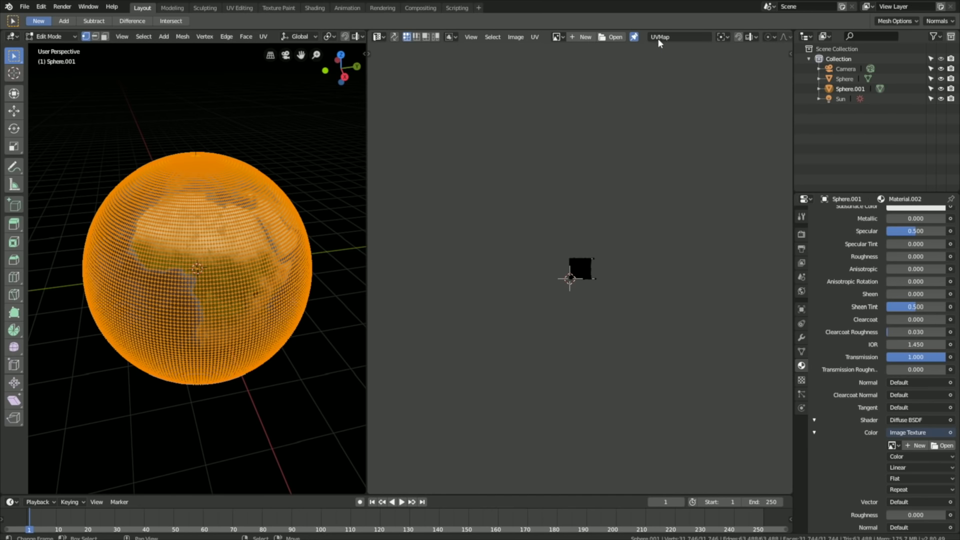
{"action": "left_click", "coordinate": [614, 37]}
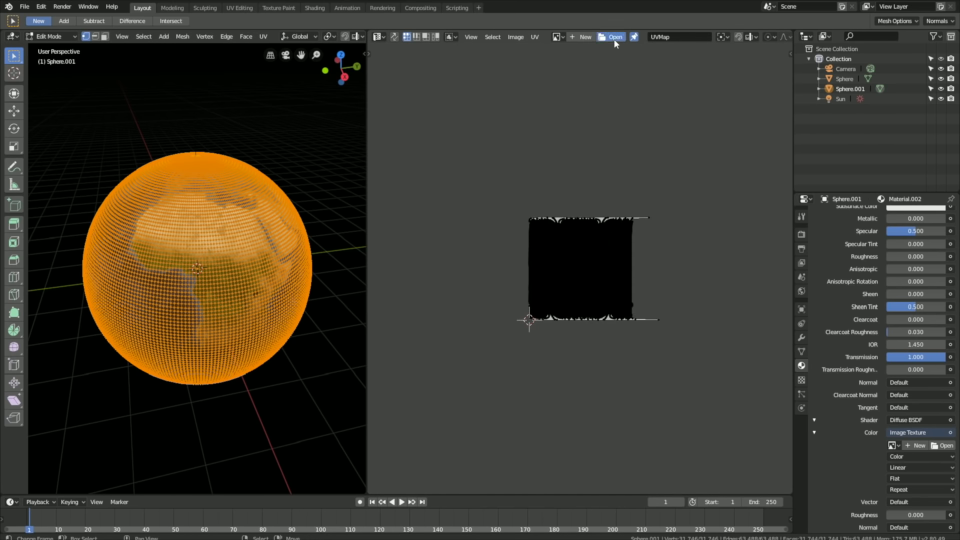
{"action": "left_click", "coordinate": [613, 37]}
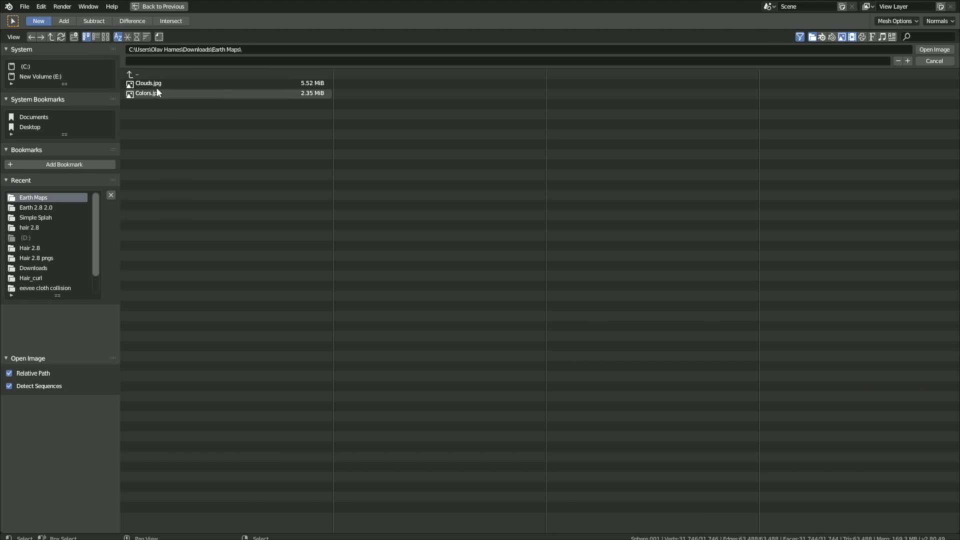
{"action": "left_click", "coordinate": [148, 83]}
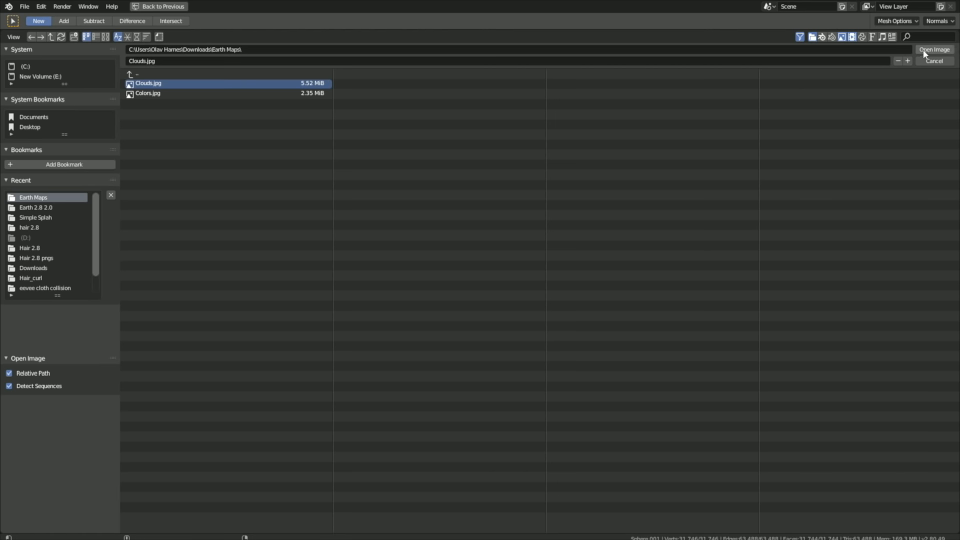
{"action": "left_click", "coordinate": [933, 50]}
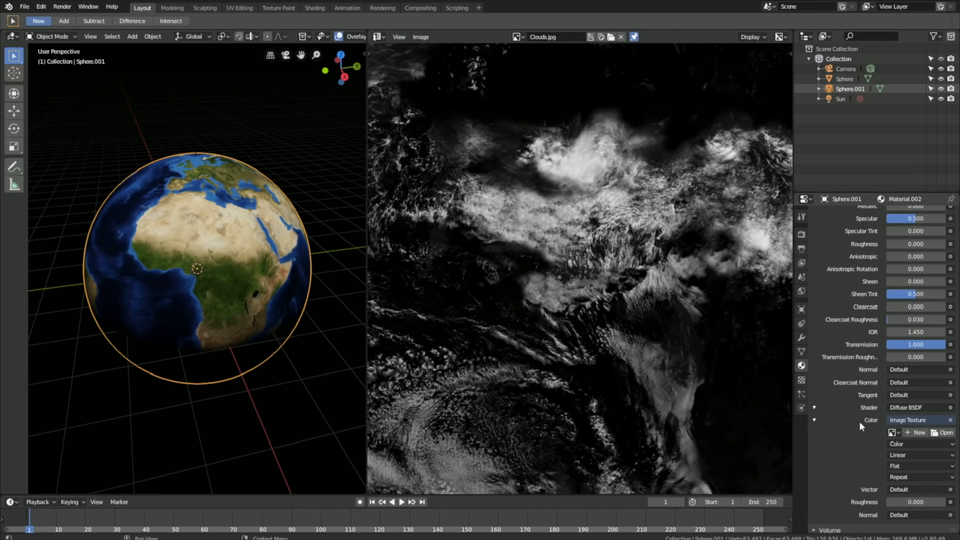
Assign Clouds.jpg to Sphere.001's image texture so clouds wrap the globe
{"action": "left_click", "coordinate": [893, 433]}
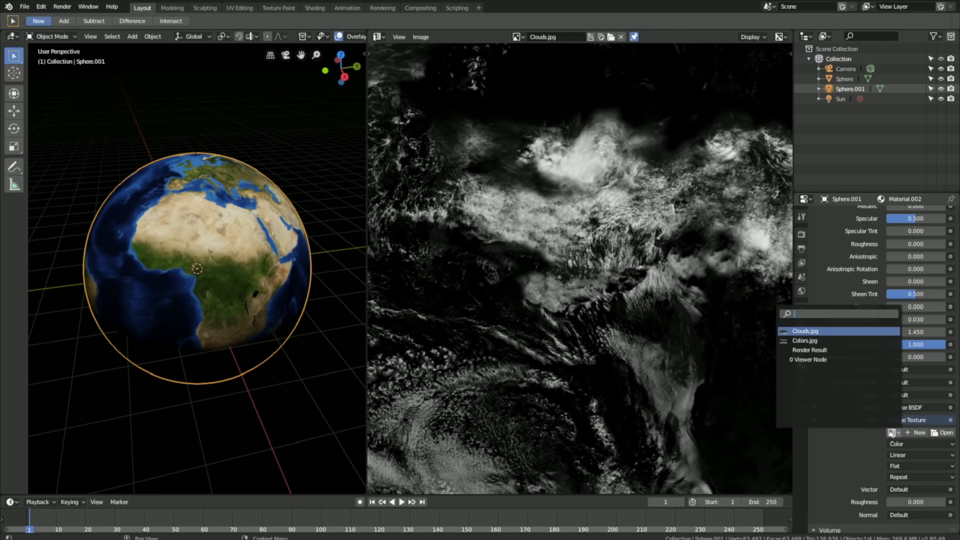
{"action": "left_click", "coordinate": [803, 331]}
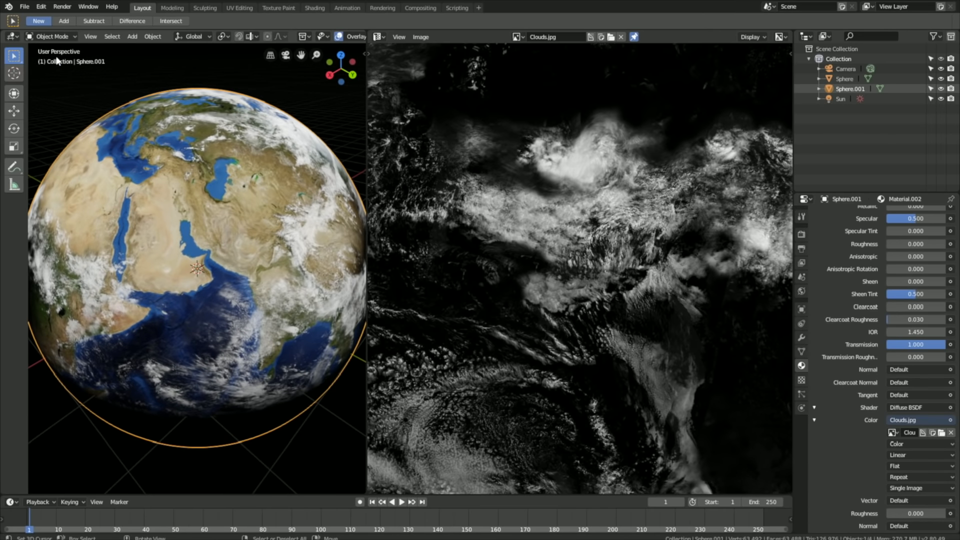
Save the project as tut.blend in the Earth 2.8 2.0 folder
{"action": "left_click", "coordinate": [24, 7]}
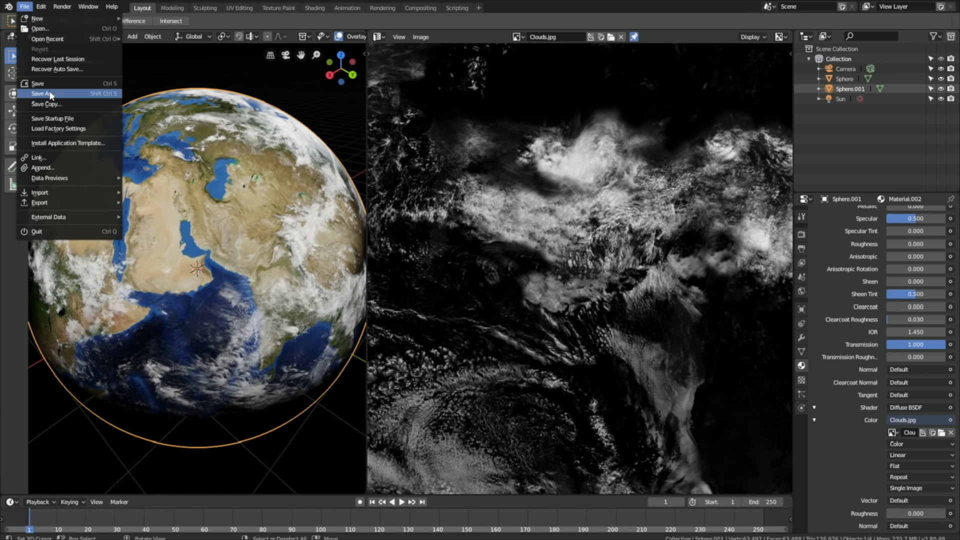
{"action": "left_click", "coordinate": [43, 94]}
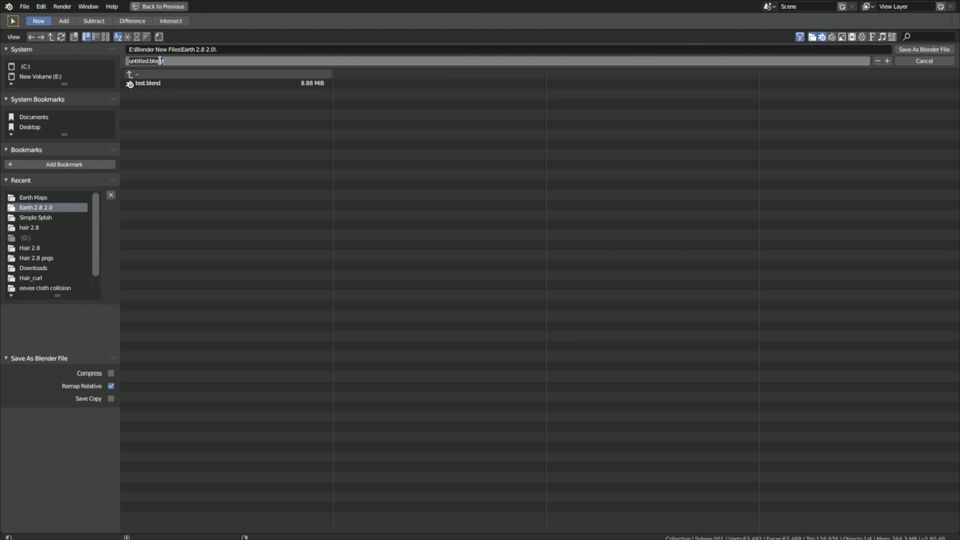
{"action": "type", "text": "tut.blend"}
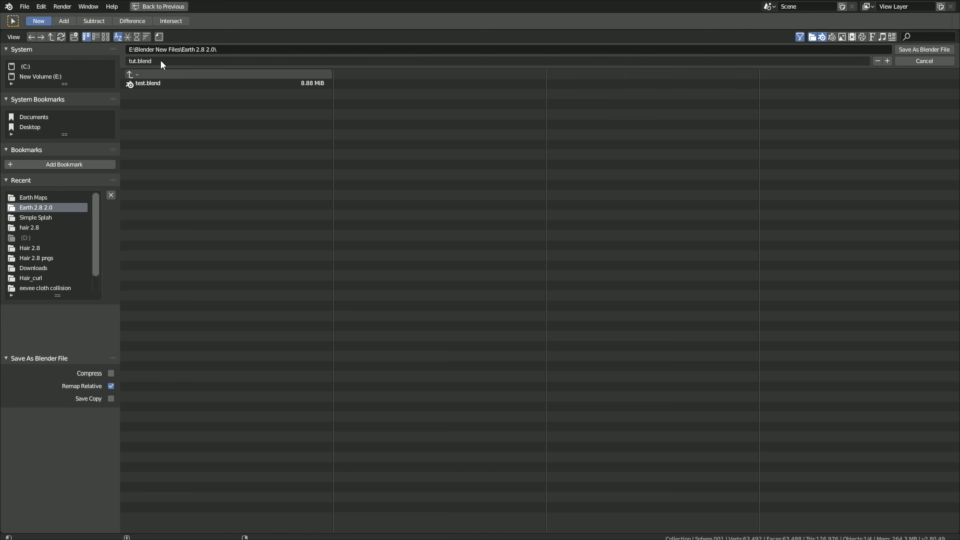
{"action": "left_click", "coordinate": [158, 6]}
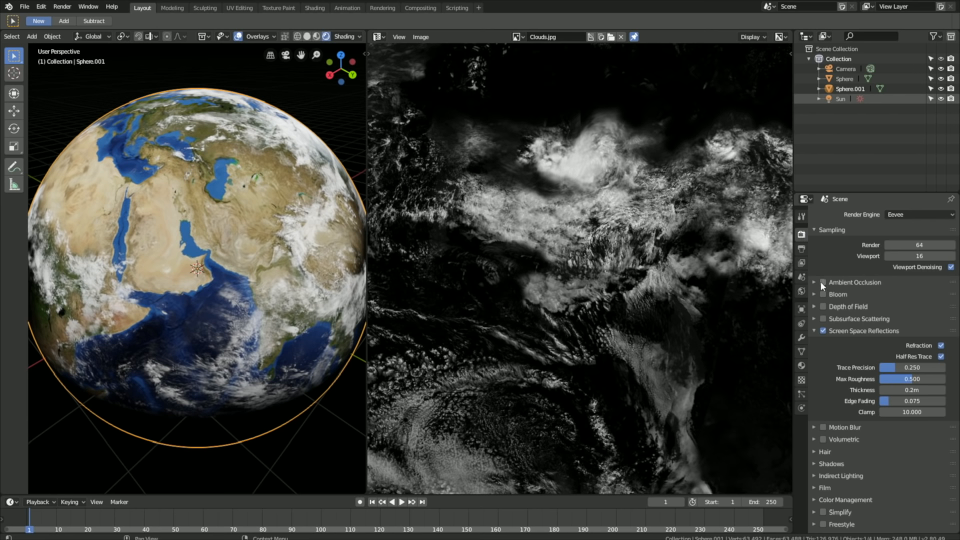
Turn on Bloom with threshold 2, knee 1, radius 10, intensity 0.8, clamp 1 and a blue colour
{"action": "left_click", "coordinate": [814, 294]}
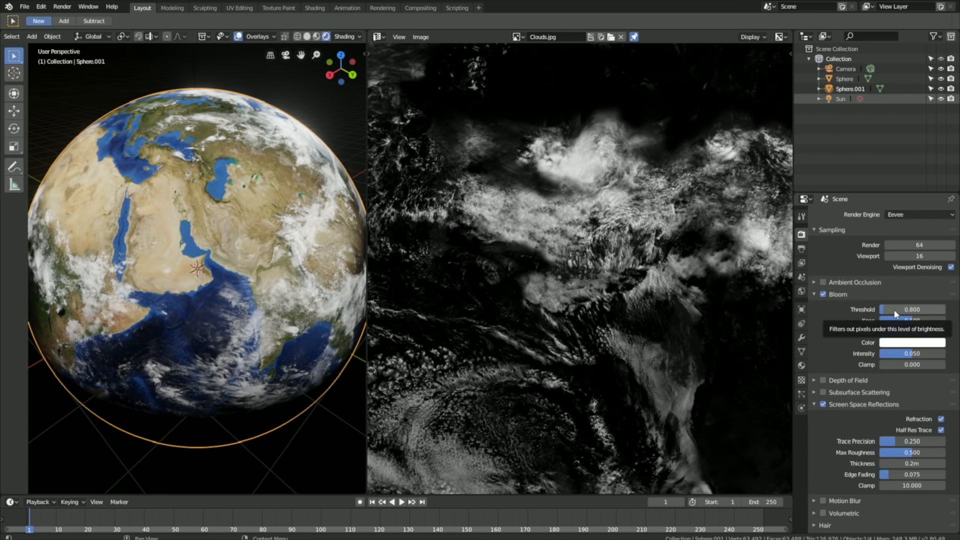
{"action": "left_click_drag", "start_coordinate": [900, 309], "coordinate": [912, 309]}
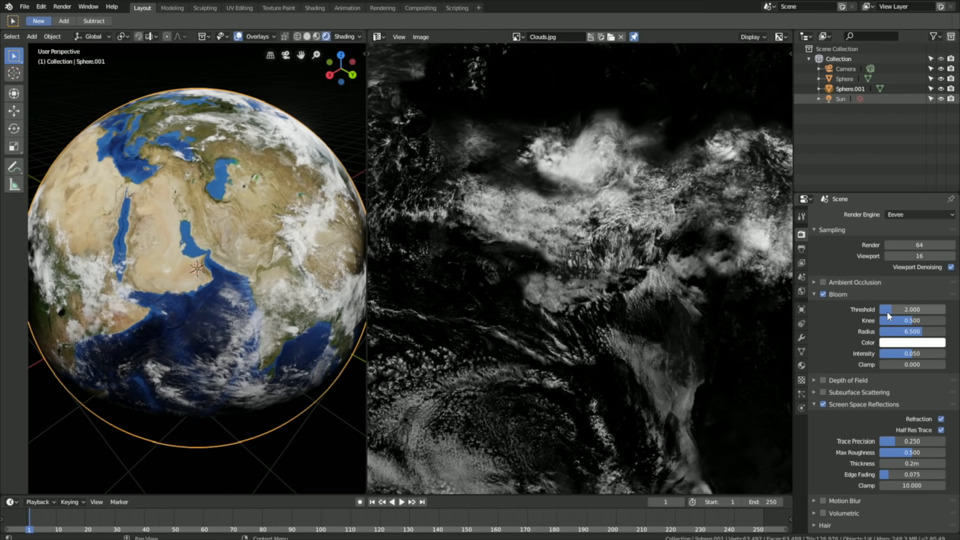
{"action": "left_click_drag", "start_coordinate": [894, 320], "coordinate": [931, 320]}
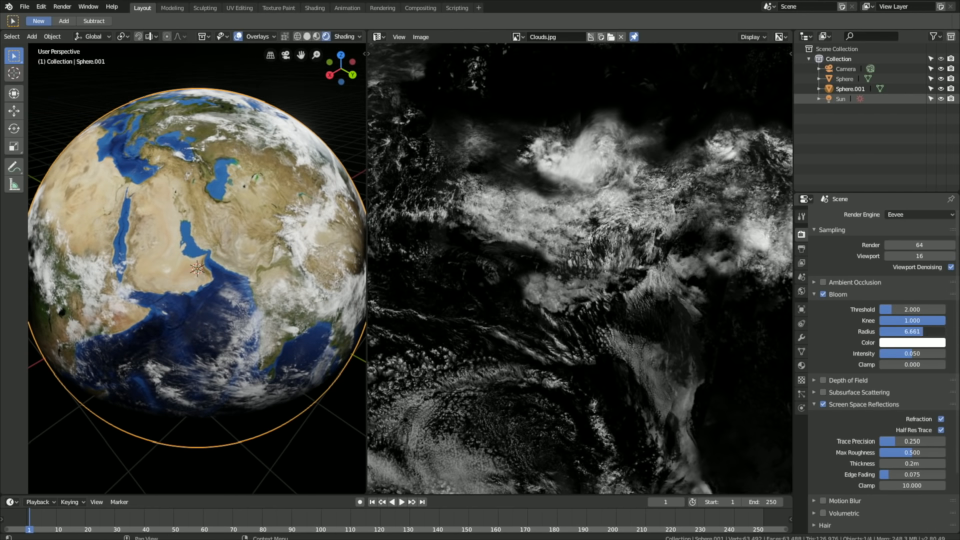
{"action": "left_click", "coordinate": [912, 353]}
{"action": "type", "text": "0.800"}
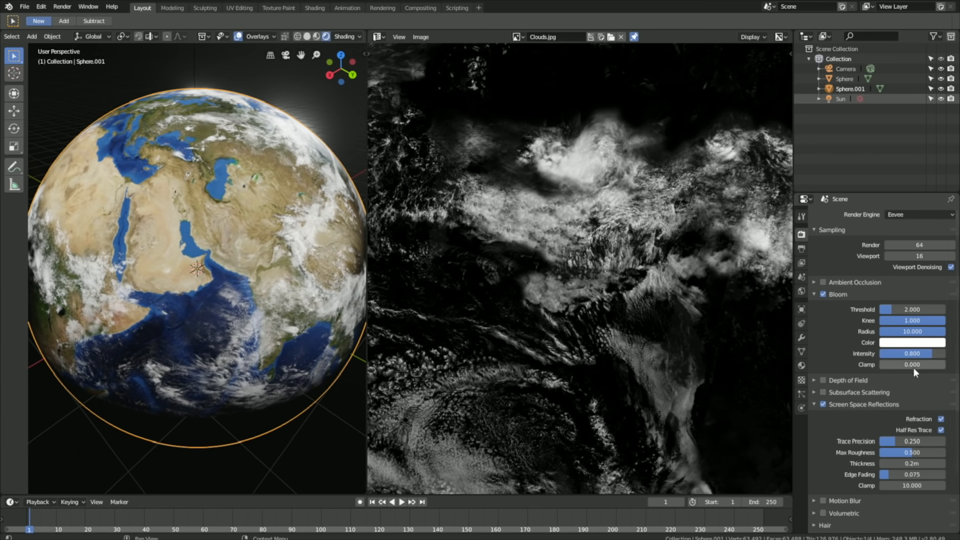
{"action": "mouse_move", "coordinate": [912, 364]}
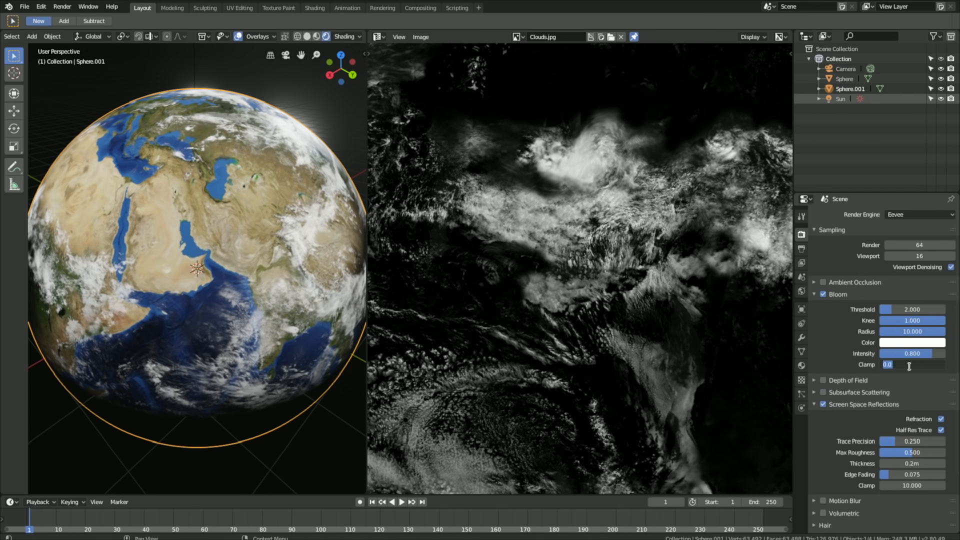
{"action": "left_click", "coordinate": [912, 342]}
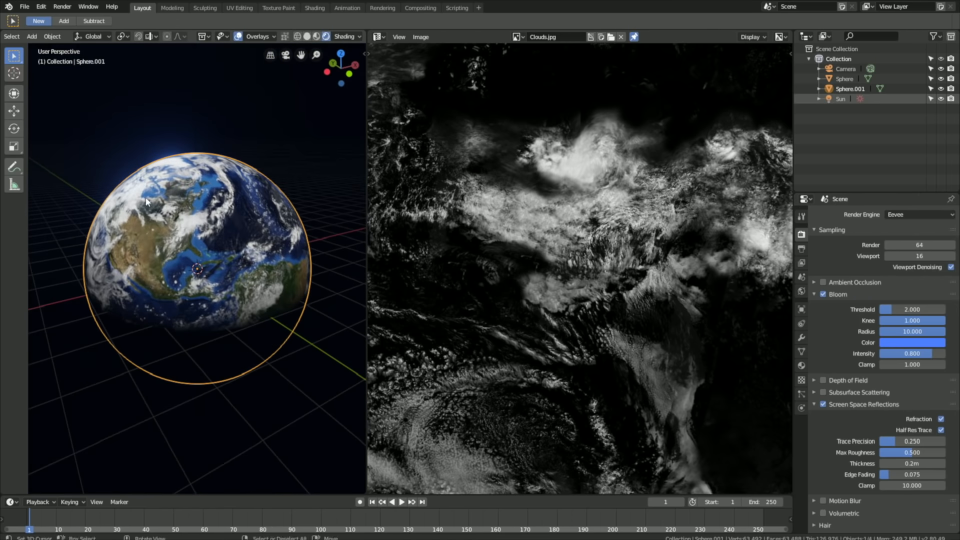
{"action": "left_click", "coordinate": [912, 342]}
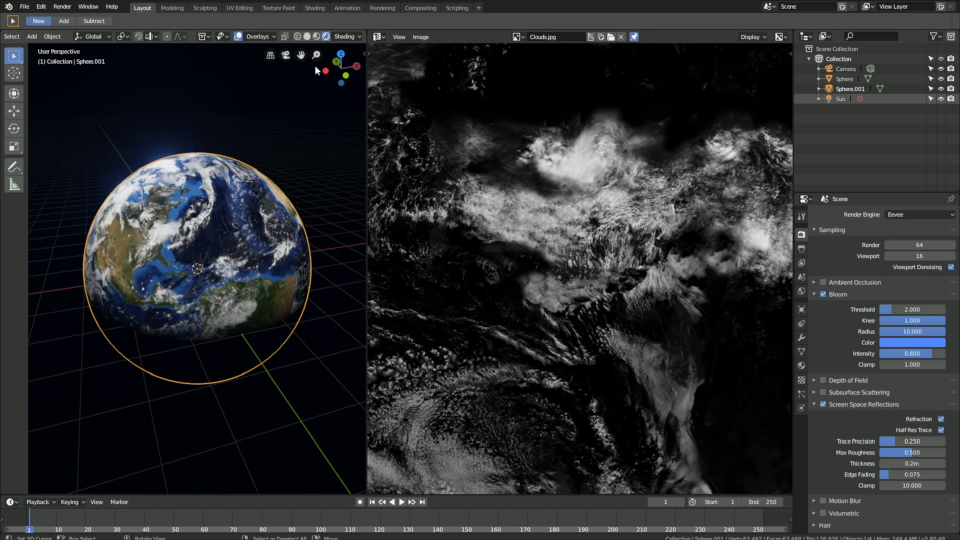
Hide viewport overlays so the glowing globe shows without grid or outlines
{"action": "left_click", "coordinate": [253, 36]}
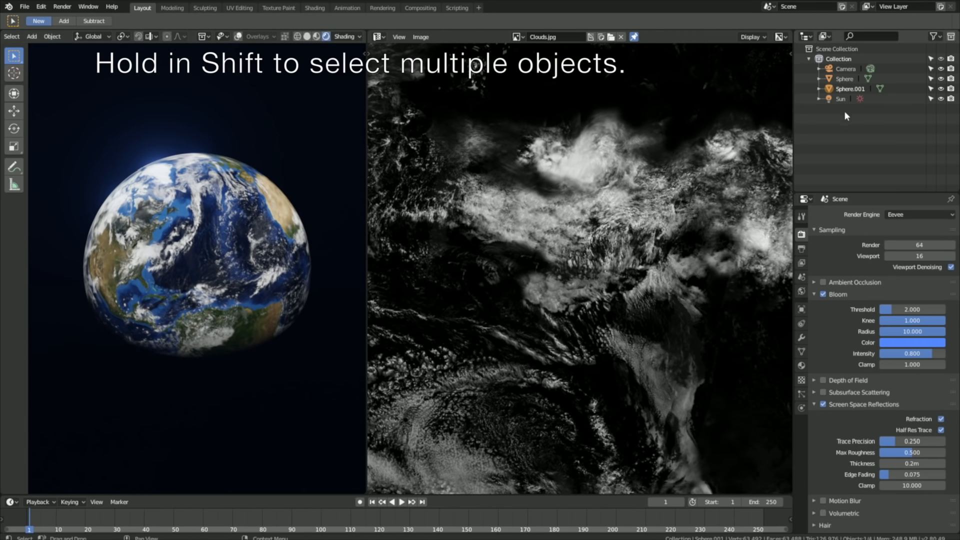
Parent the Earth sphere to Sphere.001 using Object (Keep Transform)
{"action": "left_click", "coordinate": [845, 78]}
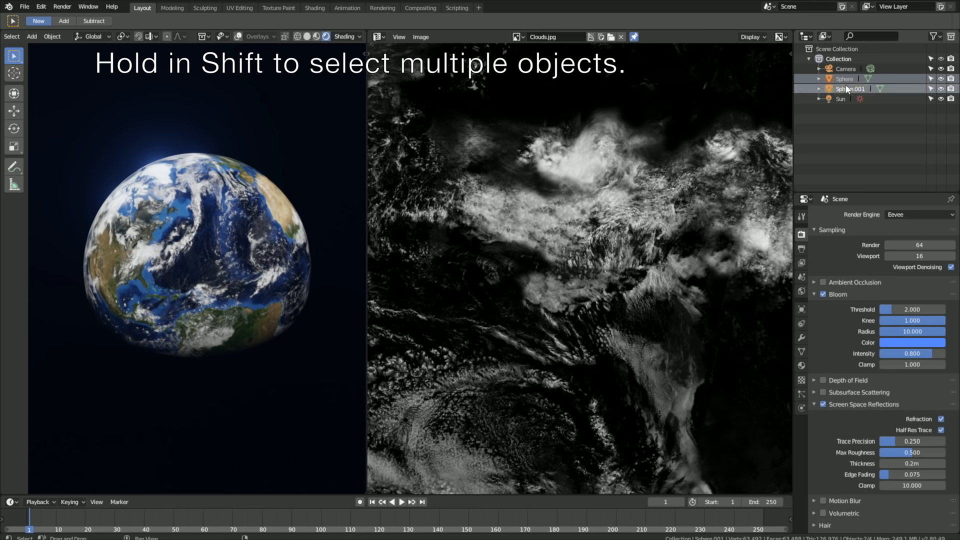
{"action": "key", "text": "ctrl+p"}
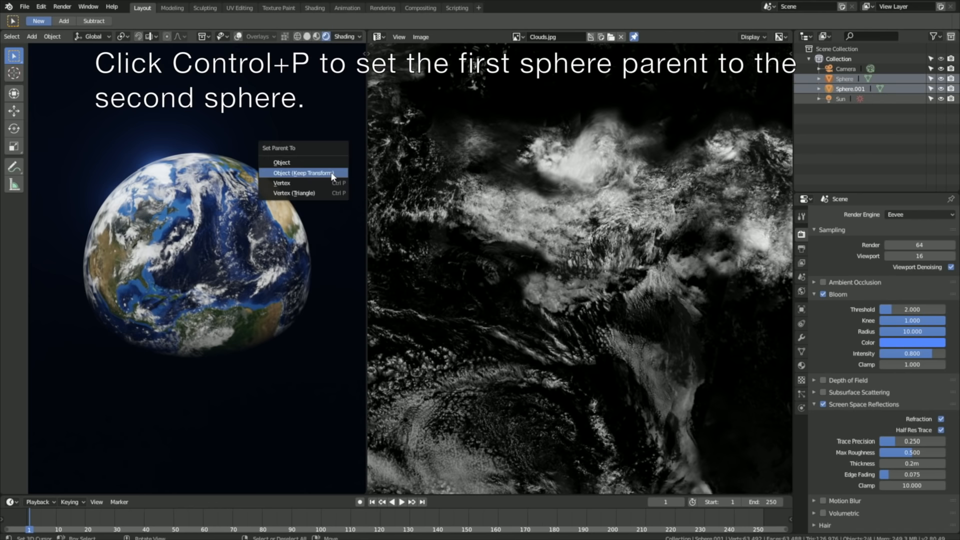
{"action": "left_click", "coordinate": [304, 173]}
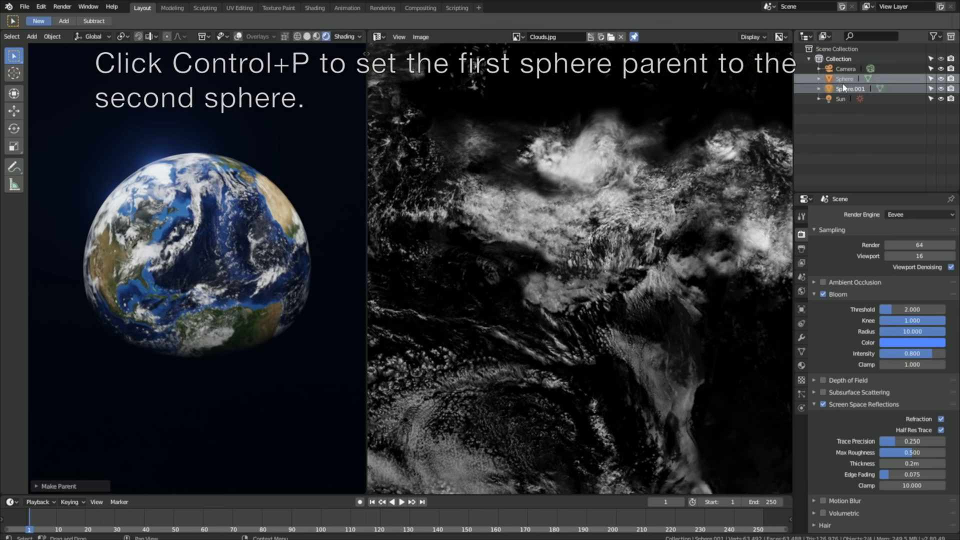
{"action": "key", "text": "ctrl+p"}
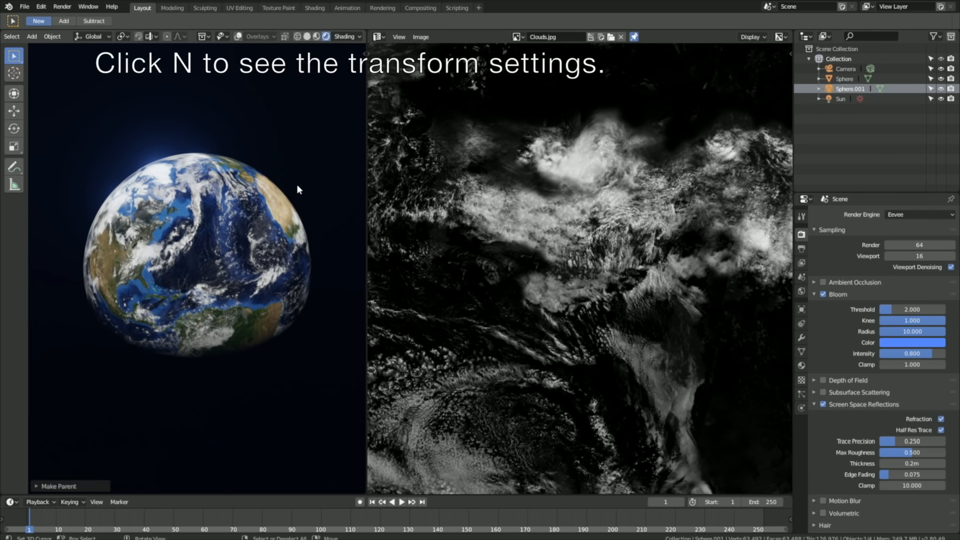
Keyframe Sphere.001's rotation at 0° on frame 1 and Z rotation 10° on frame 250
{"action": "key", "text": "n"}
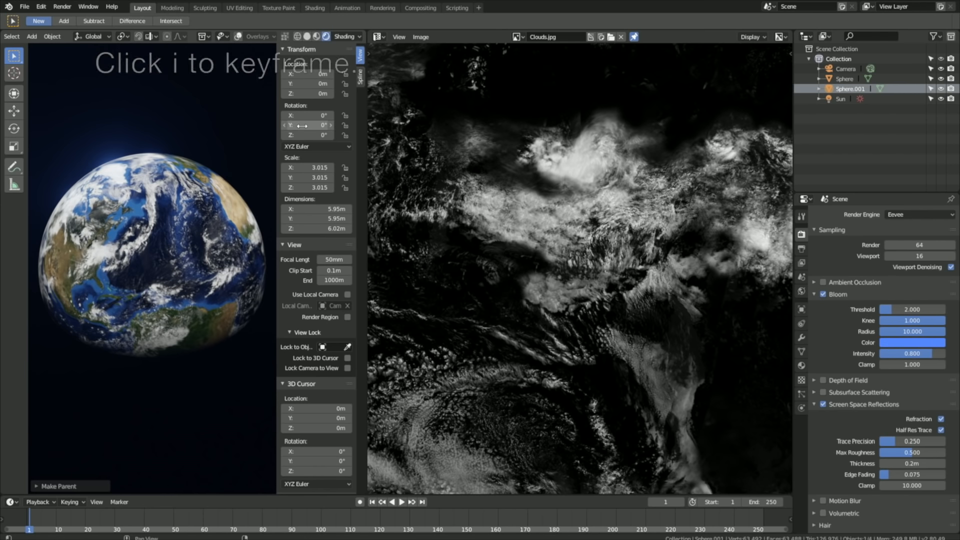
{"action": "key", "text": "i"}
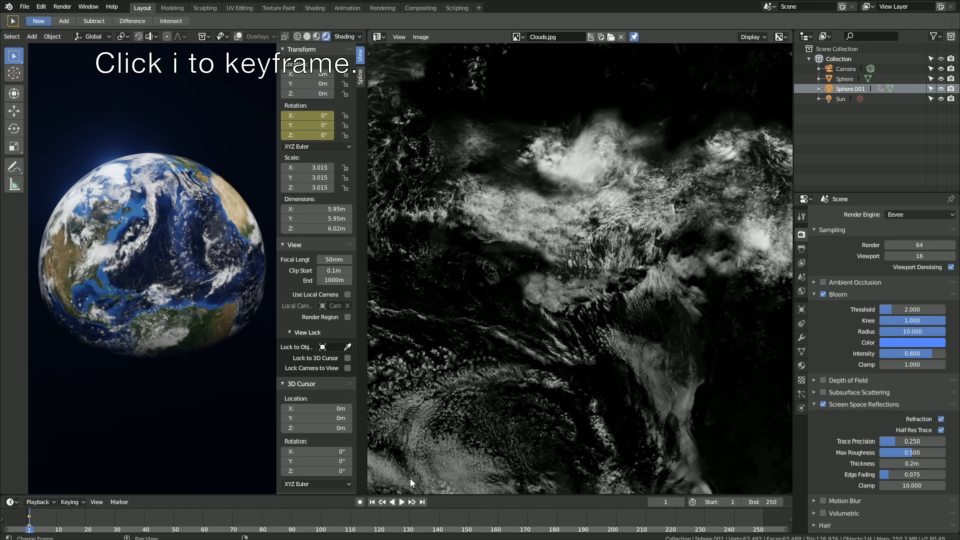
{"action": "left_click", "coordinate": [422, 501]}
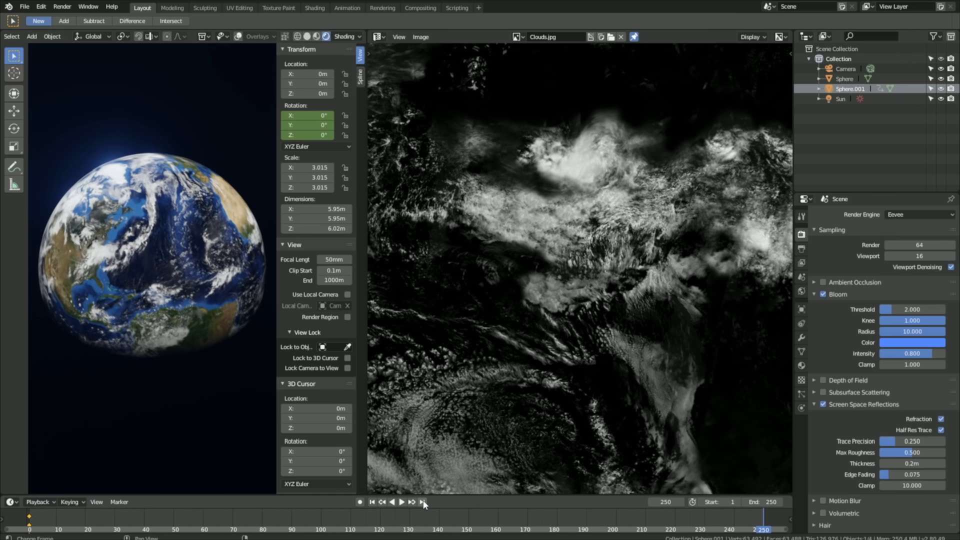
{"action": "left_click", "coordinate": [315, 135]}
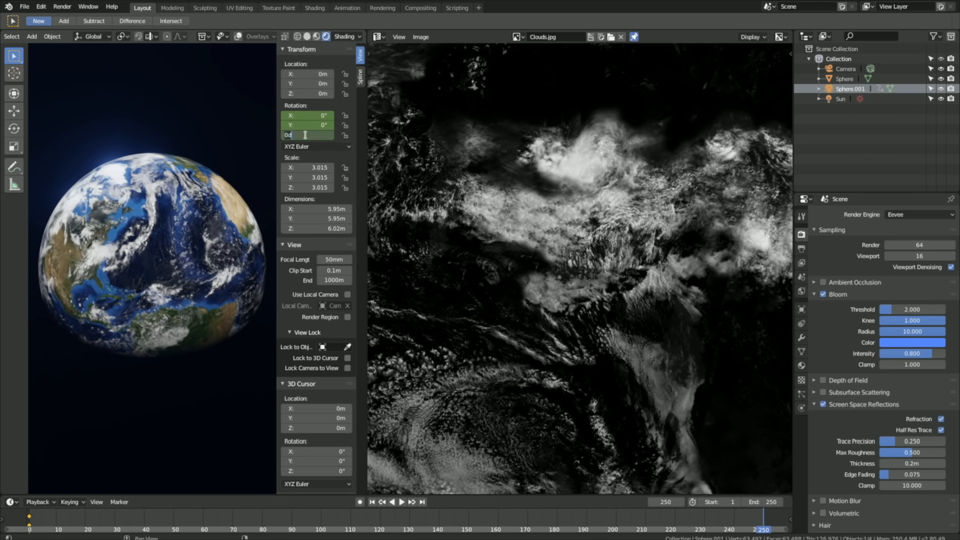
{"action": "type", "text": "10°"}
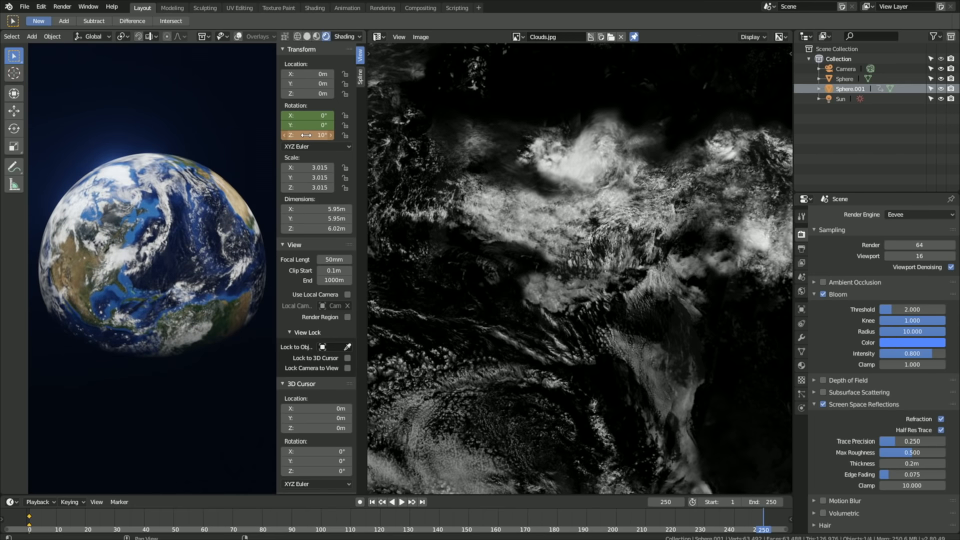
{"action": "mouse_move", "coordinate": [308, 125]}
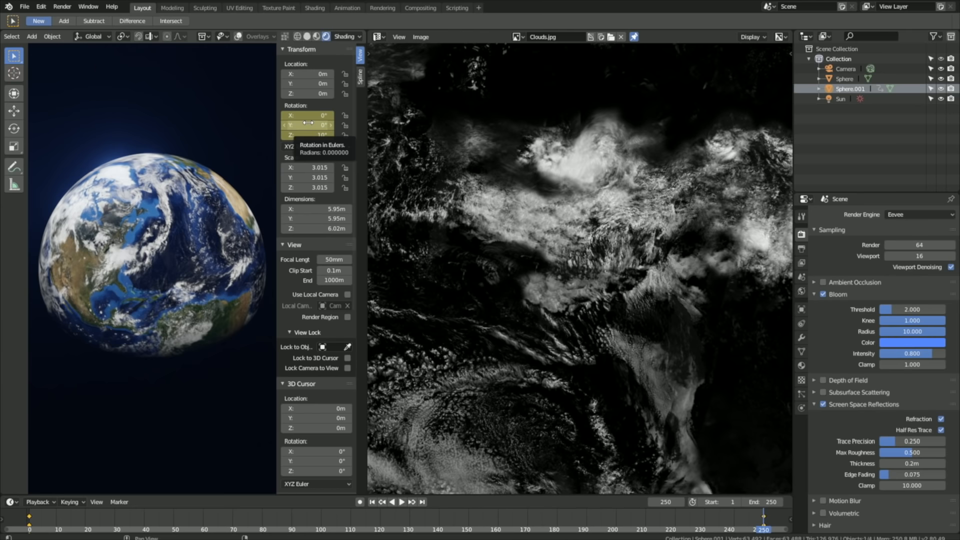
{"action": "left_click", "coordinate": [377, 37]}
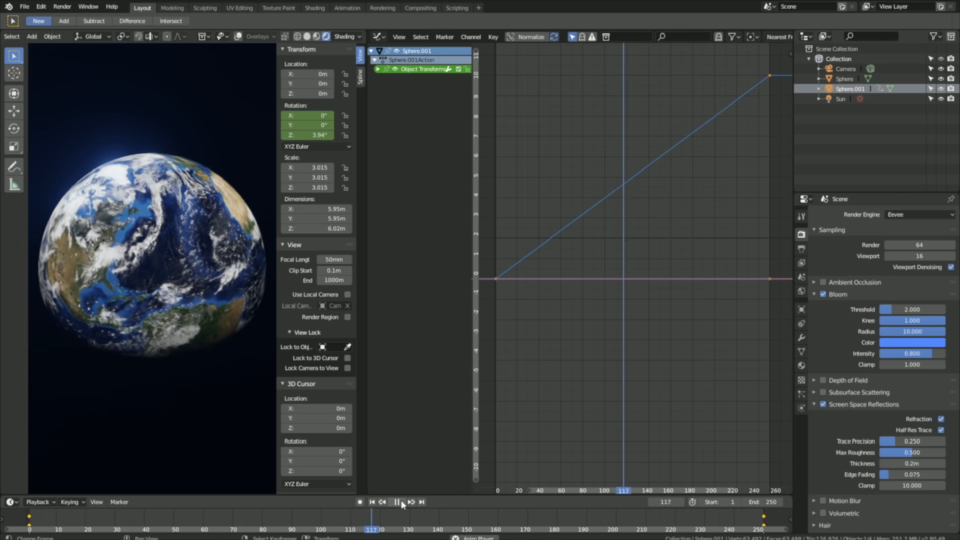
Play the timeline to preview the globe's rotation, then stop playback
{"action": "left_click", "coordinate": [396, 502]}
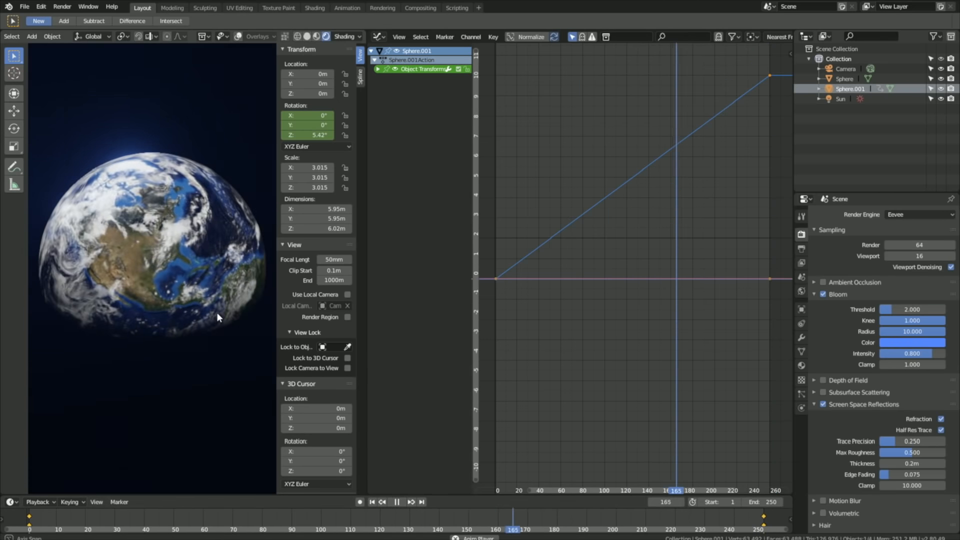
{"action": "left_click", "coordinate": [396, 501]}
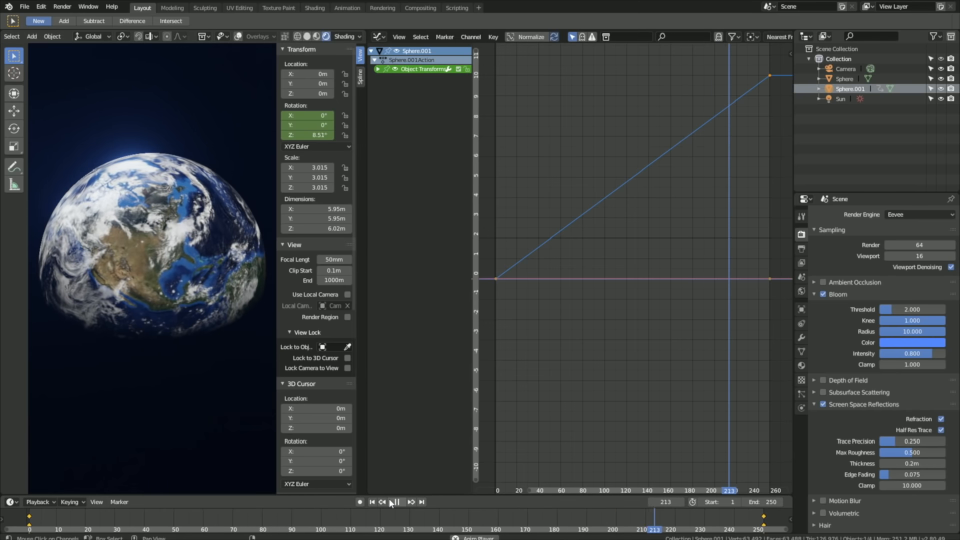
{"action": "left_click", "coordinate": [394, 501]}
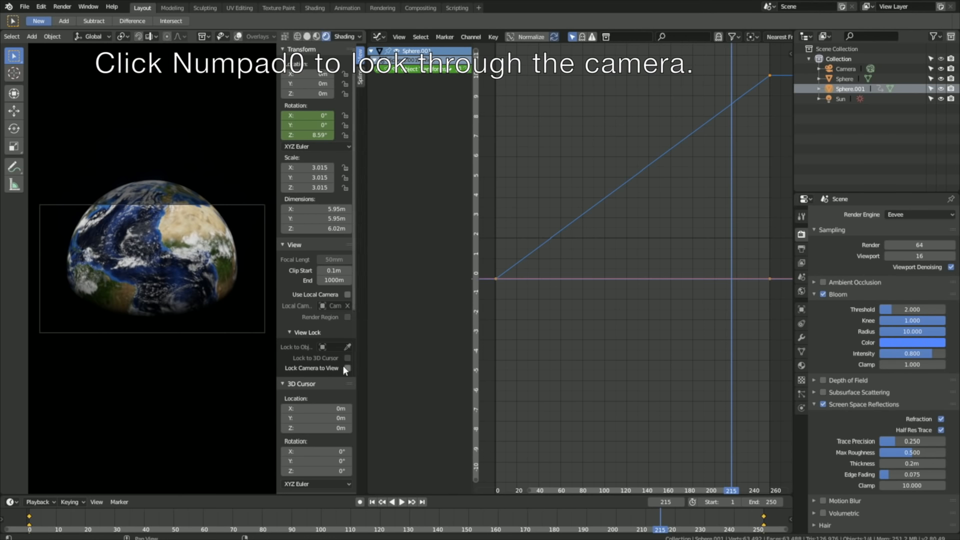
Lock the camera to the view, frame the globe closely, then unlock Lock Camera to View
{"action": "left_click", "coordinate": [347, 368]}
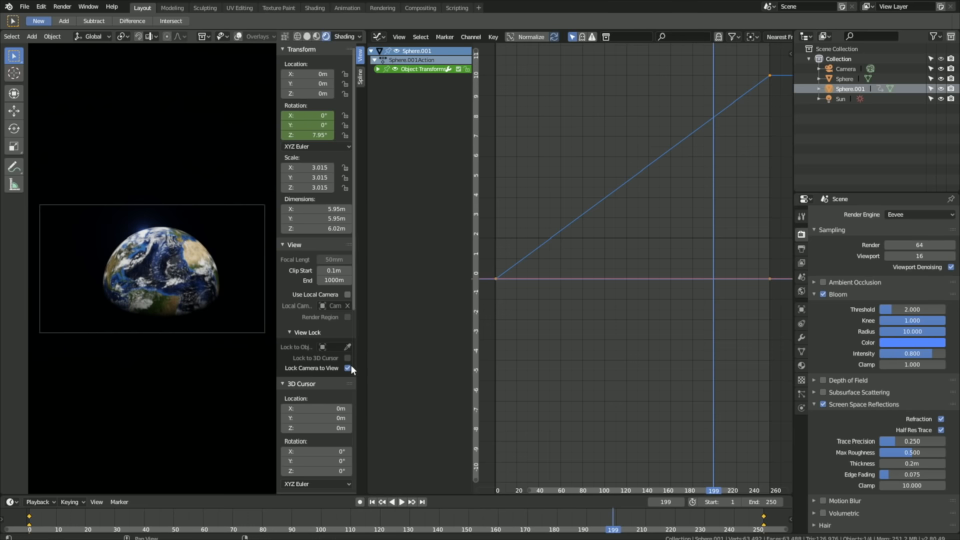
{"action": "left_click", "coordinate": [348, 368]}
{"action": "type", "text": "64"}
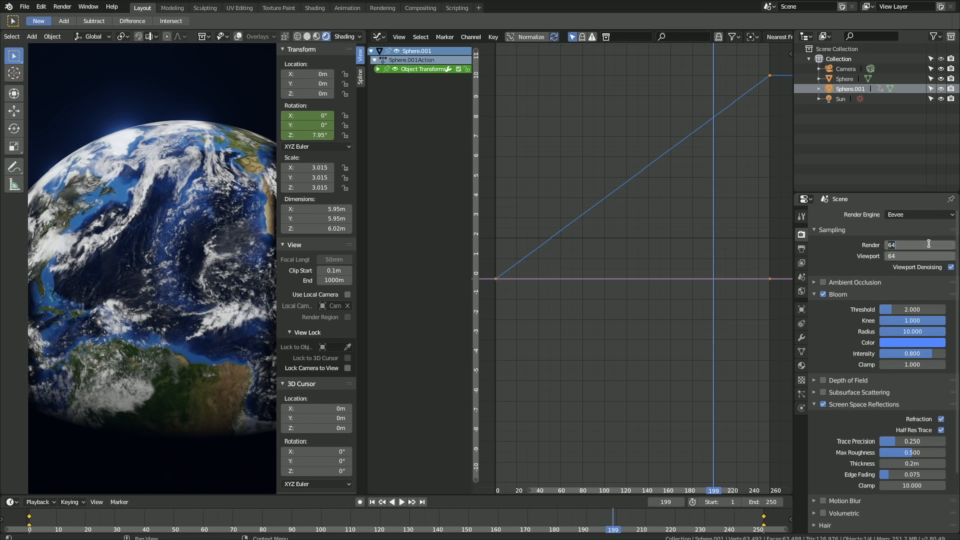
Set the sampling value to 200 samples
{"action": "type", "text": "200"}
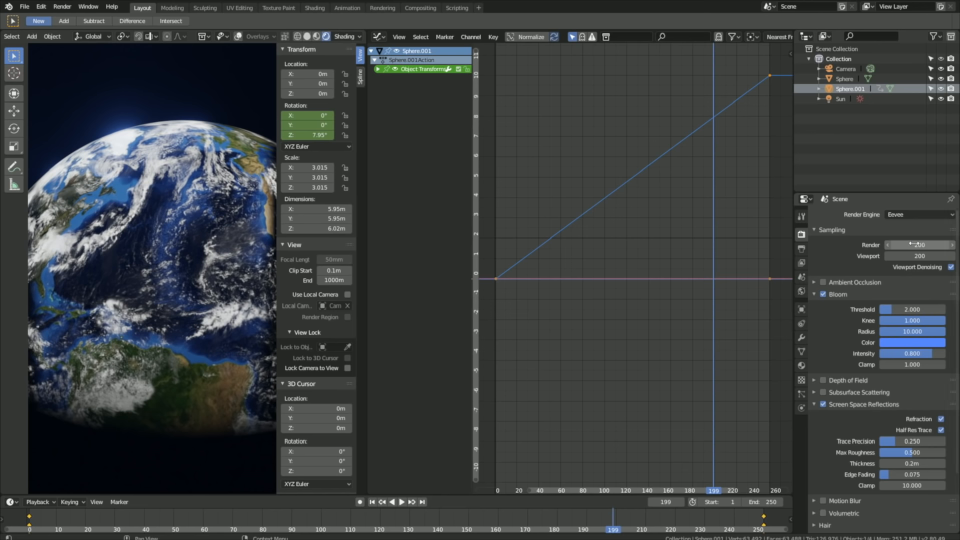
Set the output resolution to 3840 × 2160 pixels and review the frame rate choices
{"action": "left_click", "coordinate": [801, 249]}
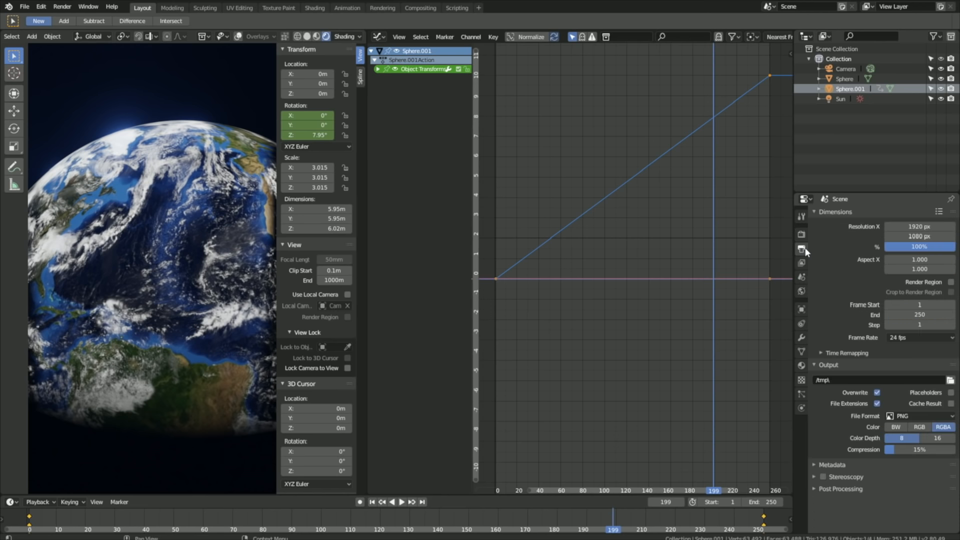
{"action": "mouse_move", "coordinate": [843, 250]}
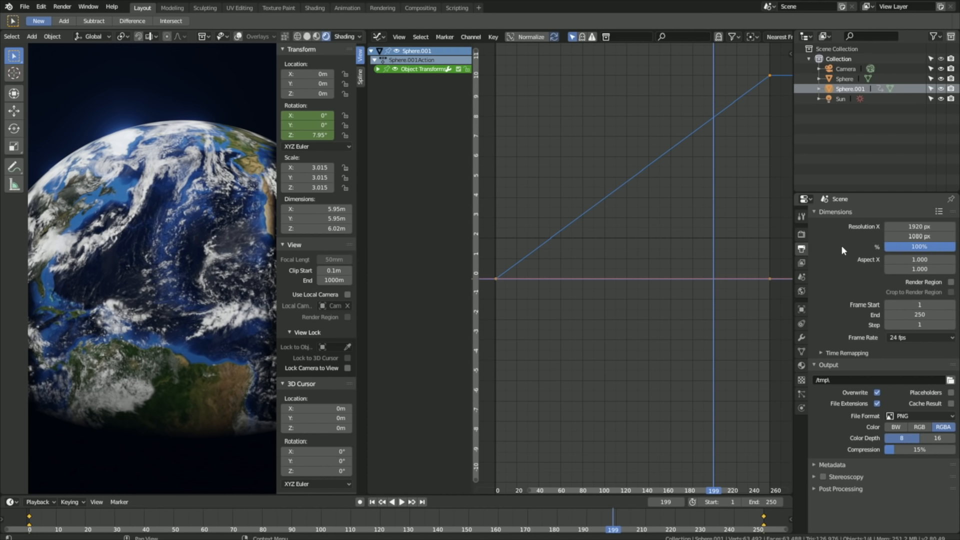
{"action": "left_click", "coordinate": [918, 227]}
{"action": "type", "text": "3840"}
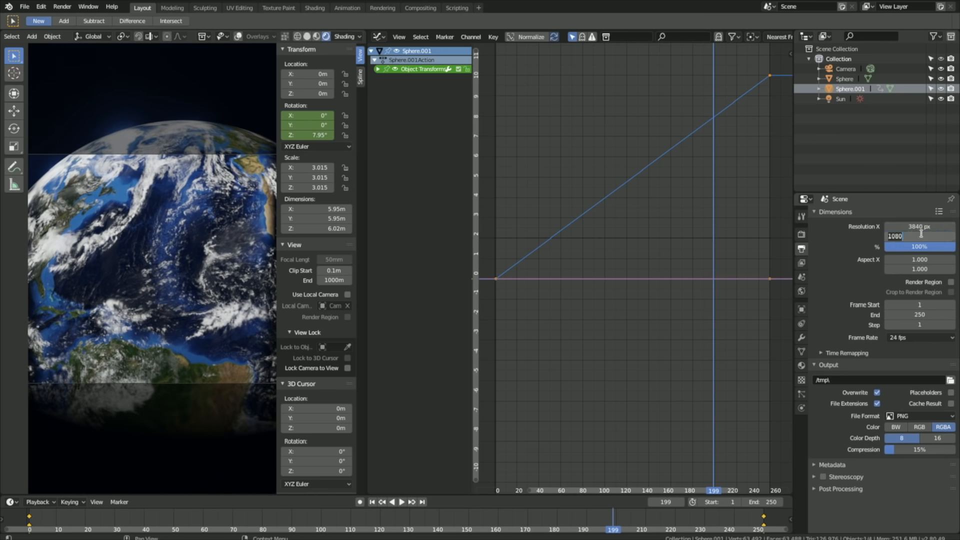
{"action": "type", "text": "21"}
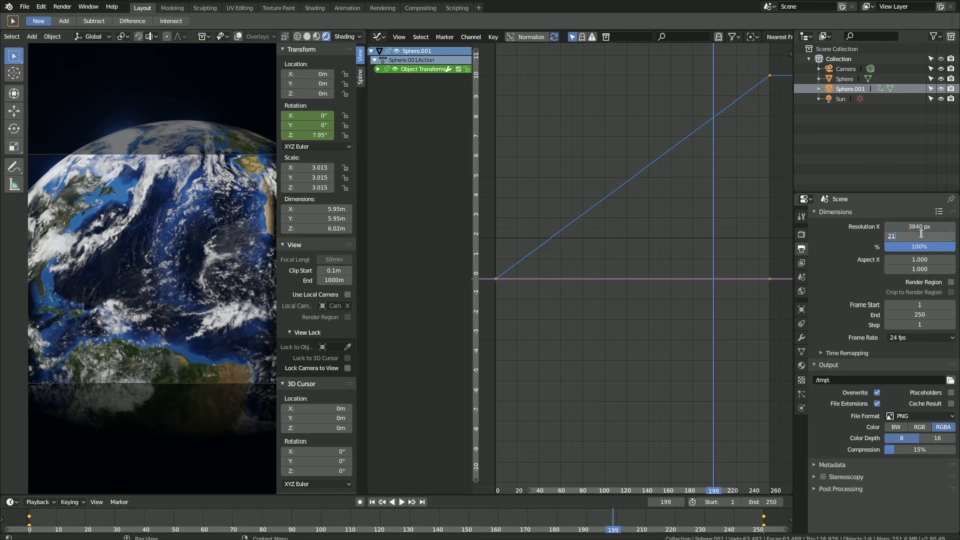
{"action": "type", "text": "2160 px"}
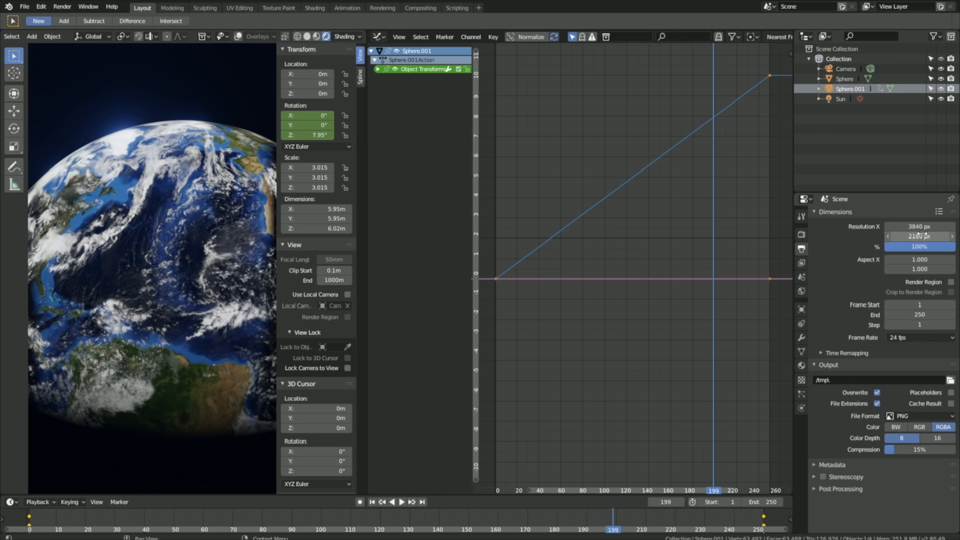
{"action": "left_click", "coordinate": [918, 337]}
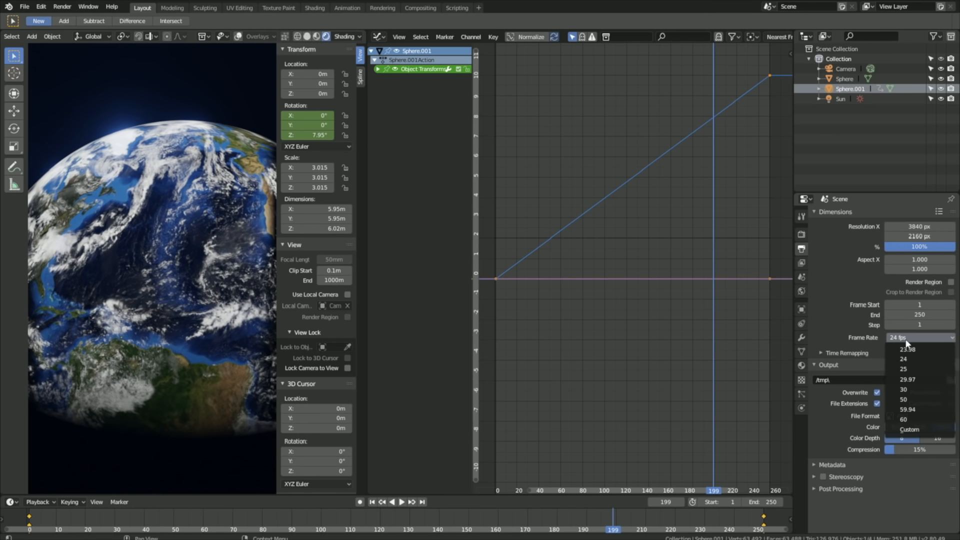
{"action": "mouse_move", "coordinate": [904, 389]}
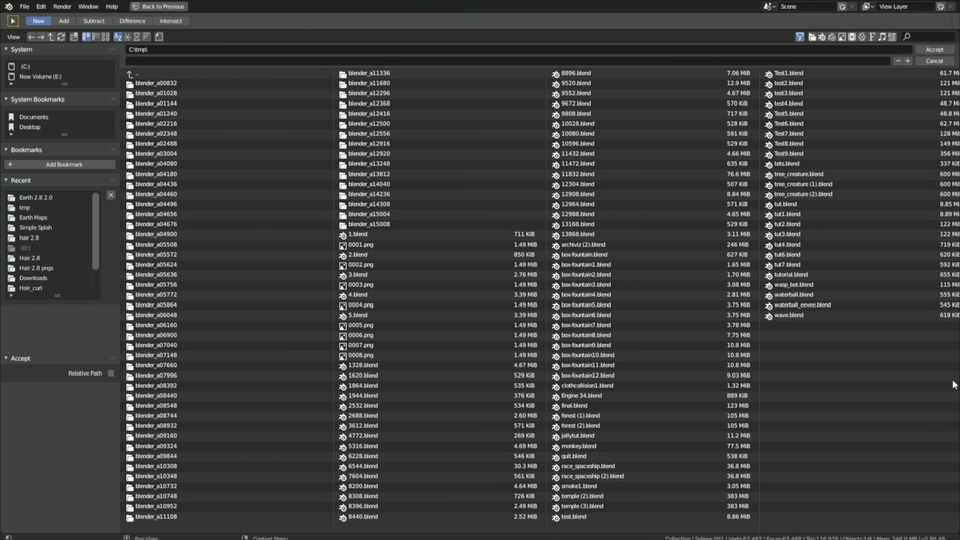
{"action": "mouse_move", "coordinate": [917, 360]}
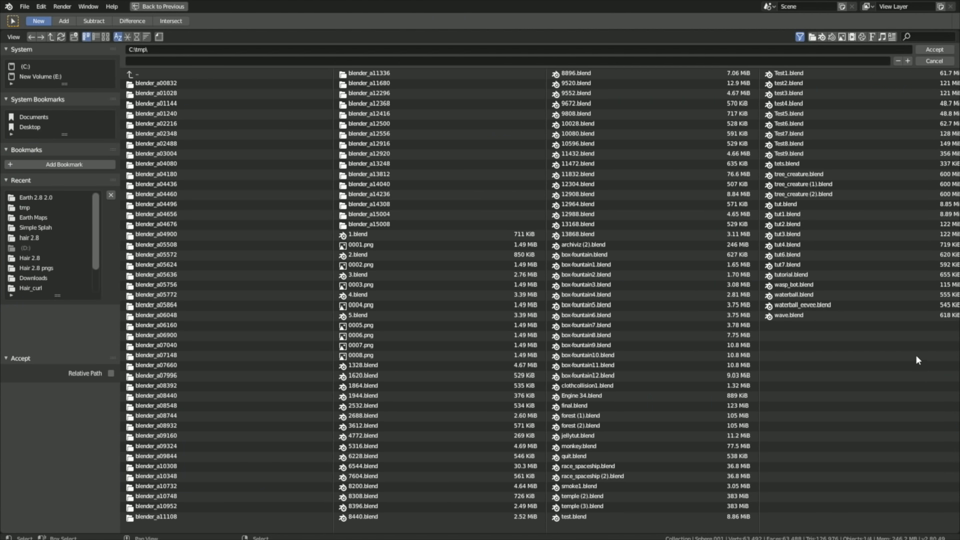
Point the render output path to a file named Earth in the tmp folder on drive E
{"action": "left_click", "coordinate": [40, 76]}
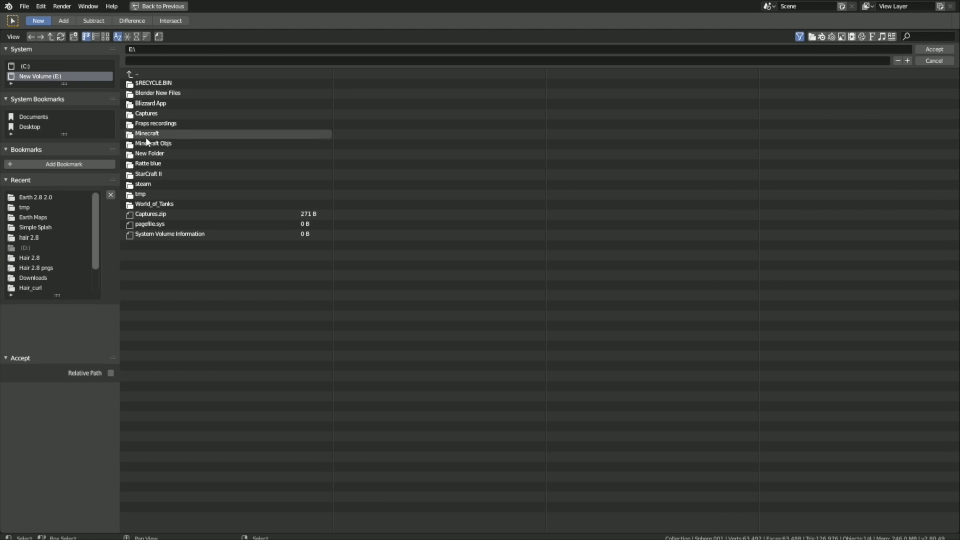
{"action": "mouse_move", "coordinate": [164, 184]}
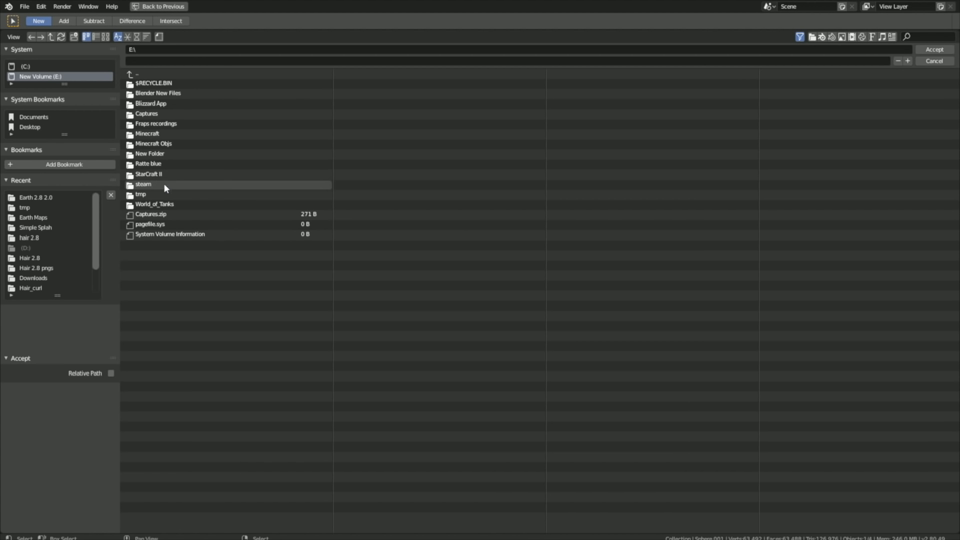
{"action": "double_click", "coordinate": [143, 184]}
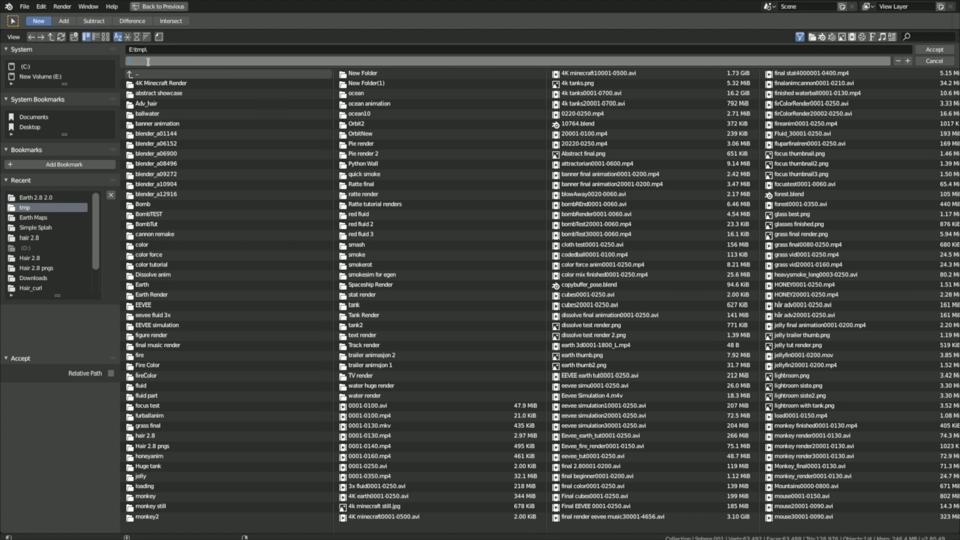
{"action": "type", "text": "Earth tut anim"}
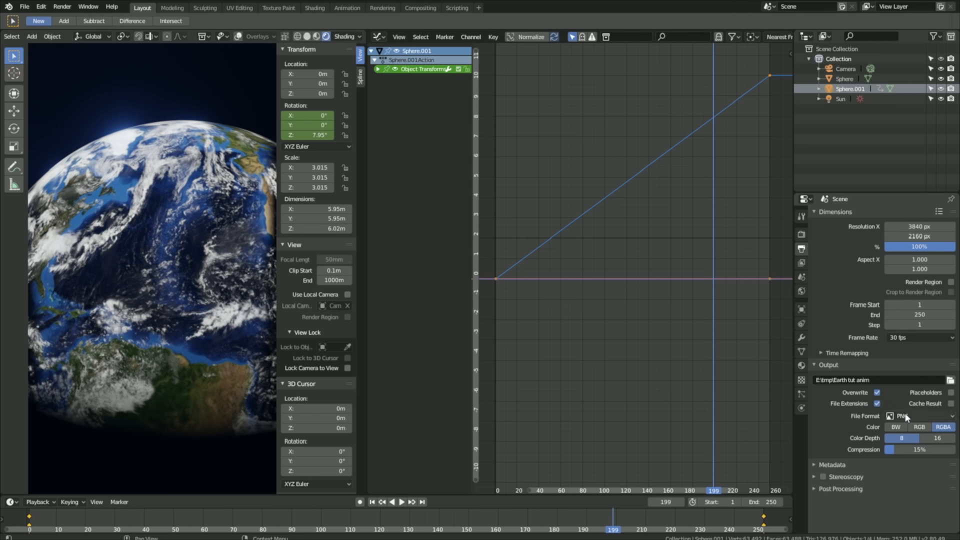
Change the output file format from PNG to AVI JPEG
{"action": "left_click", "coordinate": [918, 416]}
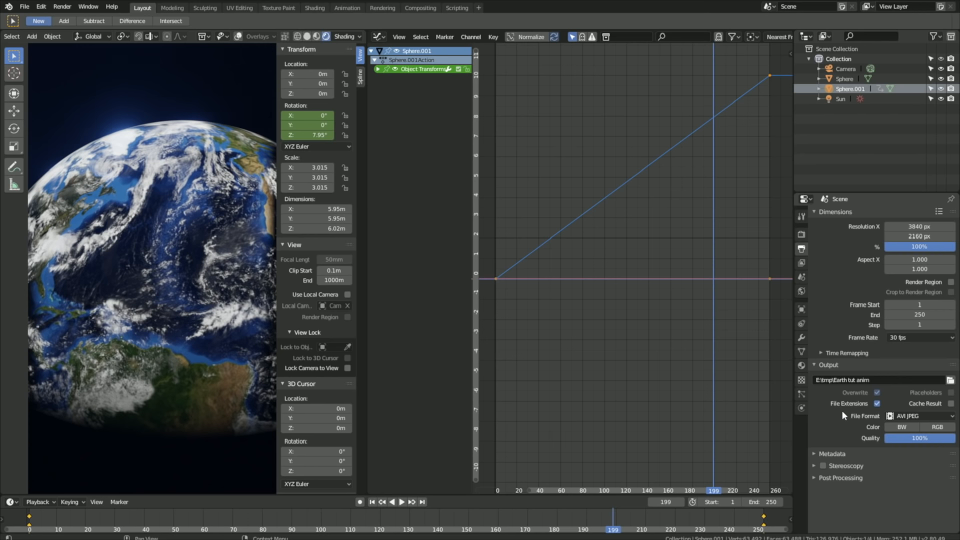
{"action": "mouse_move", "coordinate": [765, 309]}
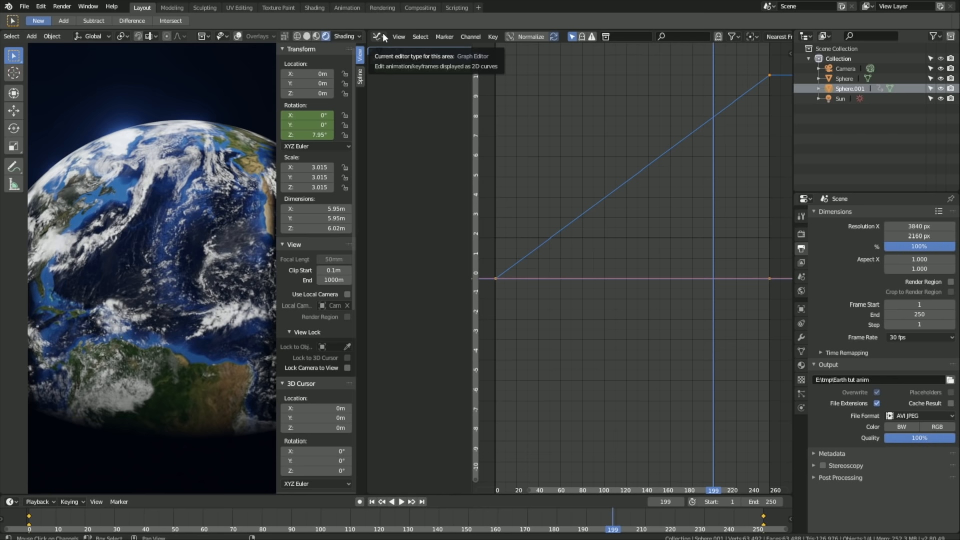
Turn the Graph Editor area into an Image Editor showing Clouds.jpg and return the viewport to camera view
{"action": "left_click", "coordinate": [378, 37]}
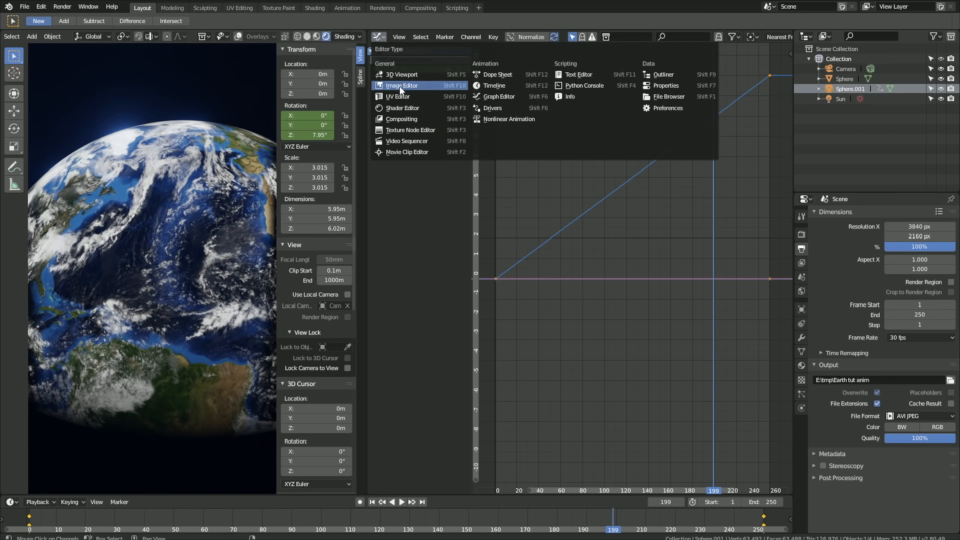
{"action": "left_click", "coordinate": [401, 85]}
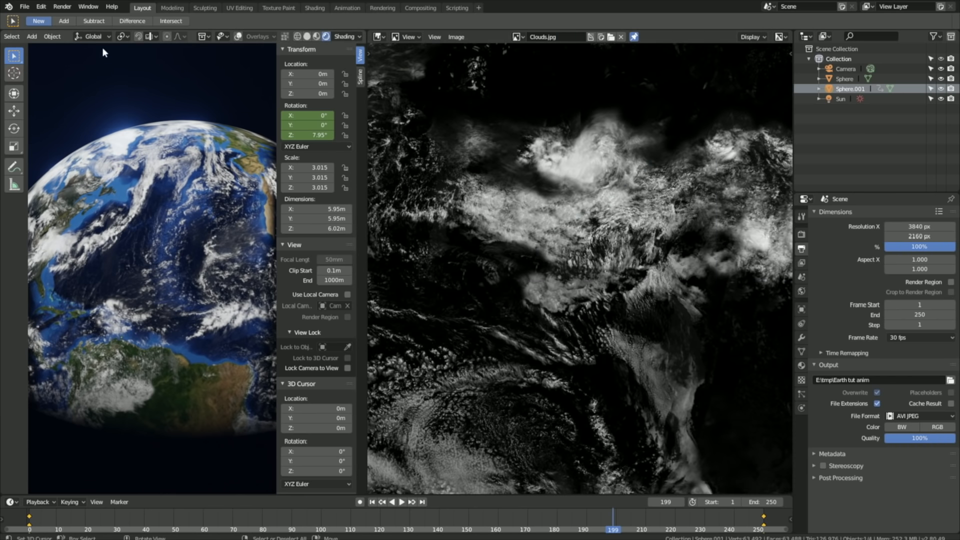
{"action": "left_click", "coordinate": [61, 6]}
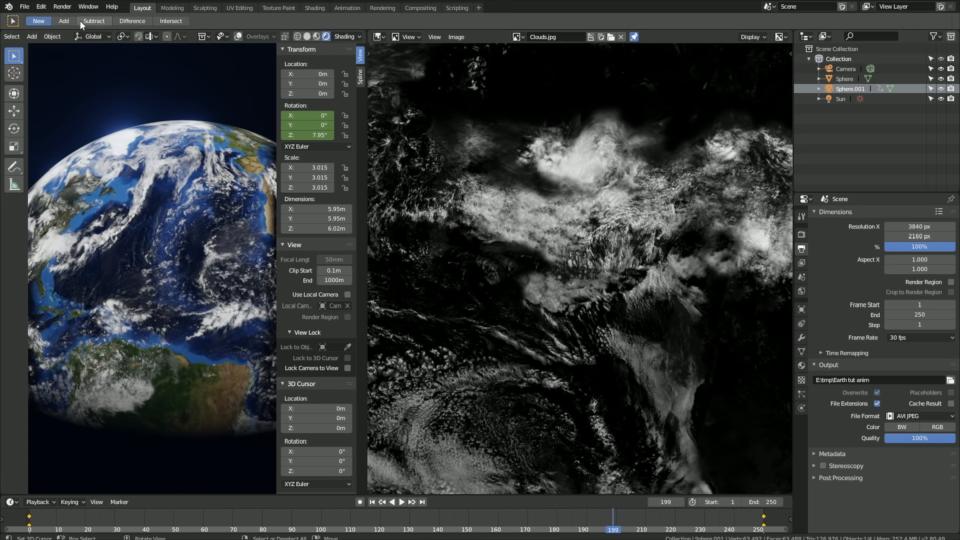
{"action": "left_click", "coordinate": [61, 7]}
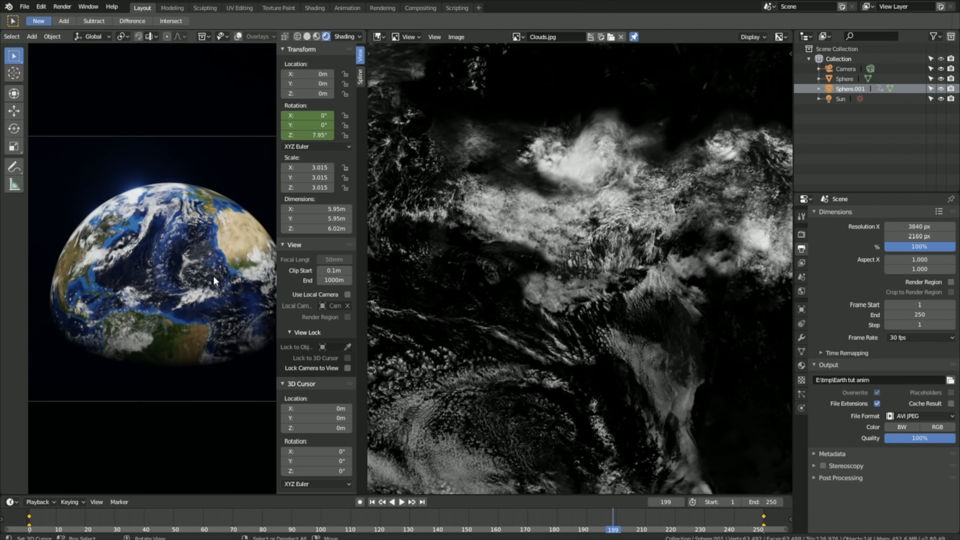
Save the project as tut1.blend via Save As
{"action": "left_click", "coordinate": [24, 7]}
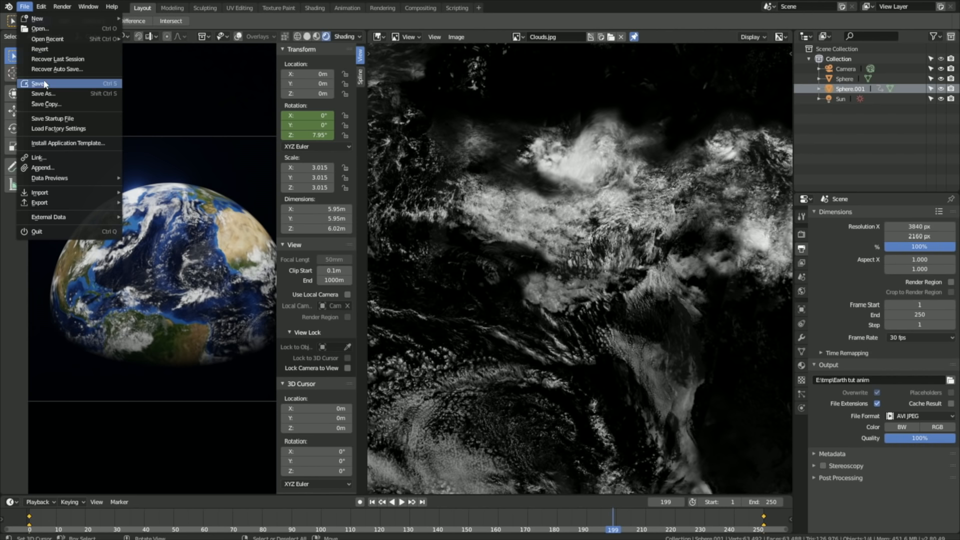
{"action": "left_click", "coordinate": [43, 93]}
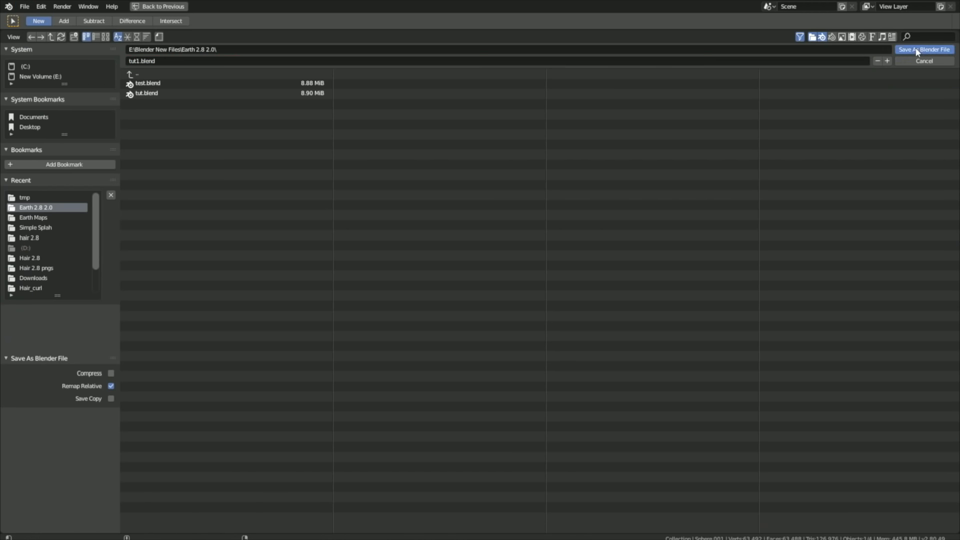
{"action": "left_click", "coordinate": [924, 50]}
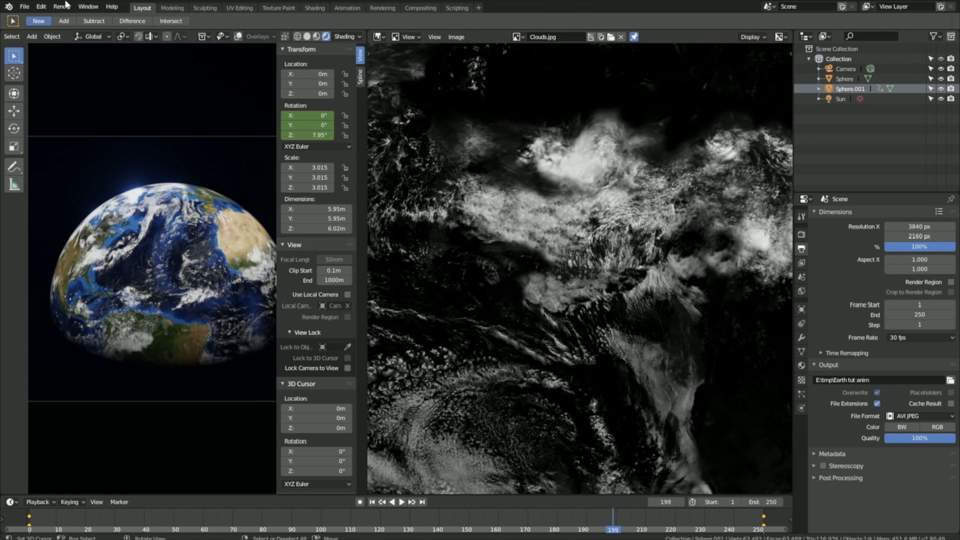
Start rendering the whole animation
{"action": "left_click", "coordinate": [61, 7]}
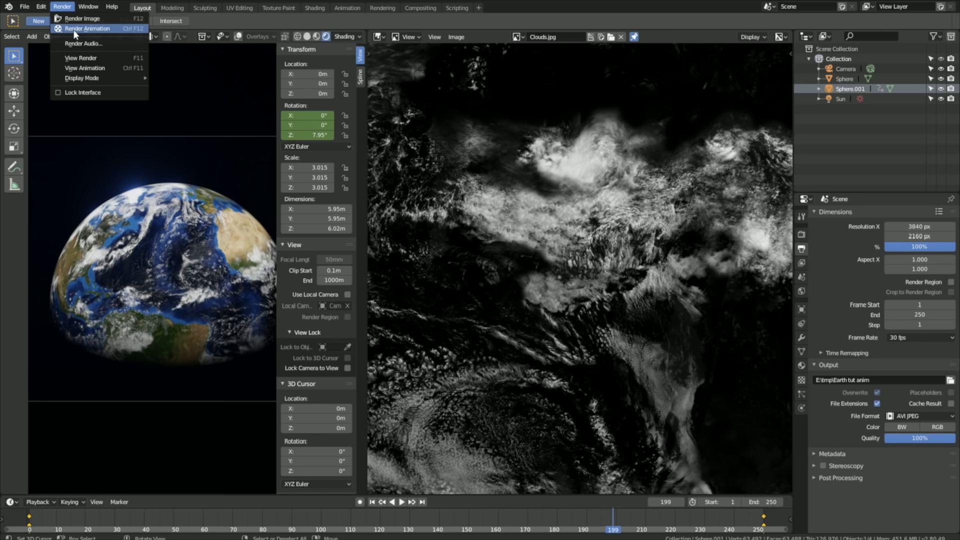
{"action": "left_click", "coordinate": [86, 29]}
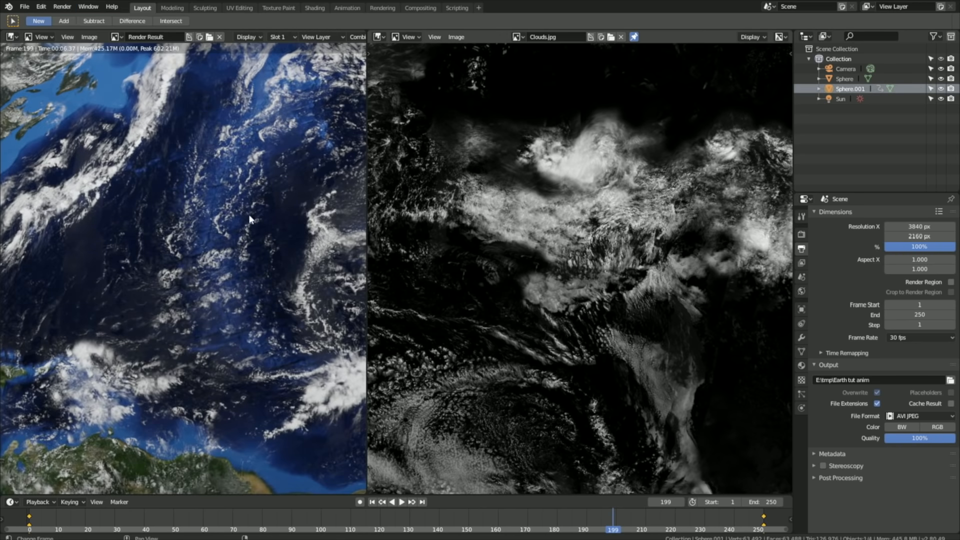